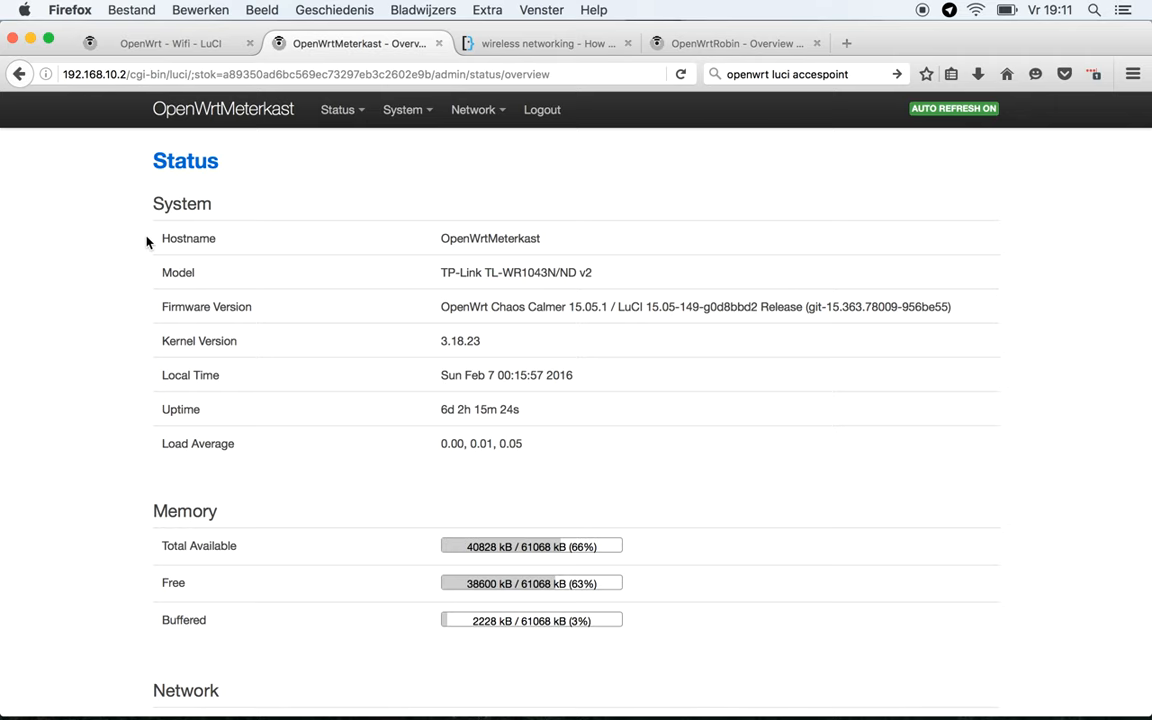
pyautogui.moveTo(445, 273)
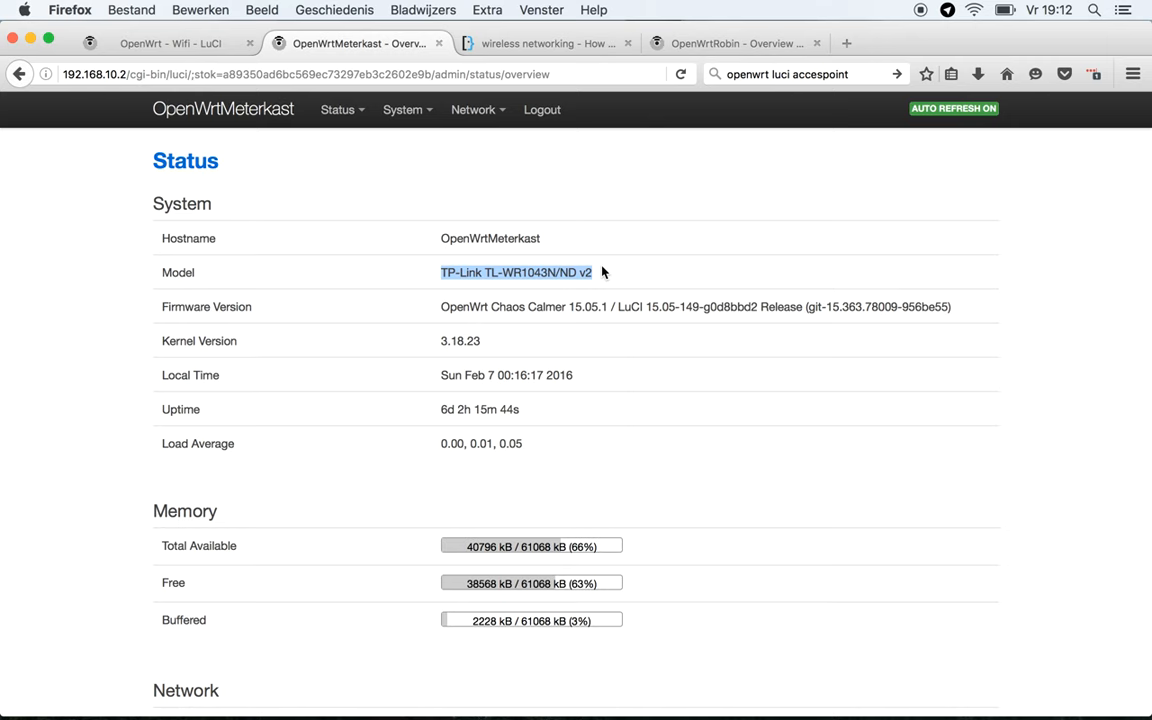
pyautogui.moveTo(545, 43)
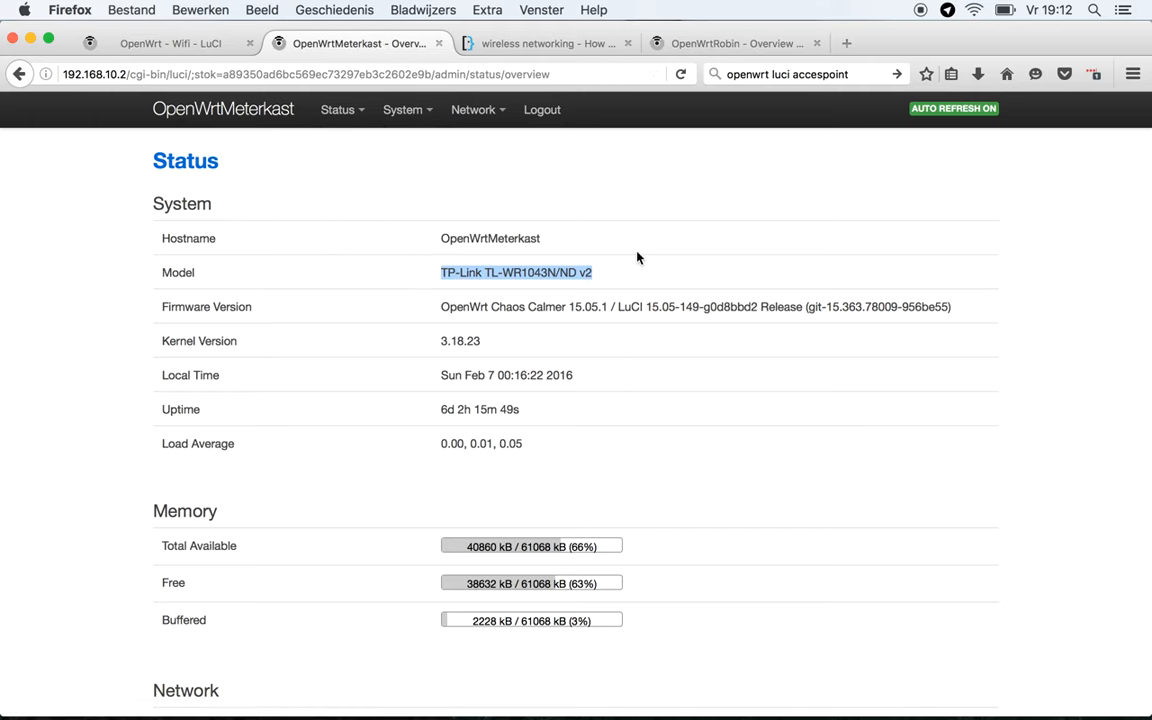
# - Switch to the OpenWrtRobin tab to view the extra router's status overview
pyautogui.click(735, 43)
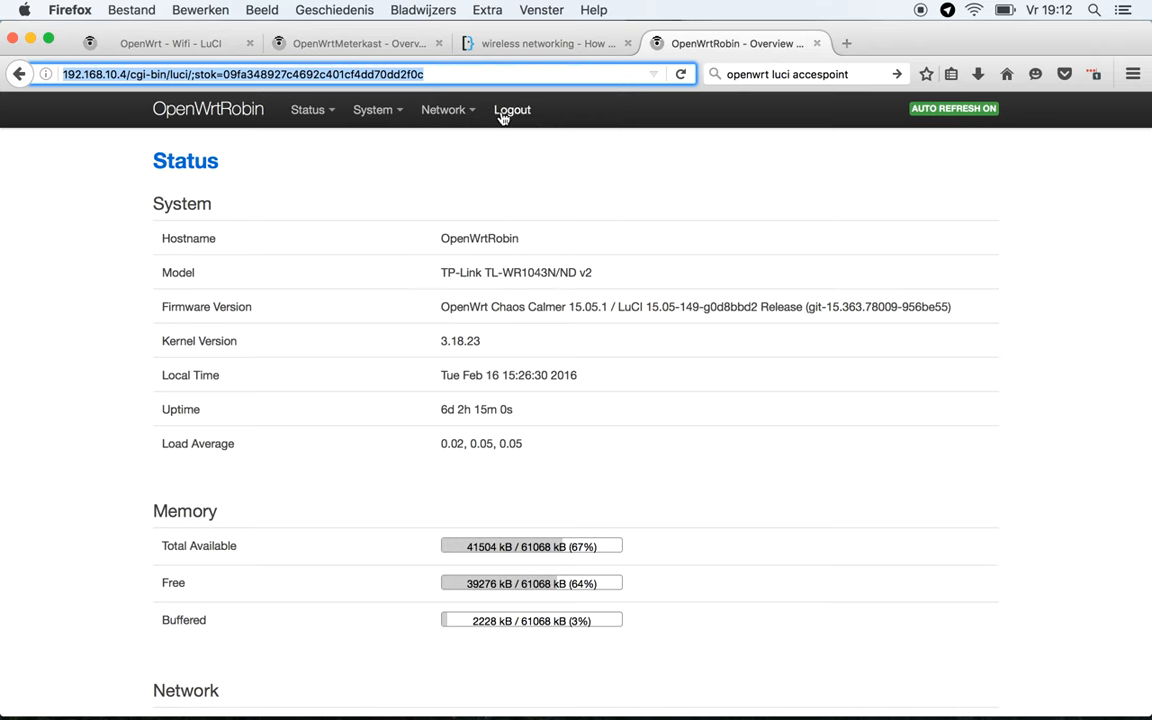
# - Go to System > Backup / Flash Firmware on OpenWrtRobin and perform a factory reset
pyautogui.click(443, 109)
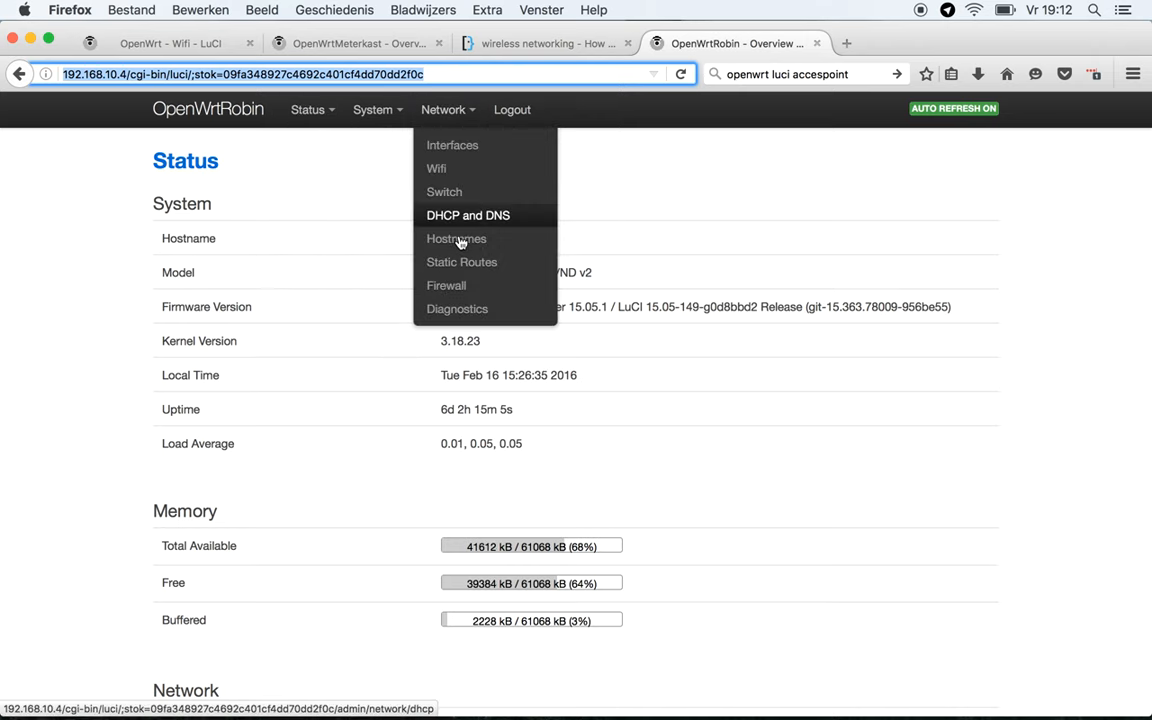
pyautogui.moveTo(457, 308)
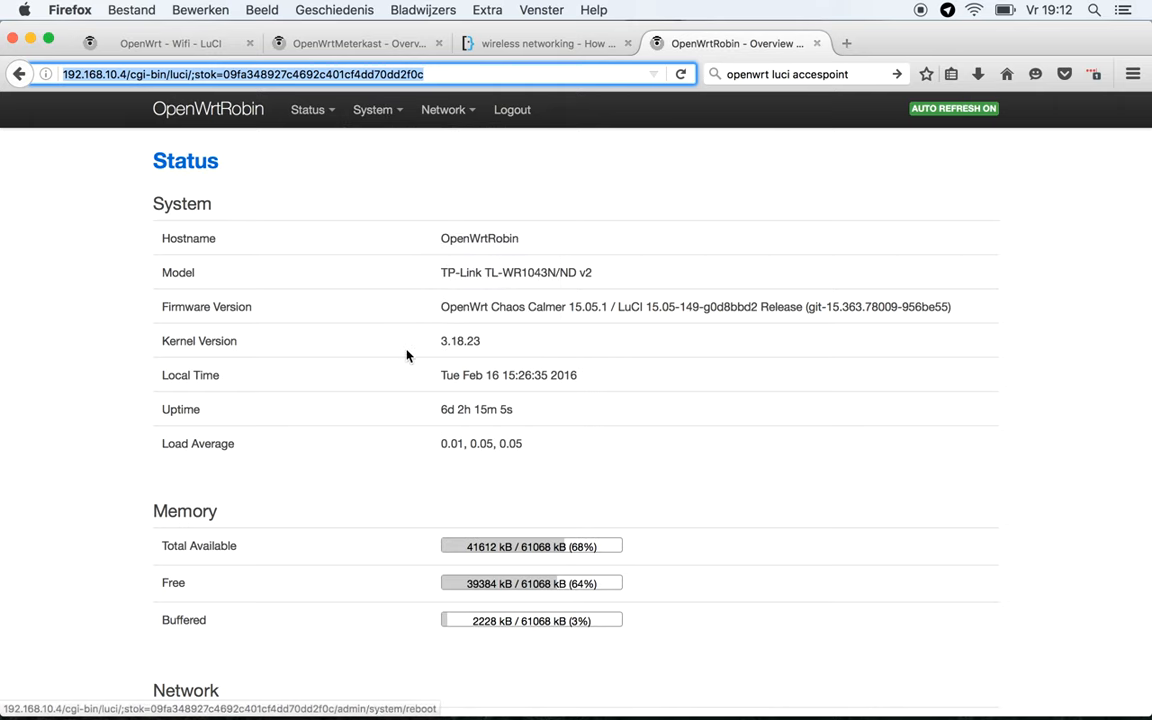
pyautogui.click(373, 110)
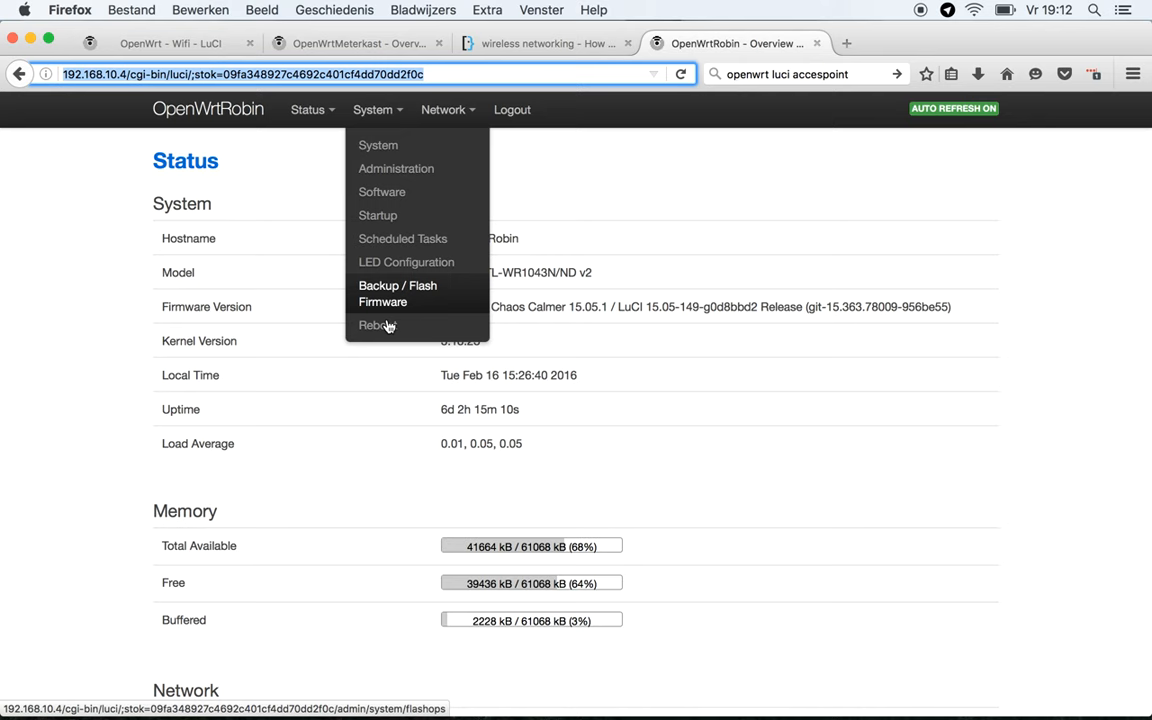
pyautogui.click(375, 324)
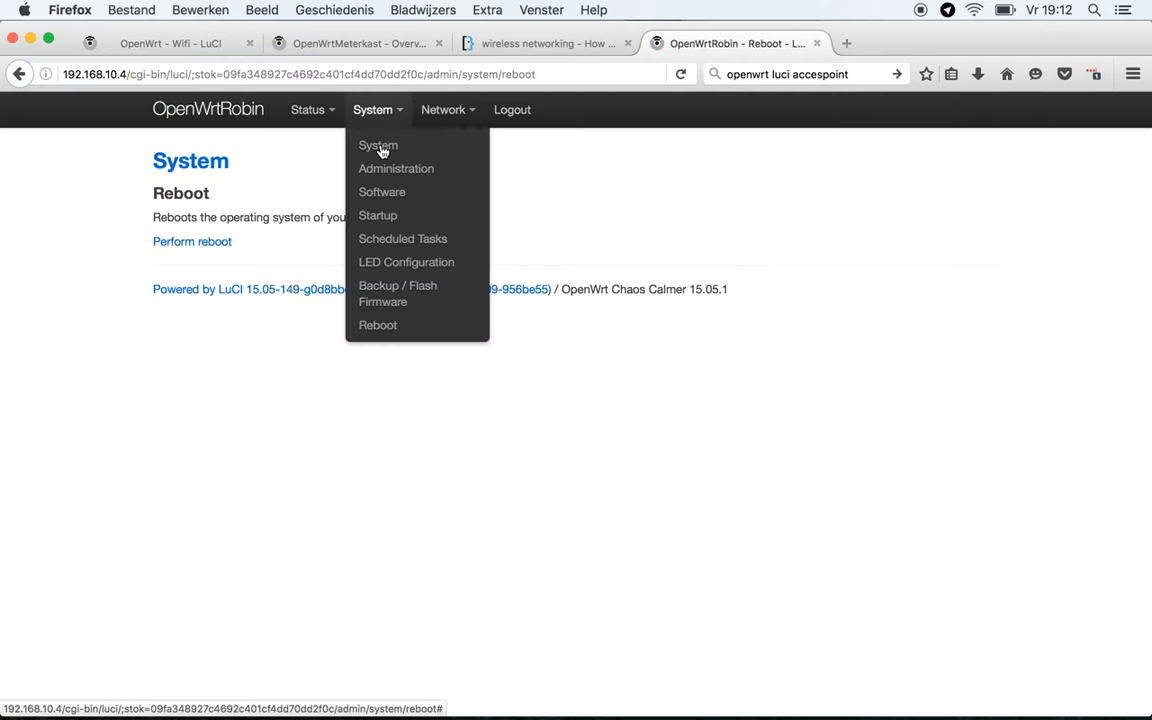
pyautogui.click(397, 293)
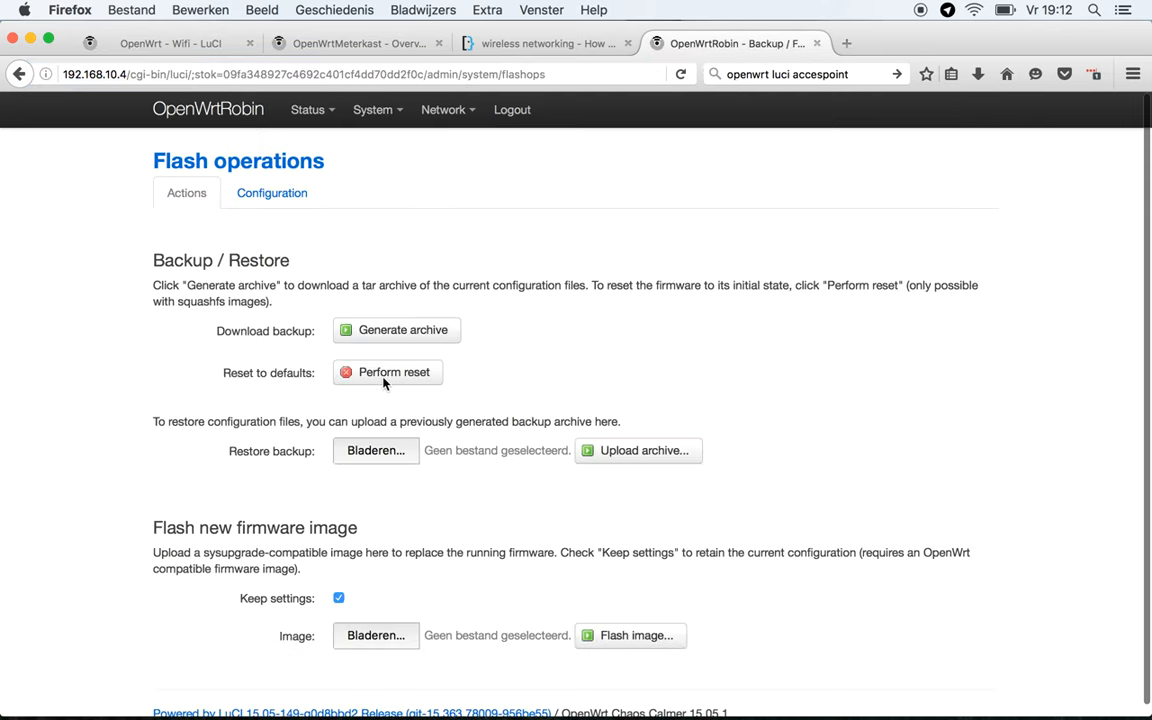
pyautogui.click(393, 371)
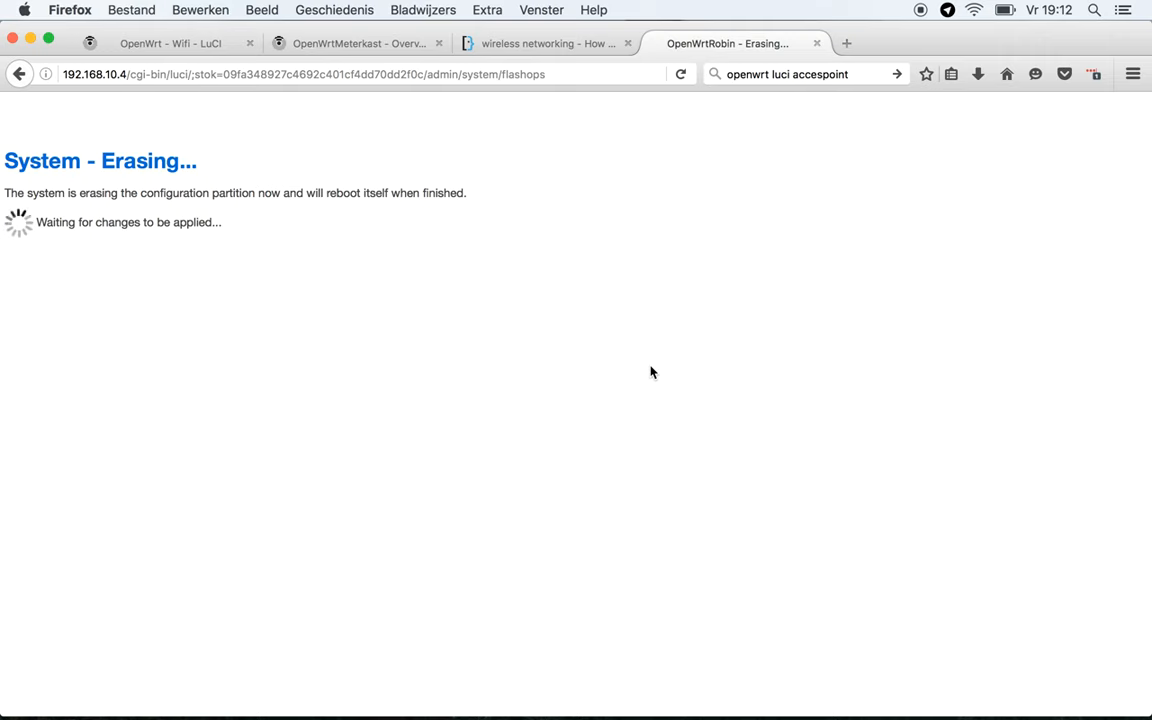
# - Show the macOS menu-bar Wi-Fi list of nearby networks
pyautogui.click(972, 10)
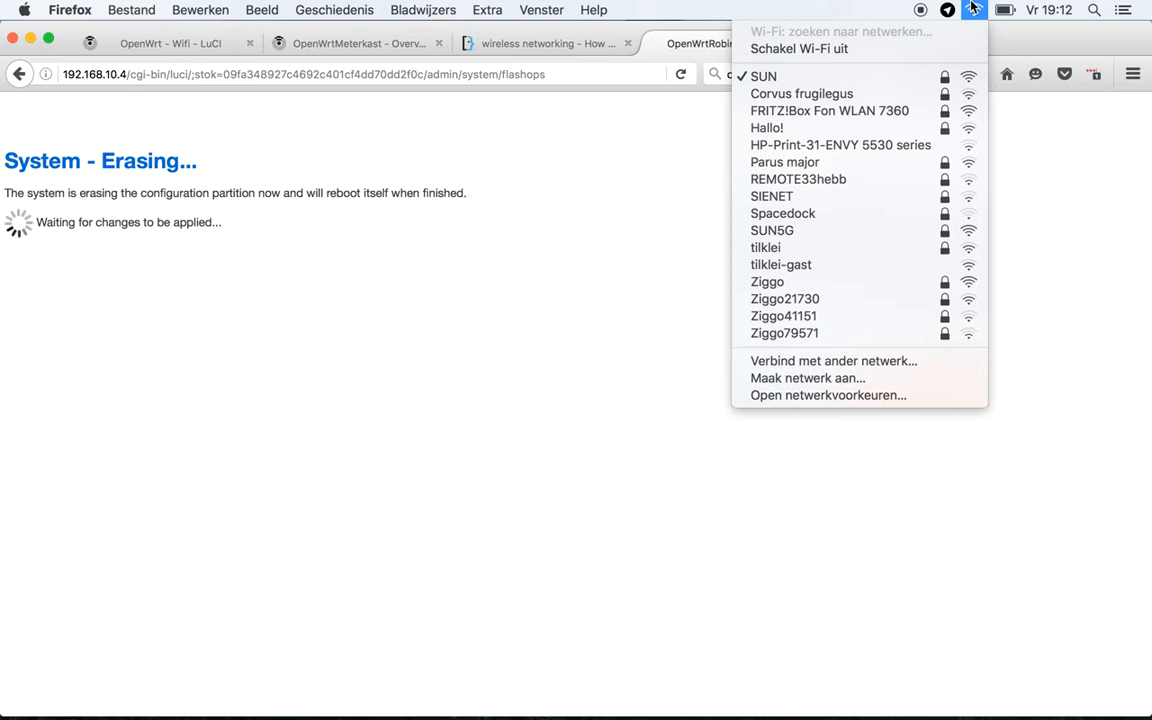
pyautogui.moveTo(865, 196)
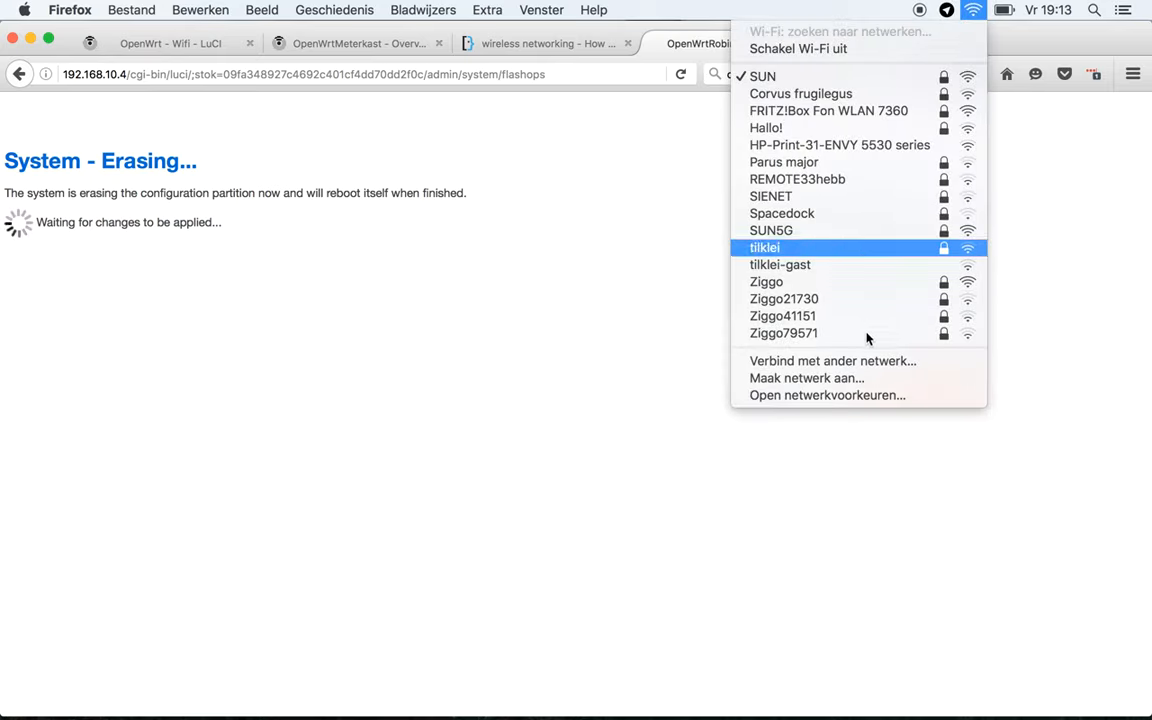
pyautogui.moveTo(867, 395)
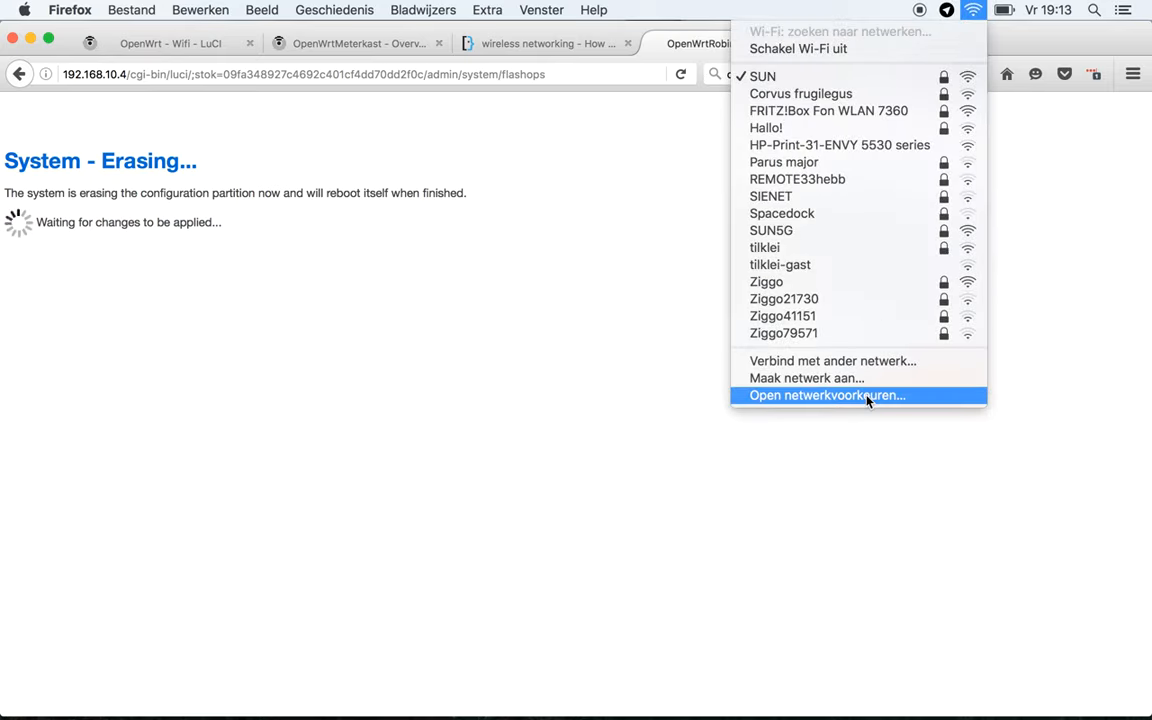
# - Set the Mac's Wi-Fi IPv4 to manual: address 192.168.1.2, router 192.168.1.1
pyautogui.click(827, 395)
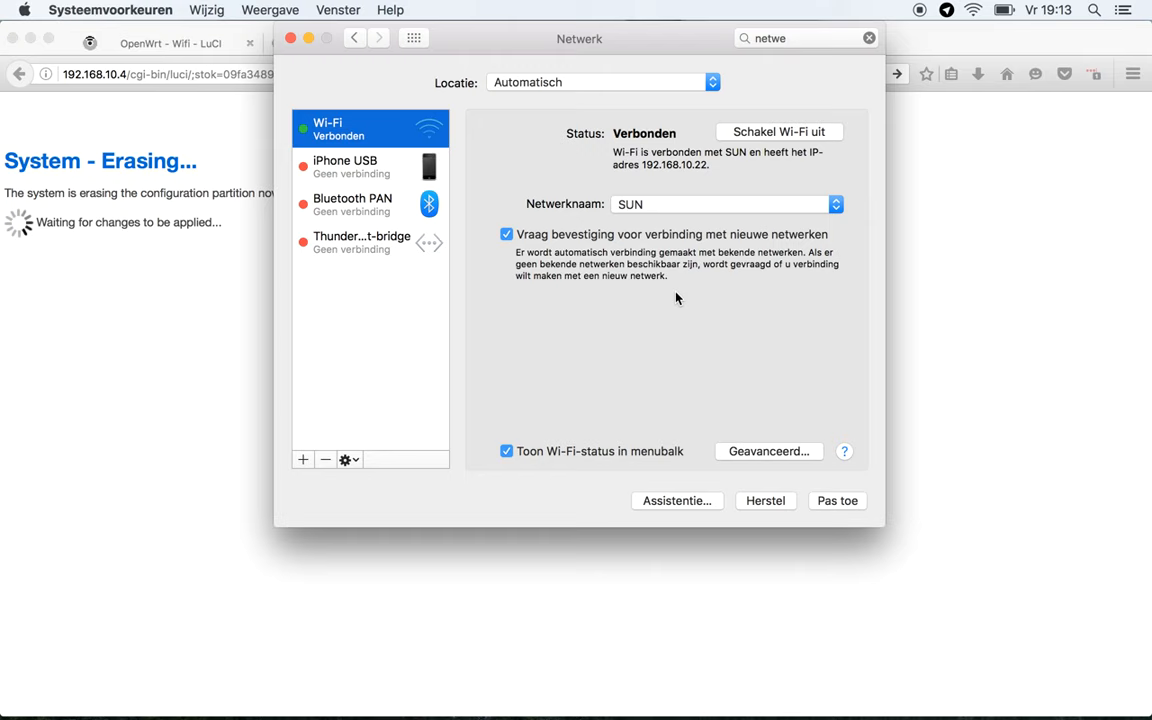
pyautogui.moveTo(771, 456)
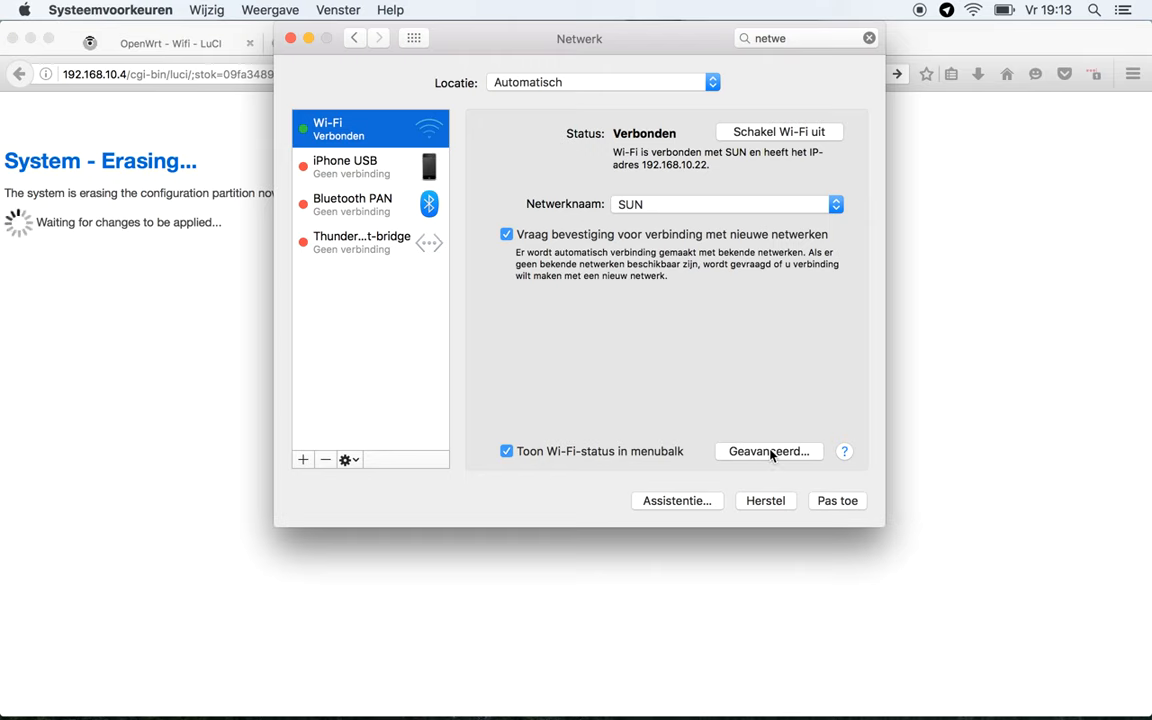
pyautogui.click(768, 451)
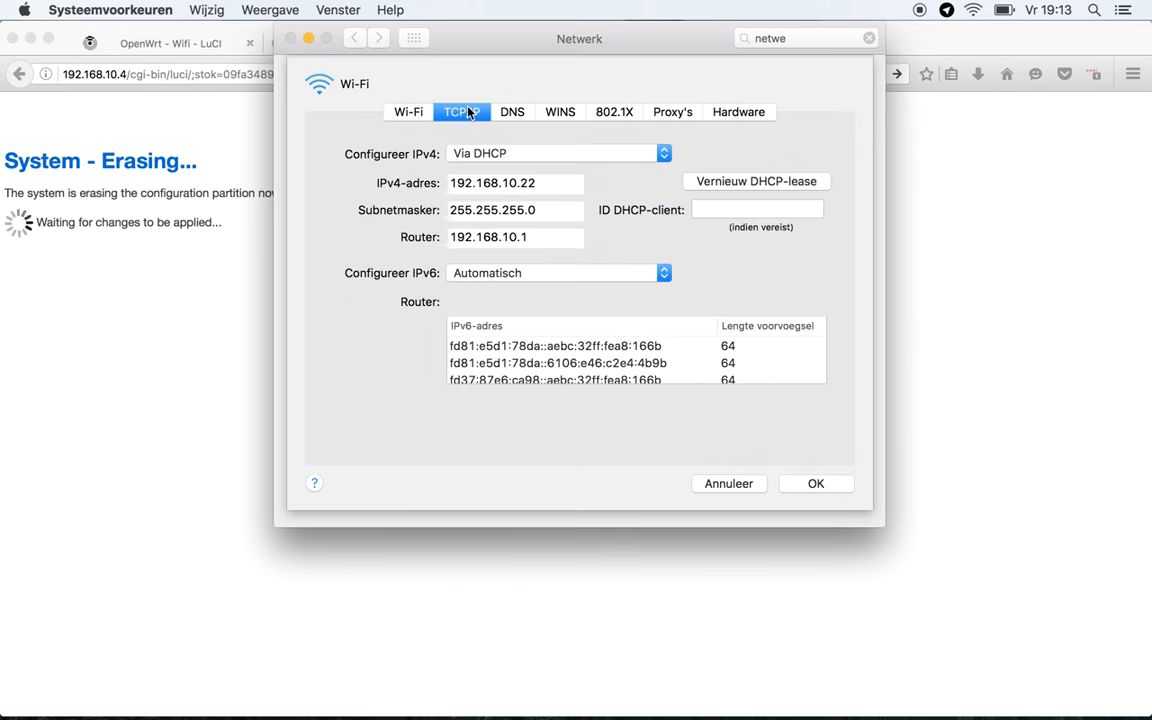
pyautogui.moveTo(560, 183)
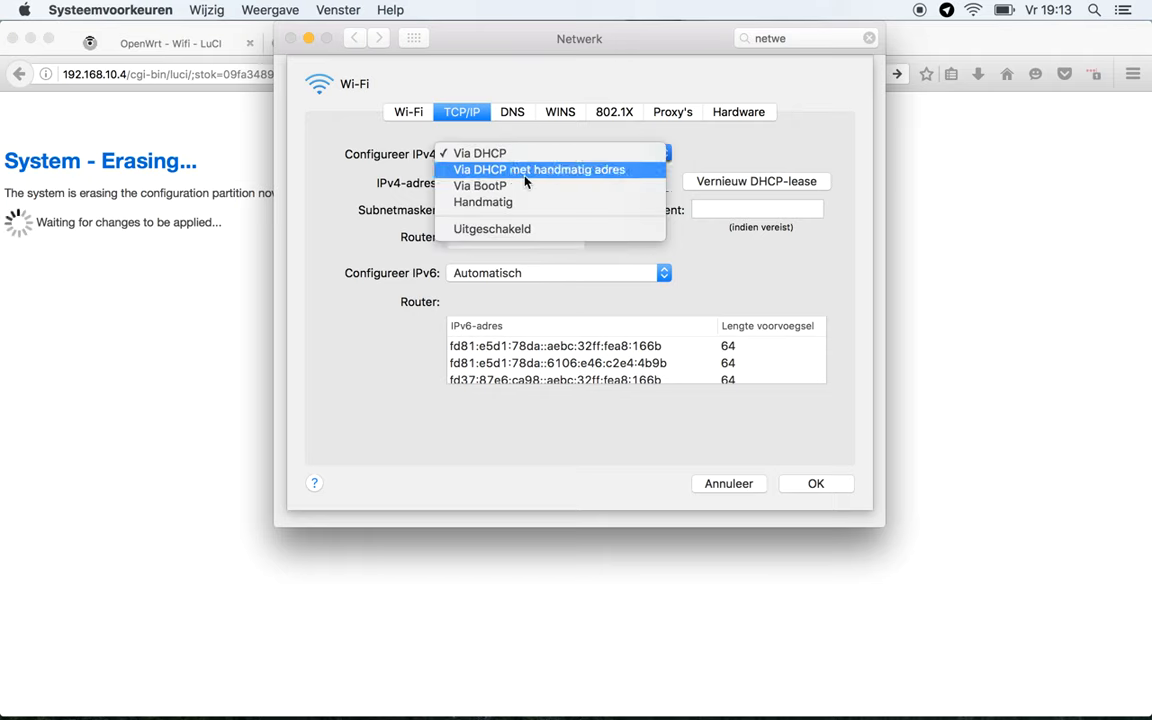
pyautogui.click(483, 186)
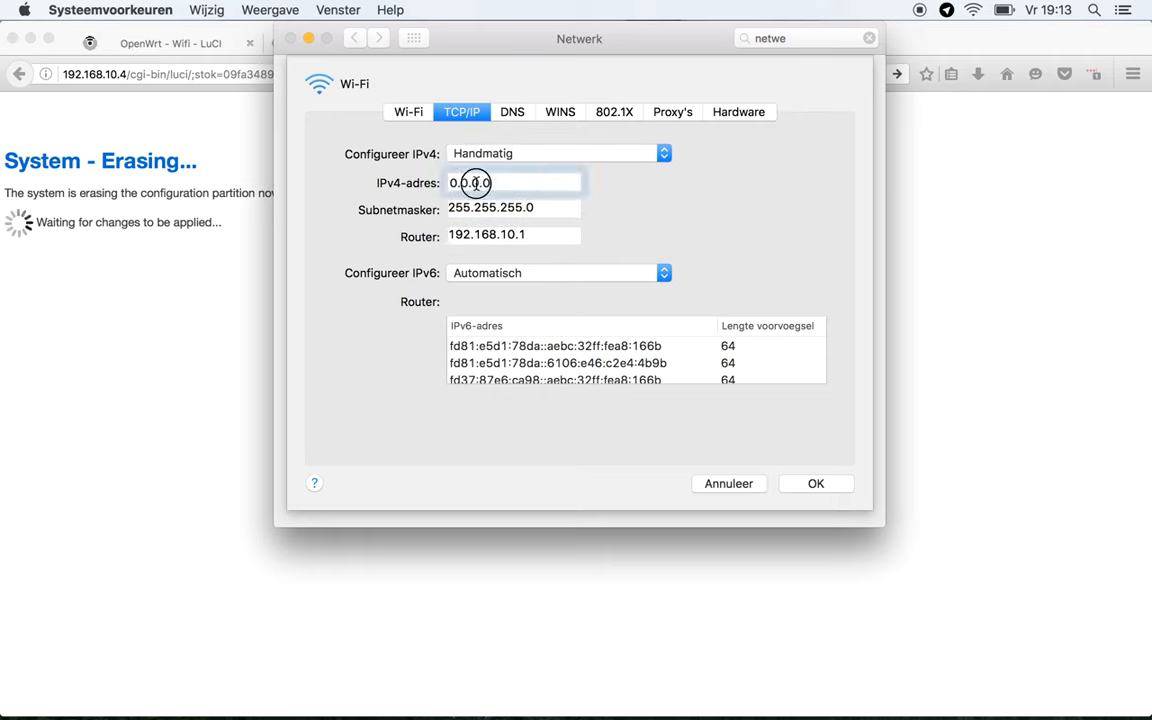
pyautogui.write('192.168.')
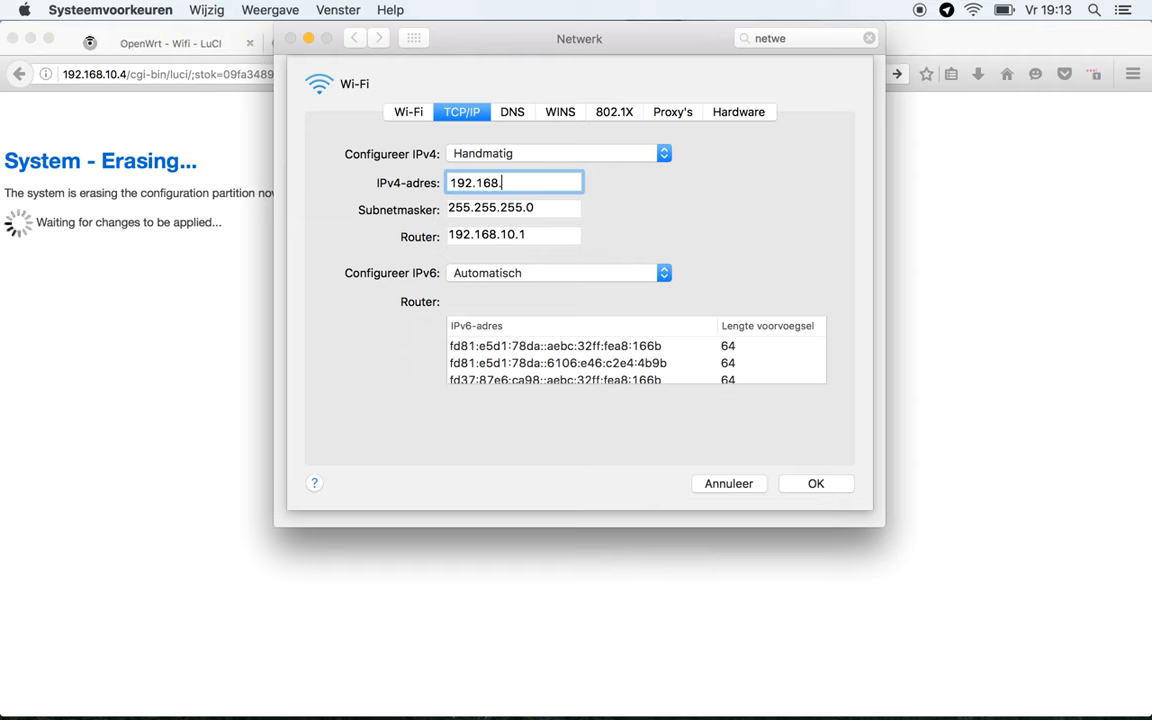
pyautogui.write('1.2')
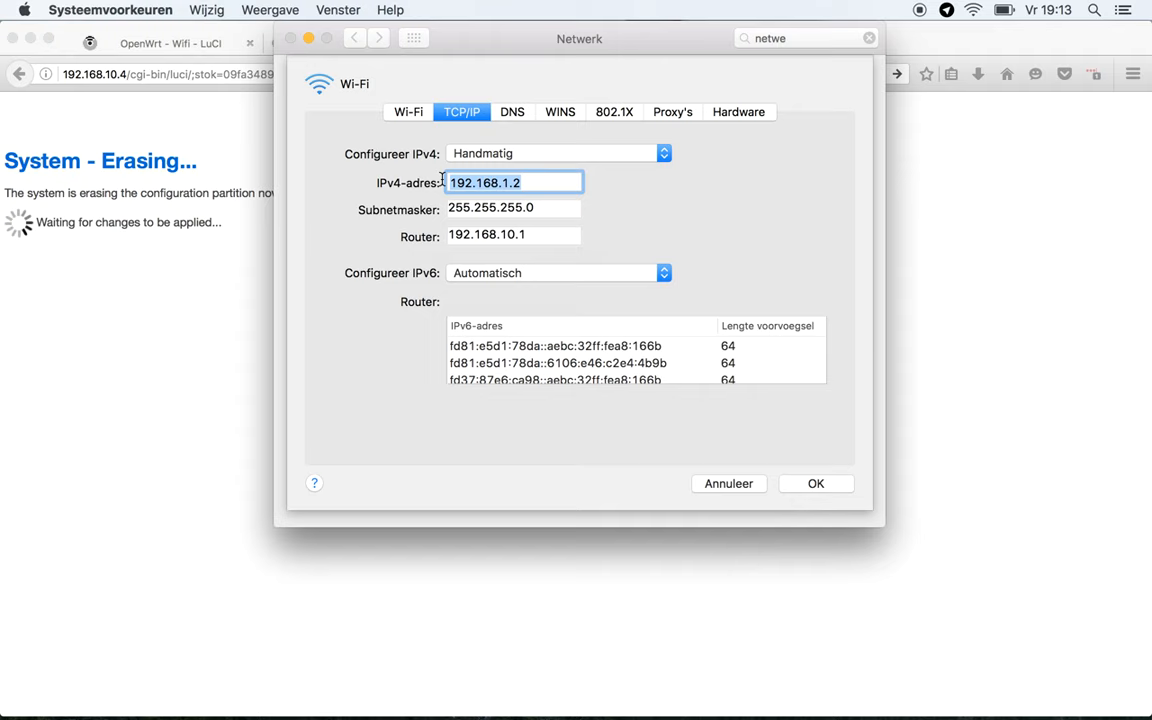
pyautogui.click(513, 236)
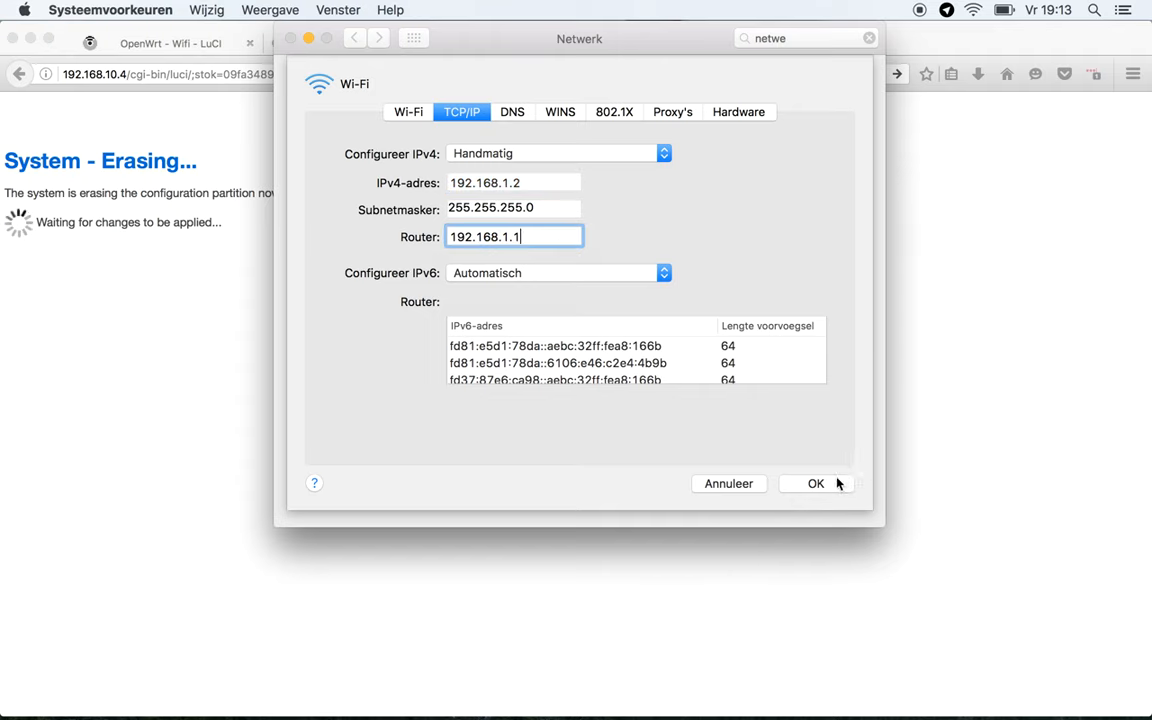
pyautogui.click(815, 483)
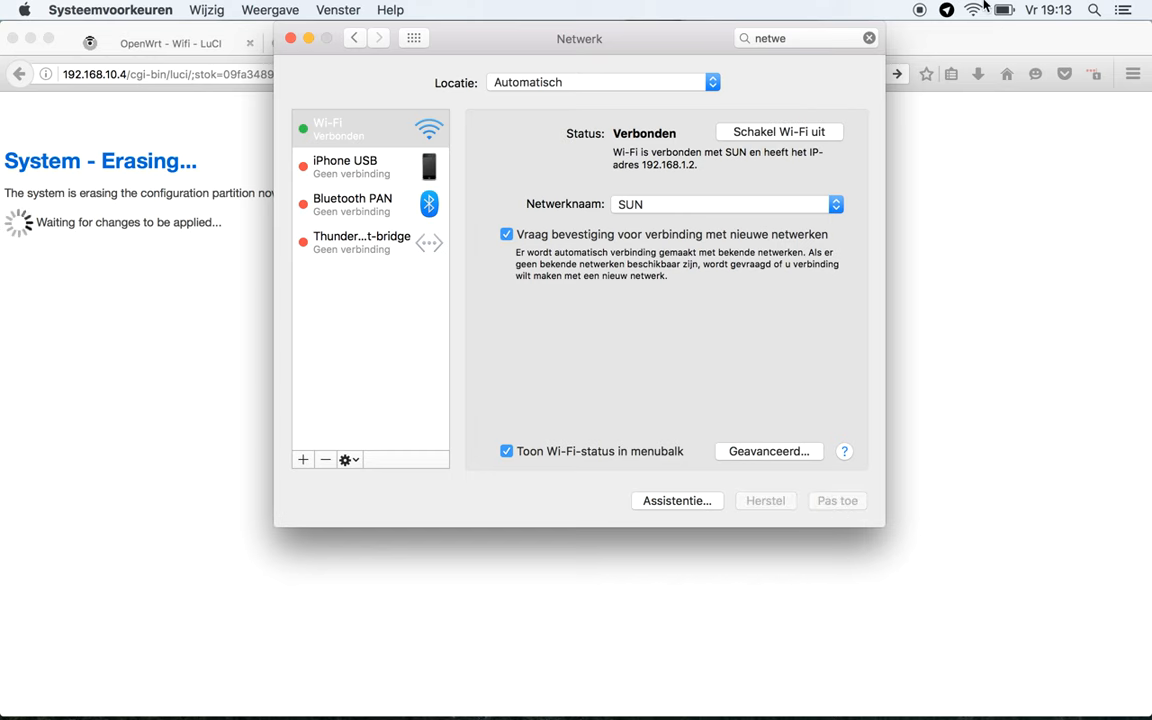
# - Check the menu-bar Wi-Fi network list again, with SUN still connected
pyautogui.click(972, 10)
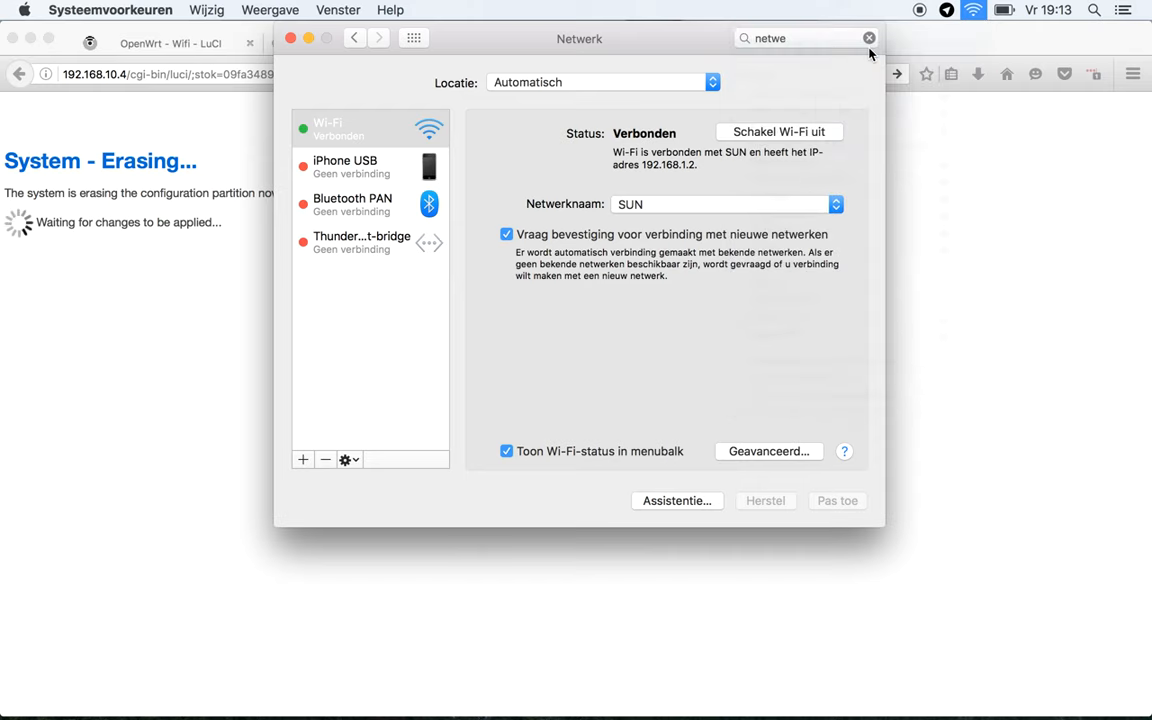
pyautogui.click(779, 131)
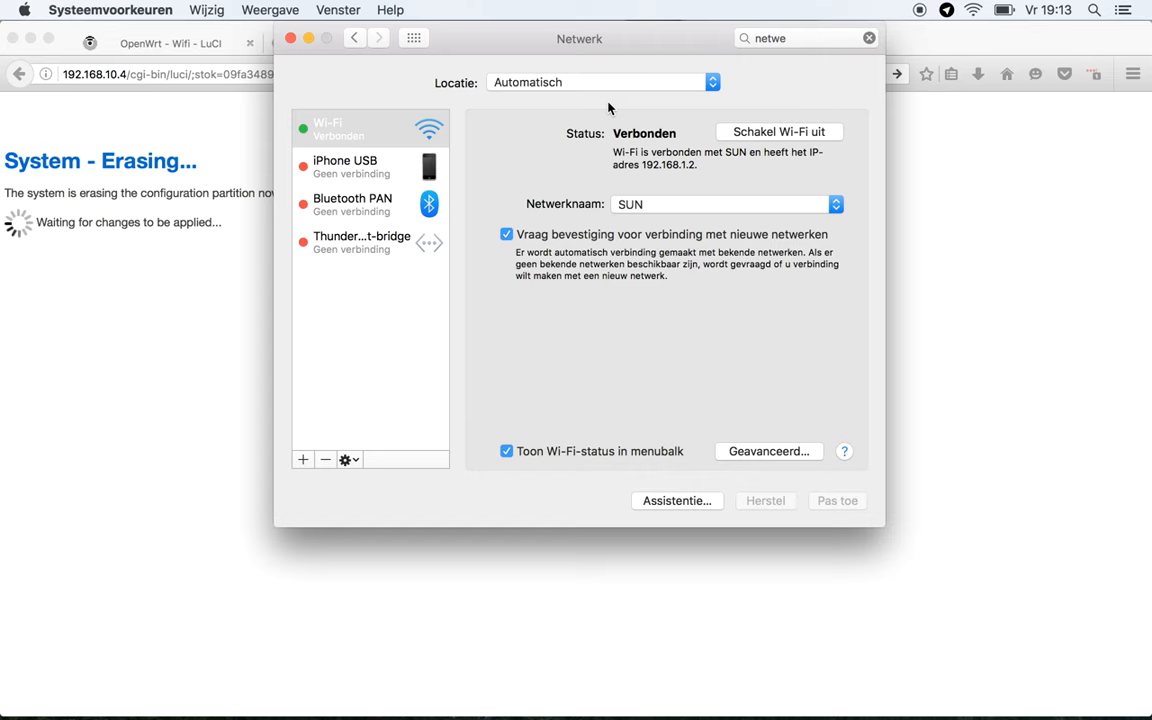
pyautogui.click(973, 10)
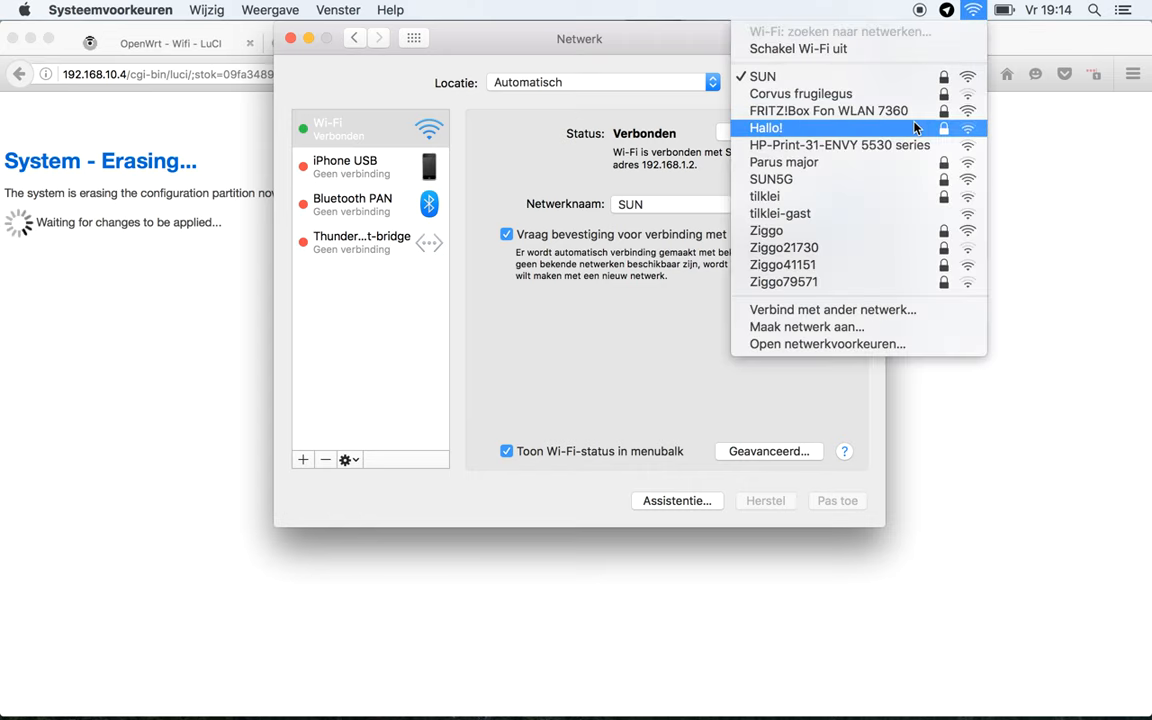
pyautogui.moveTo(860, 179)
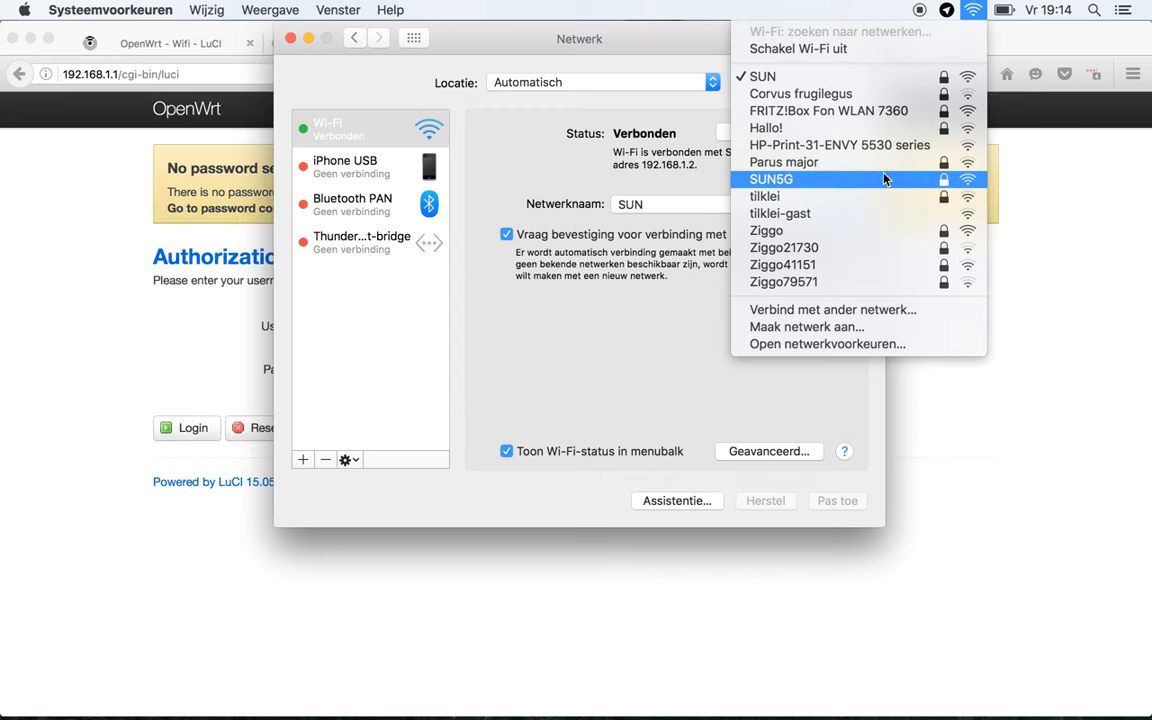
pyautogui.moveTo(168, 165)
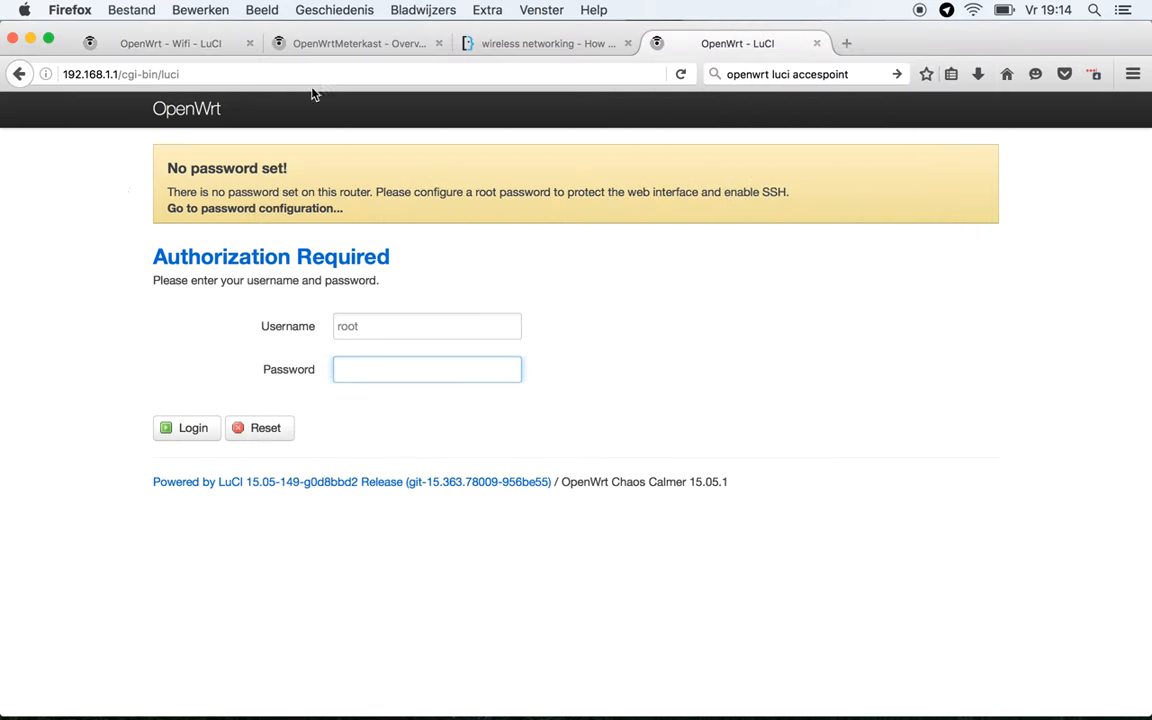
# - Log in to LuCI at 192.168.1.1 as root with no password and open password configuration
pyautogui.click(350, 74)
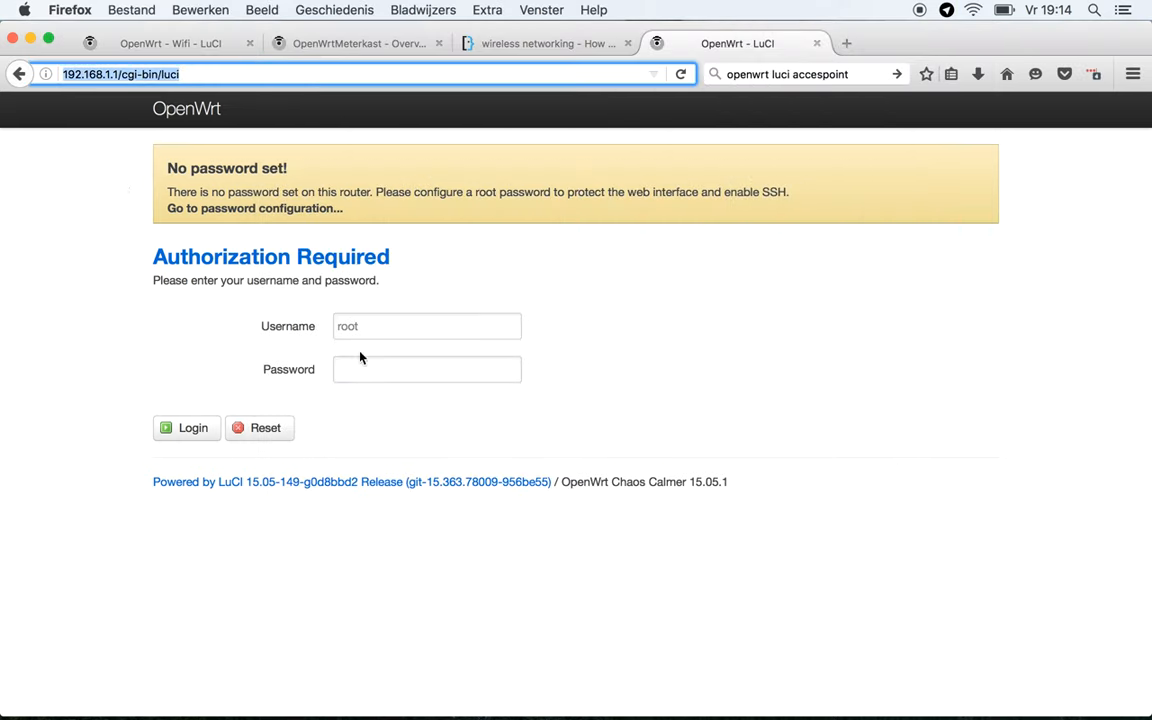
pyautogui.click(186, 427)
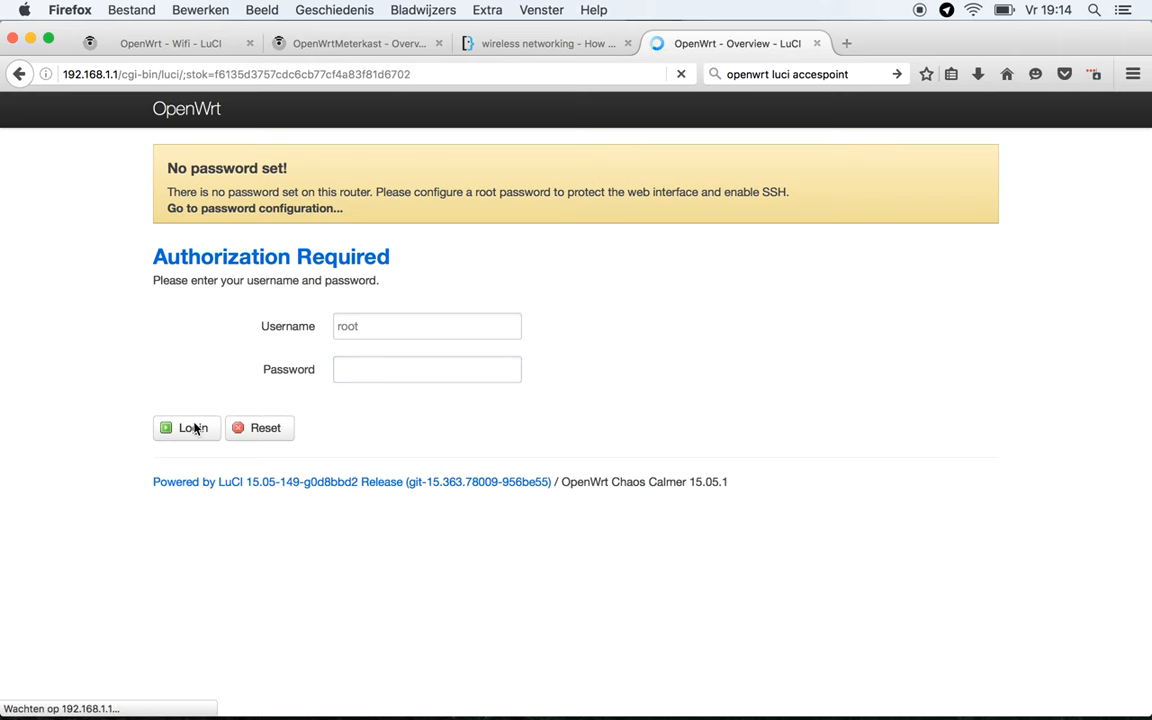
pyautogui.click(186, 428)
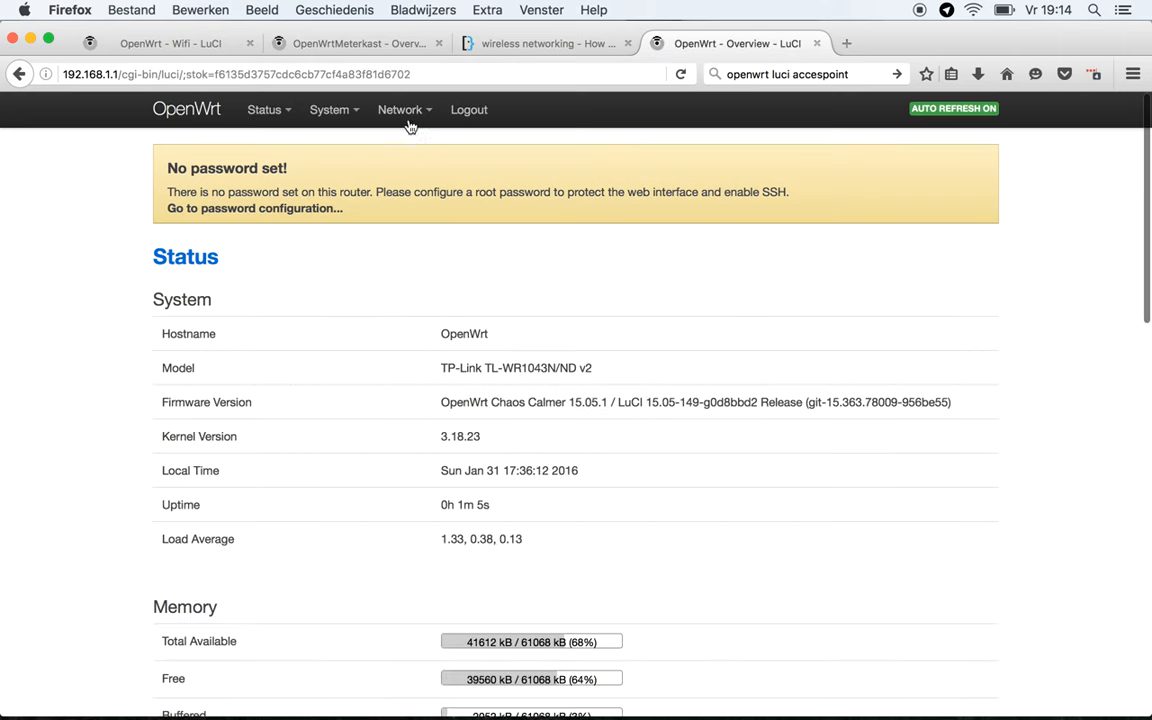
pyautogui.click(399, 109)
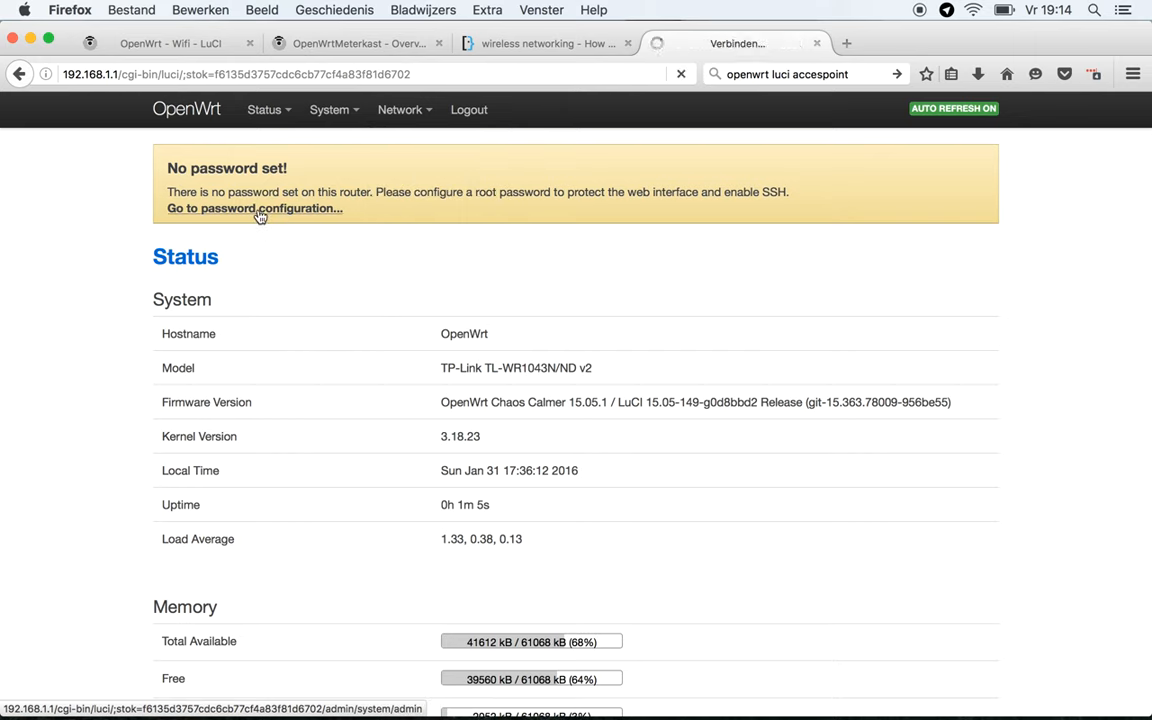
pyautogui.click(254, 208)
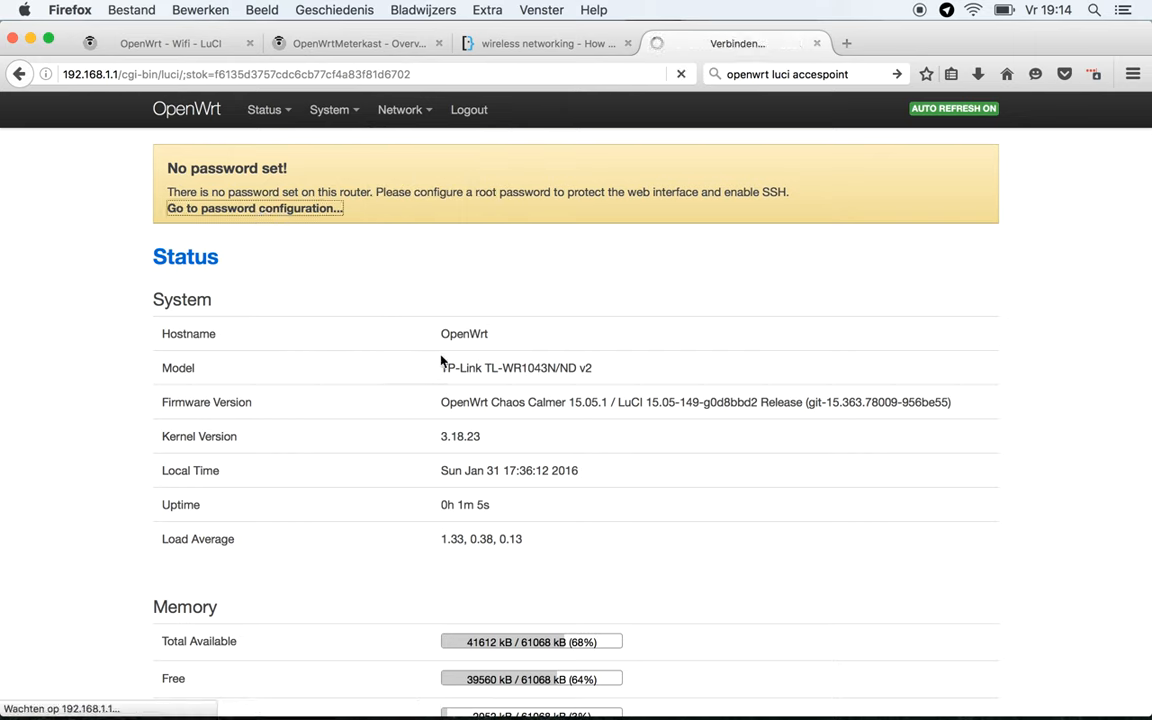
pyautogui.click(254, 208)
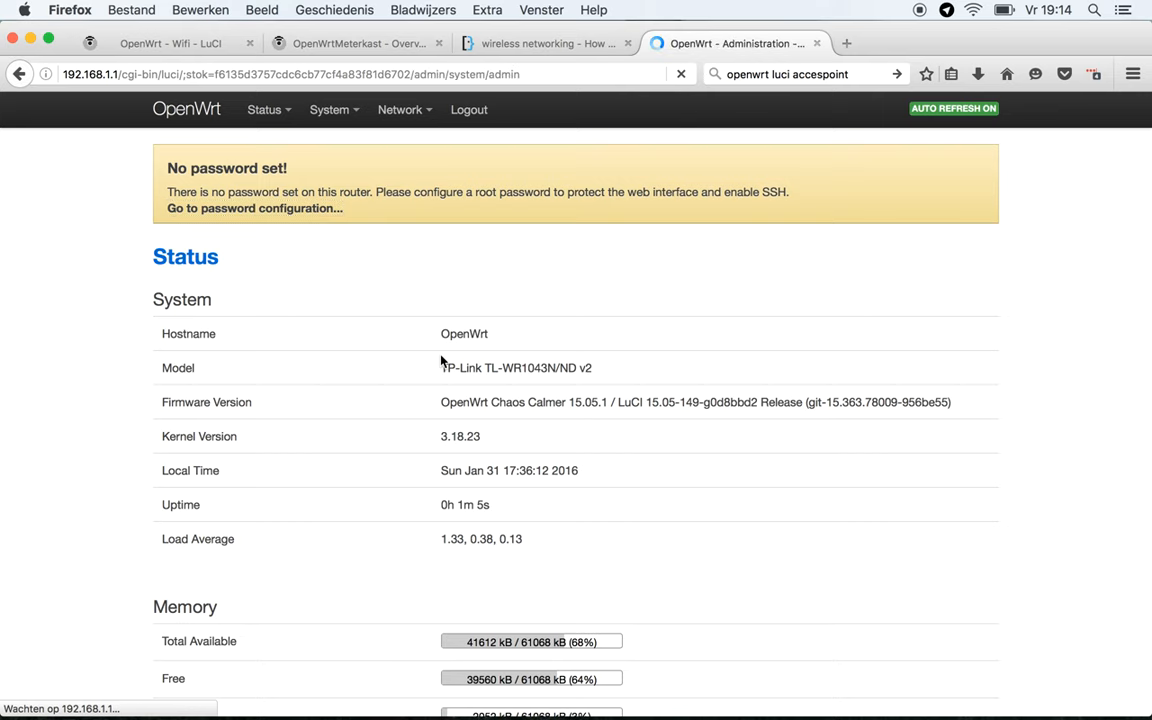
# - Enter a new root password and Save & Apply it
pyautogui.click(254, 208)
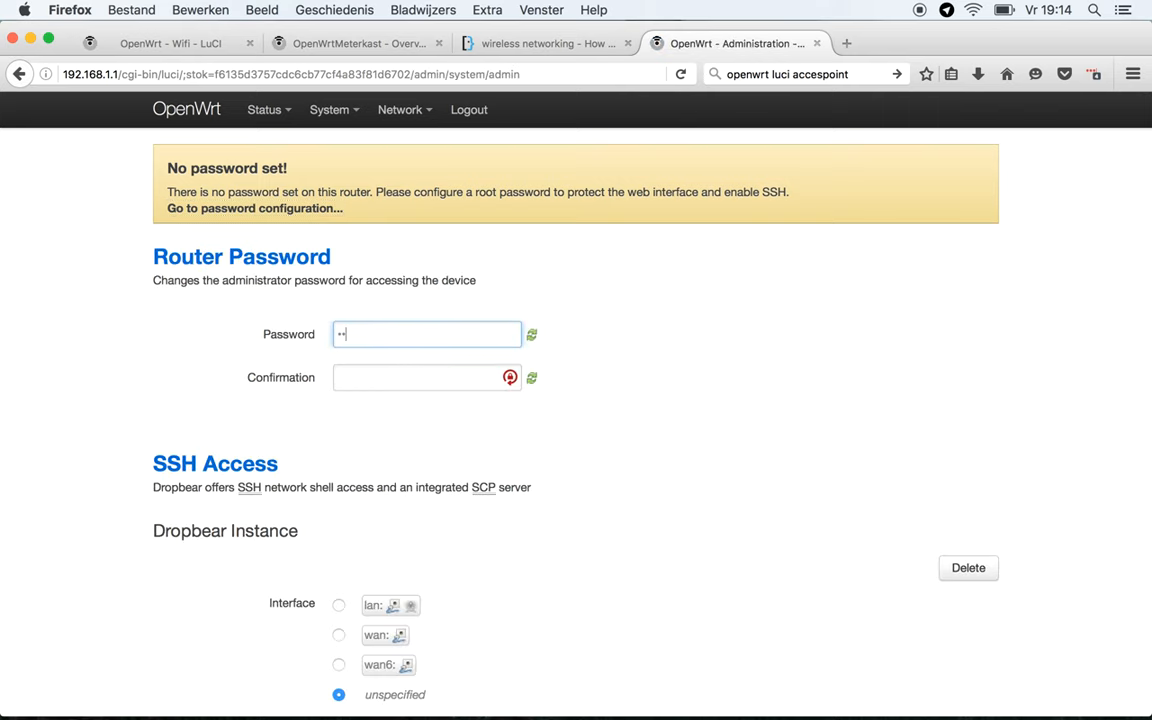
pyautogui.write('••••••')
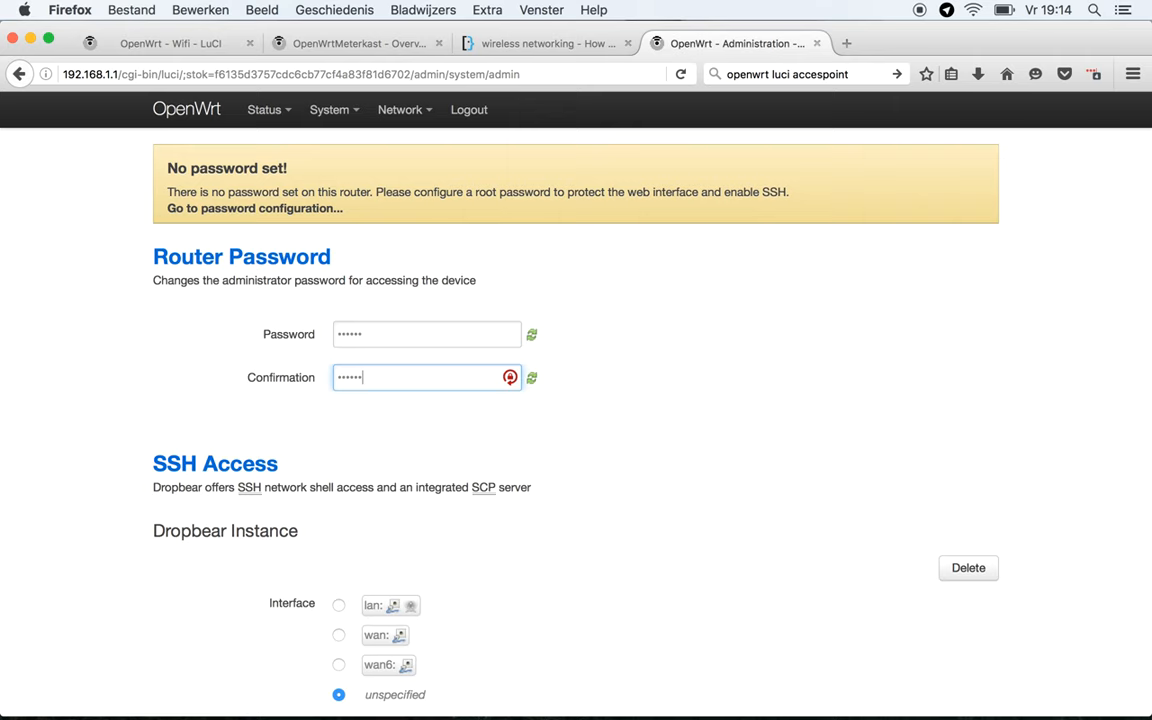
pyautogui.click(815, 633)
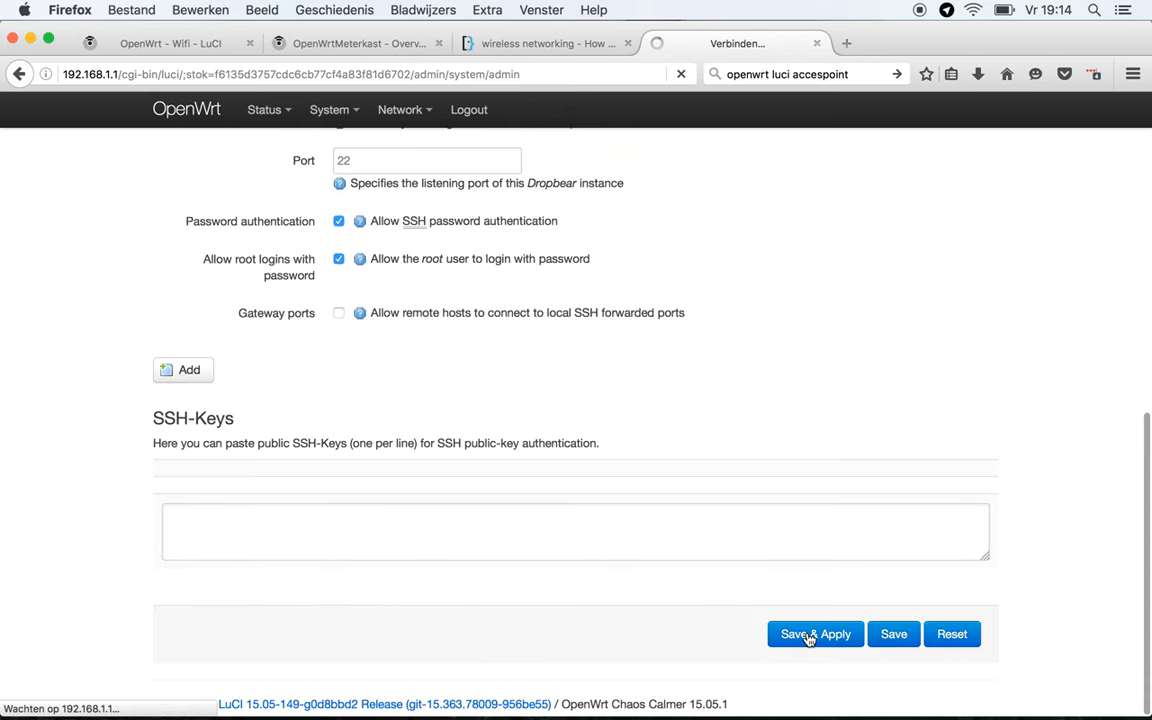
pyautogui.click(815, 633)
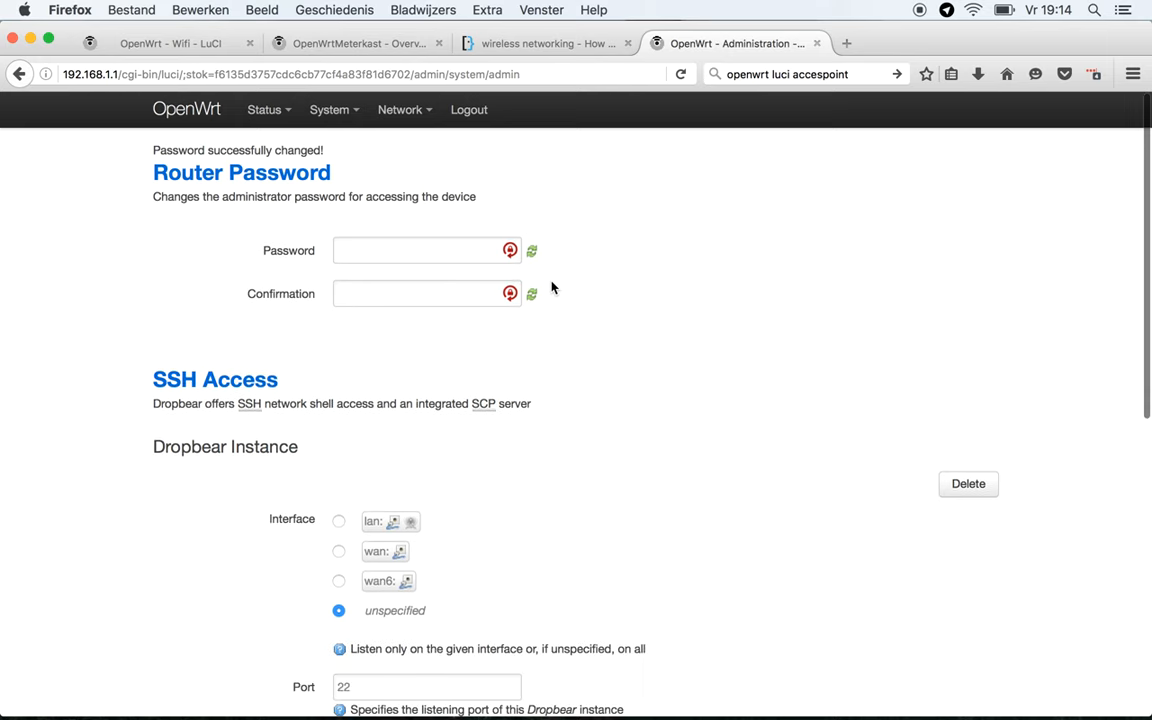
pyautogui.click(400, 109)
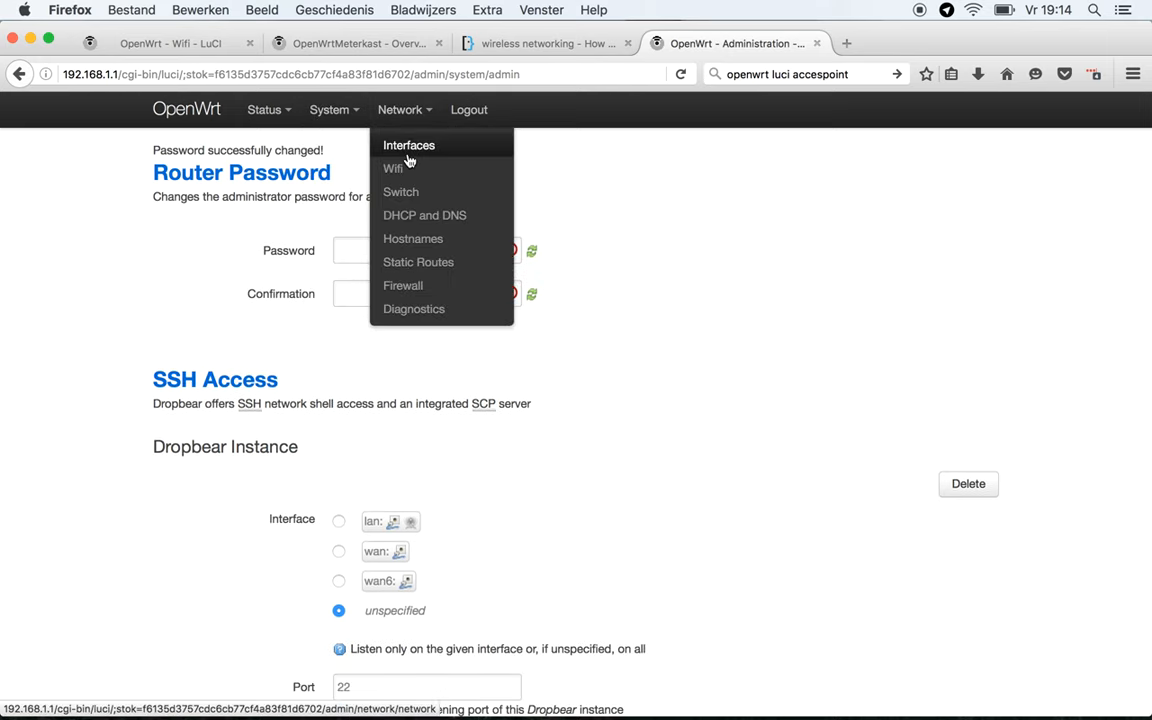
# - Delete the WAN and WAN6 interfaces in Network > Interfaces and edit LAN
pyautogui.click(409, 145)
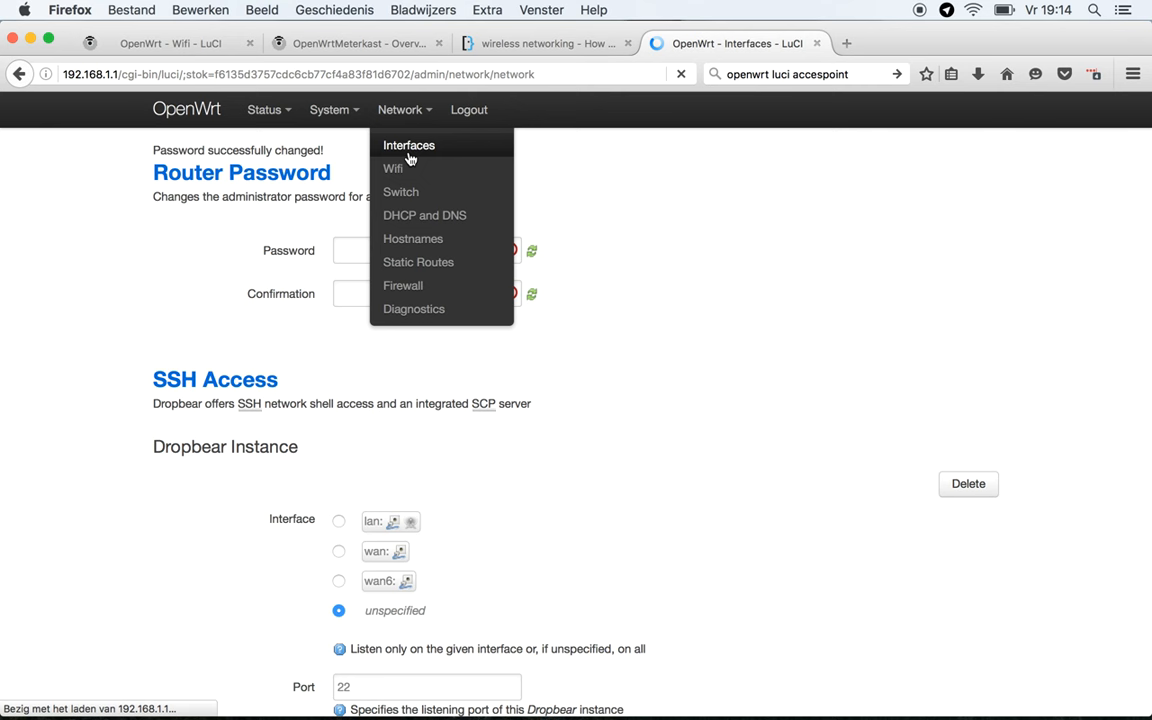
pyautogui.click(409, 145)
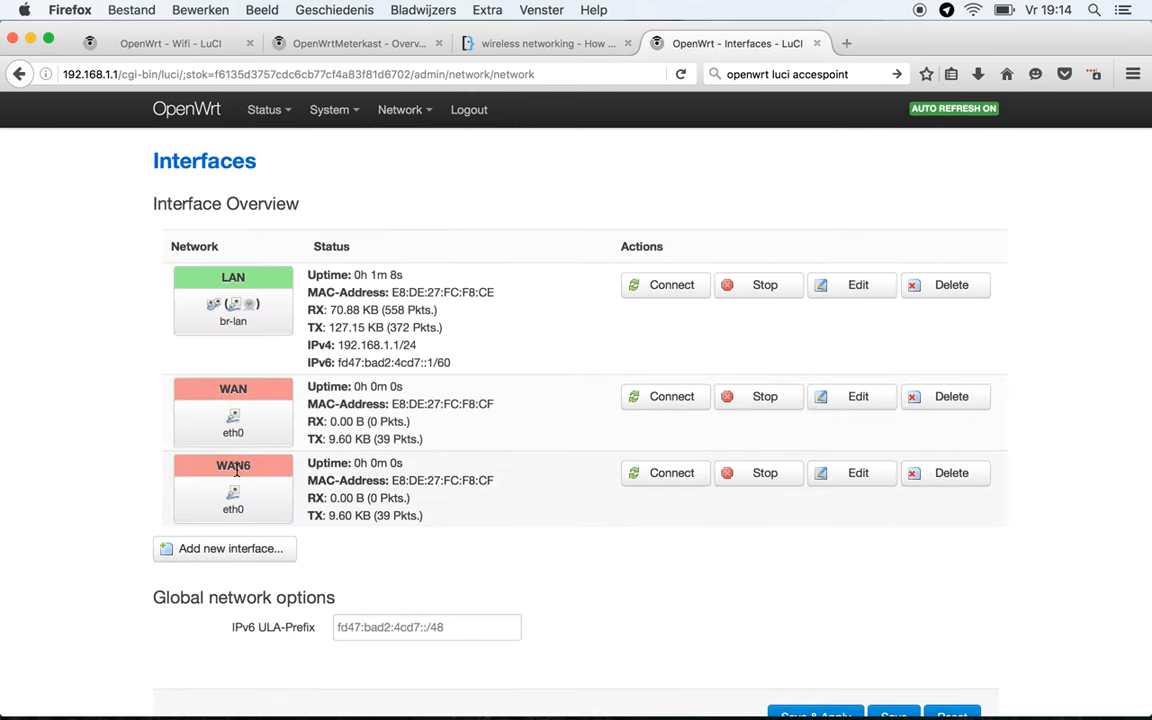
pyautogui.moveTo(232, 410)
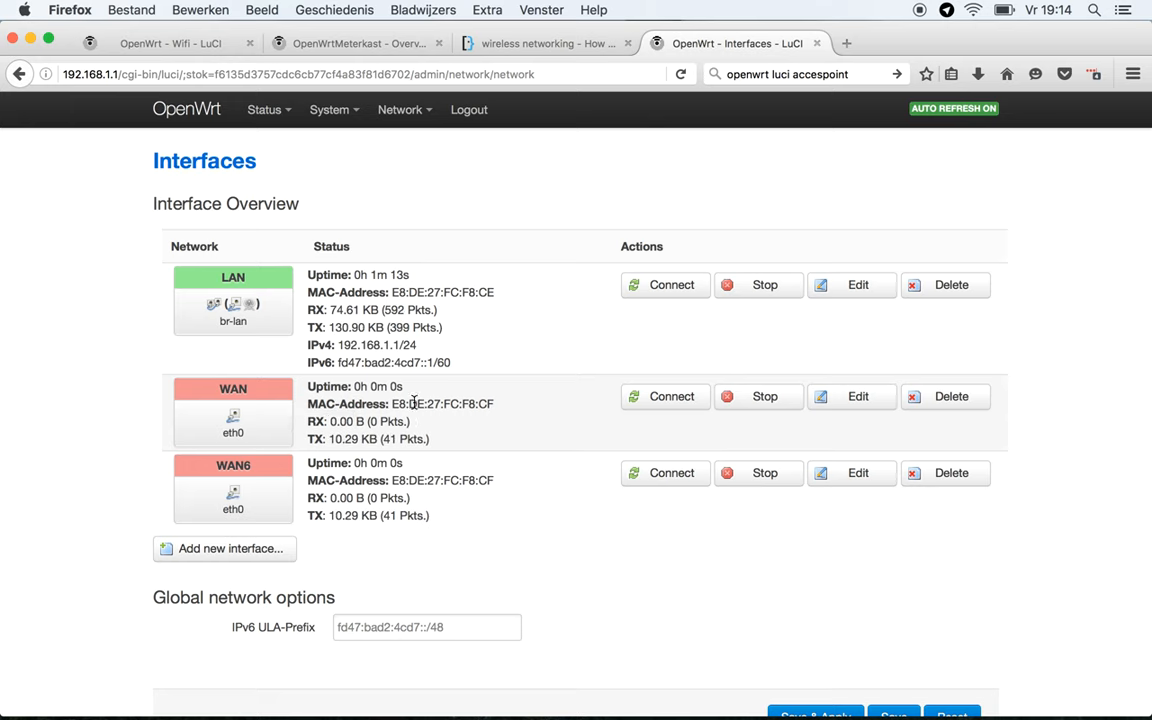
pyautogui.click(950, 284)
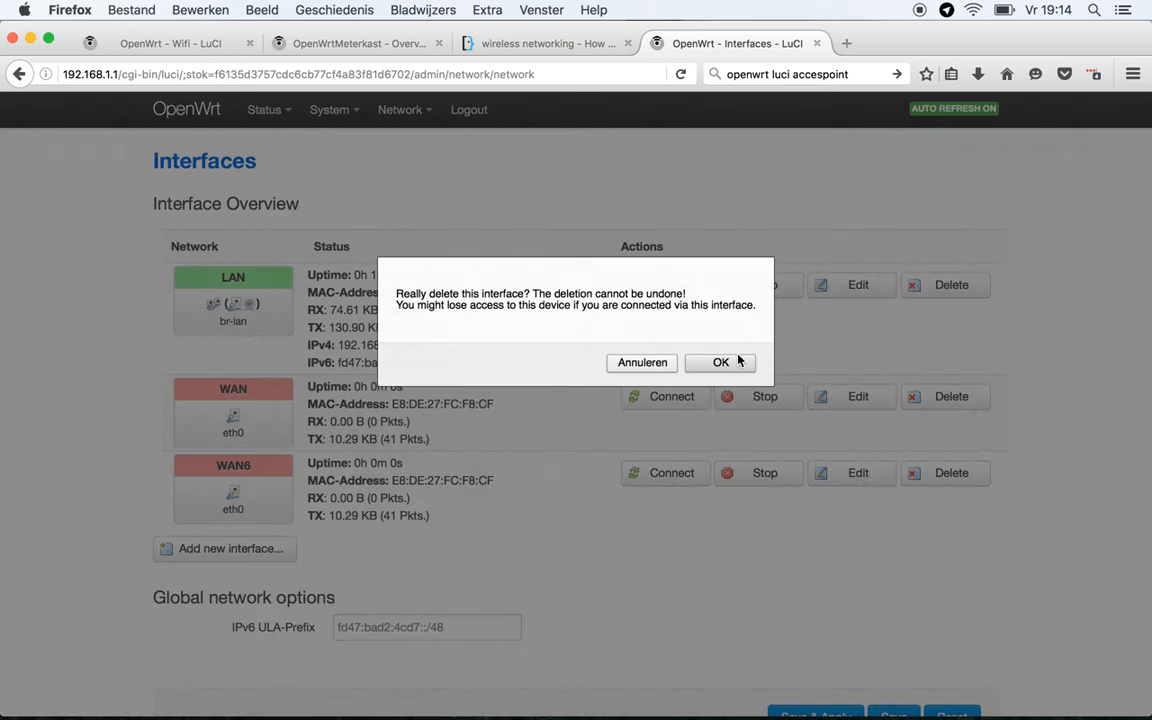
pyautogui.click(720, 362)
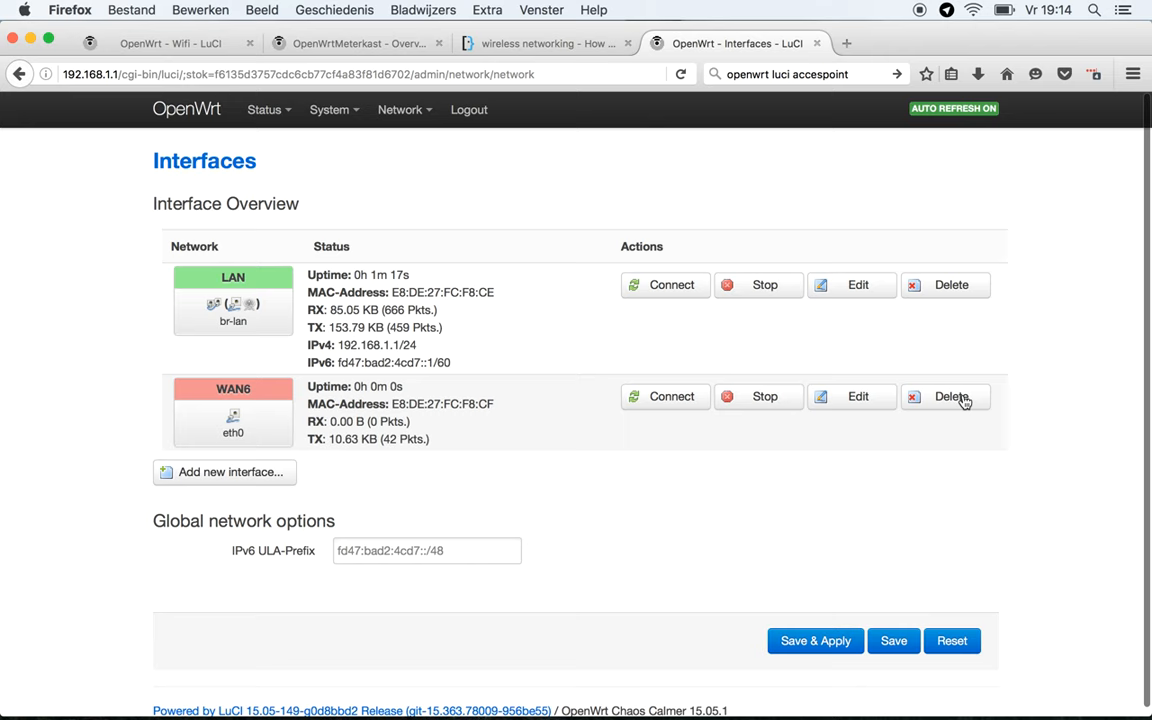
pyautogui.click(949, 396)
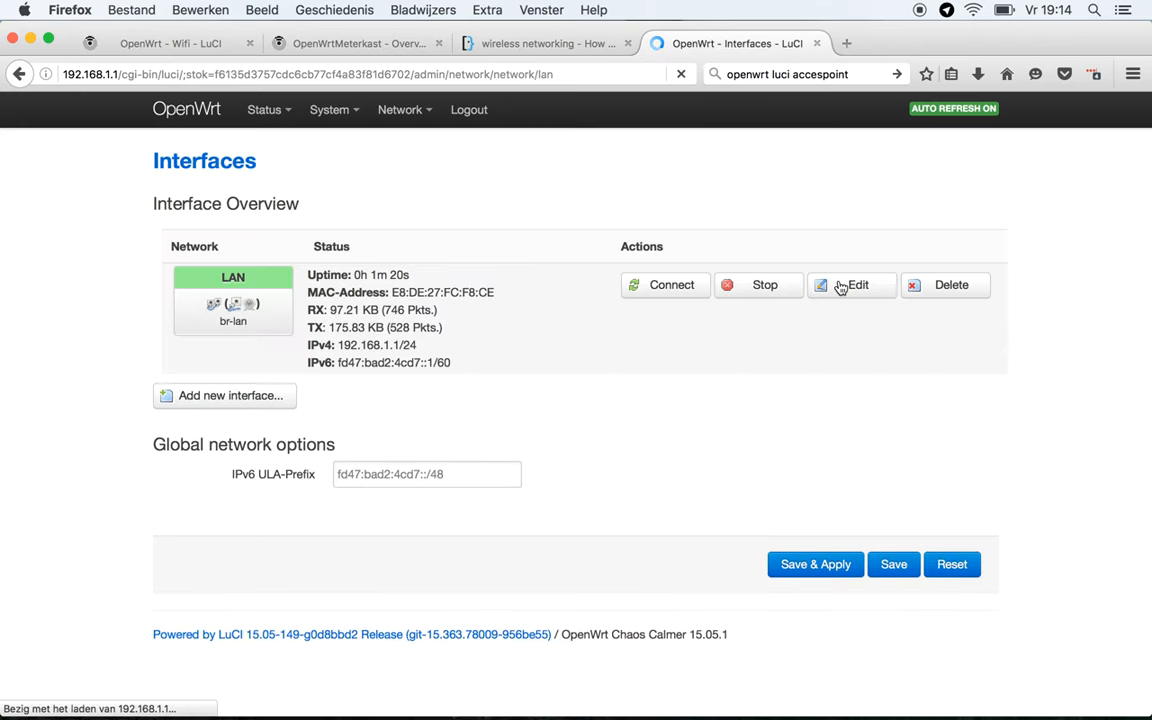
pyautogui.click(851, 285)
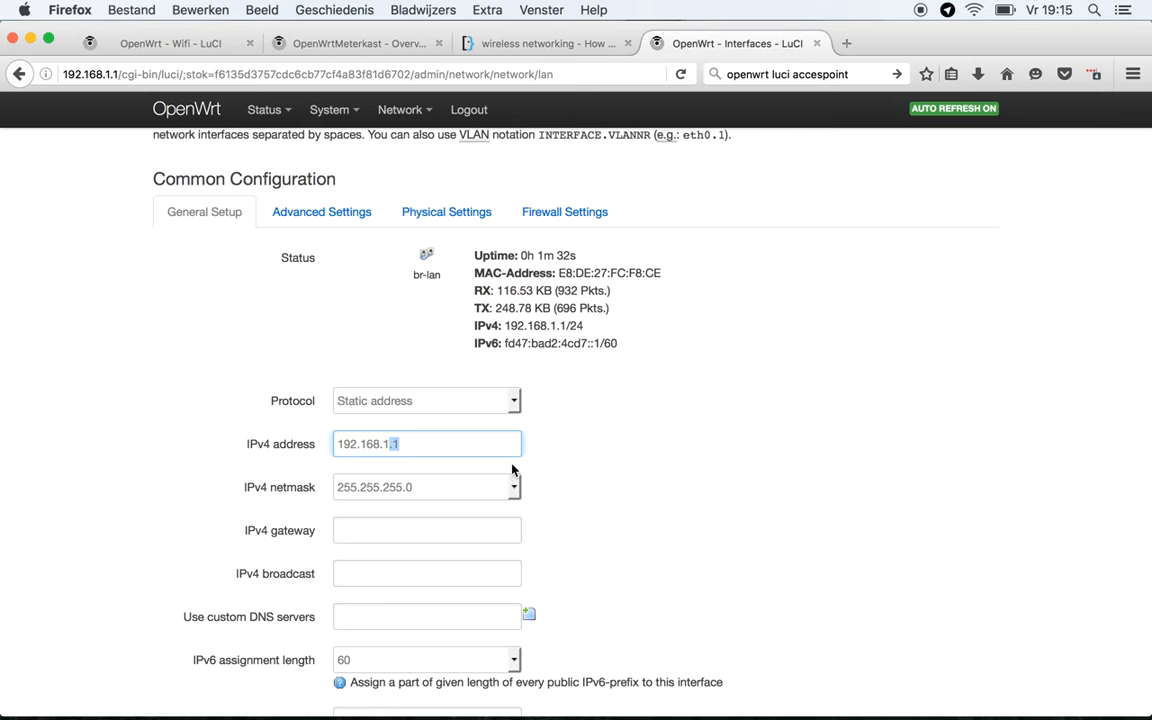
# - Change LAN's IPv4 address to 192.168.10.4 and set gateway 192.168.10.1
pyautogui.write('0')
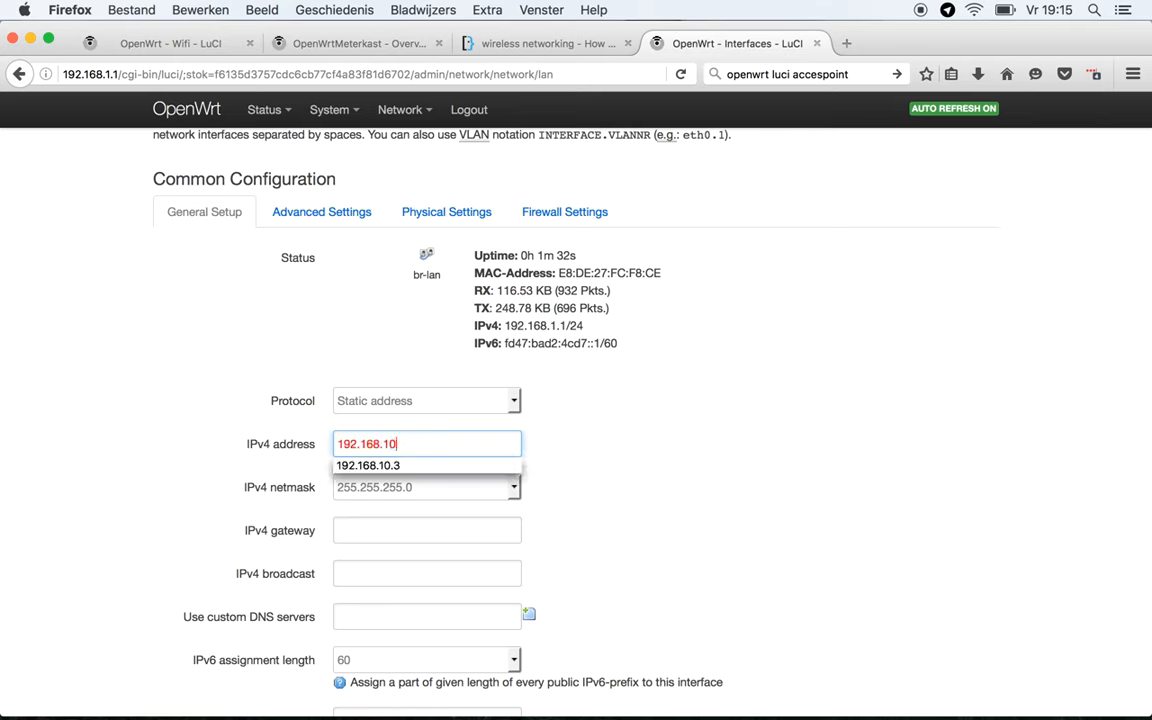
pyautogui.write('.')
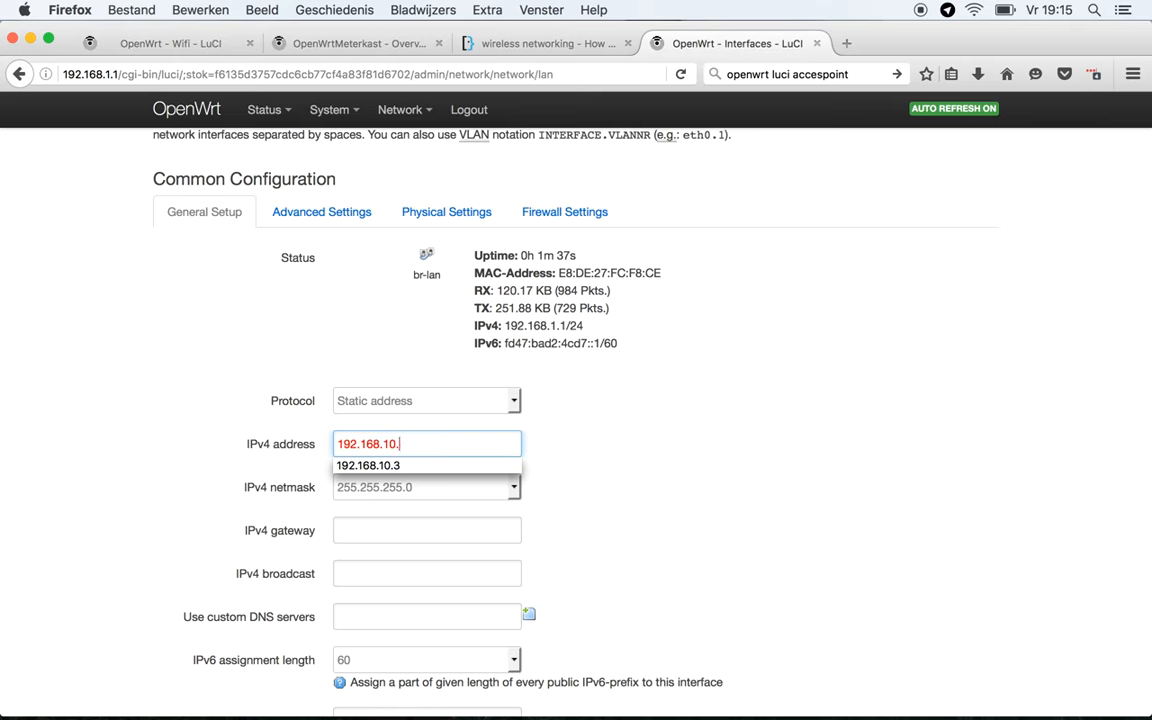
pyautogui.write('4')
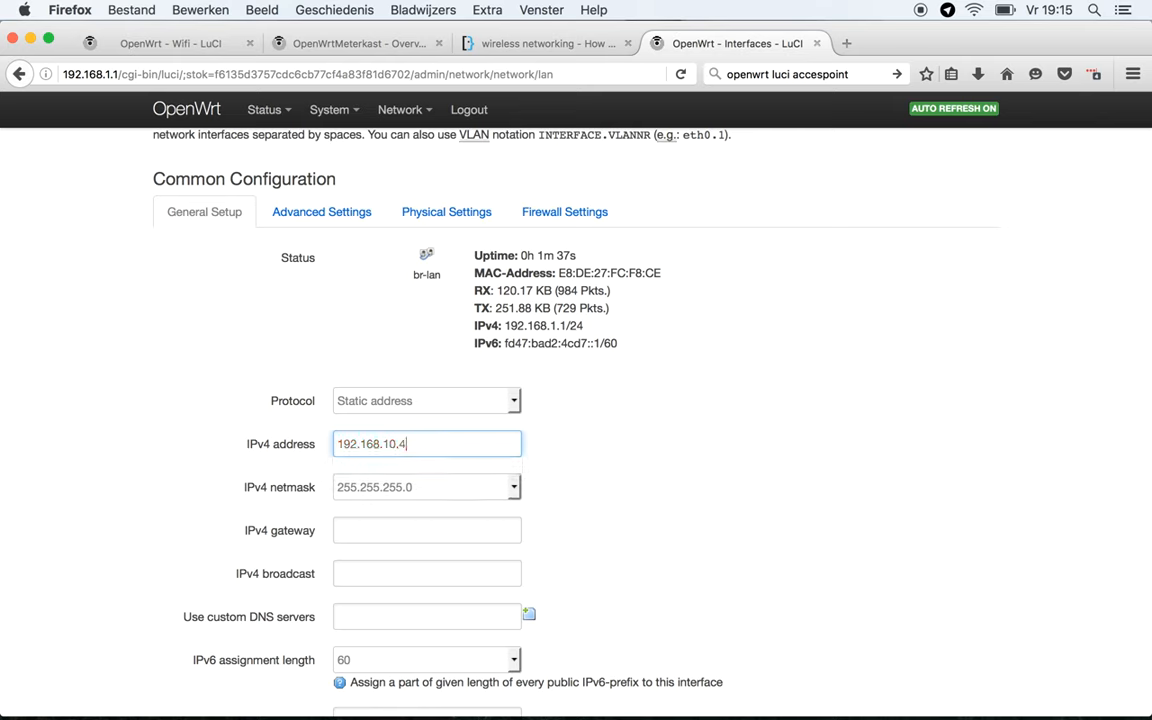
pyautogui.scroll(-3)
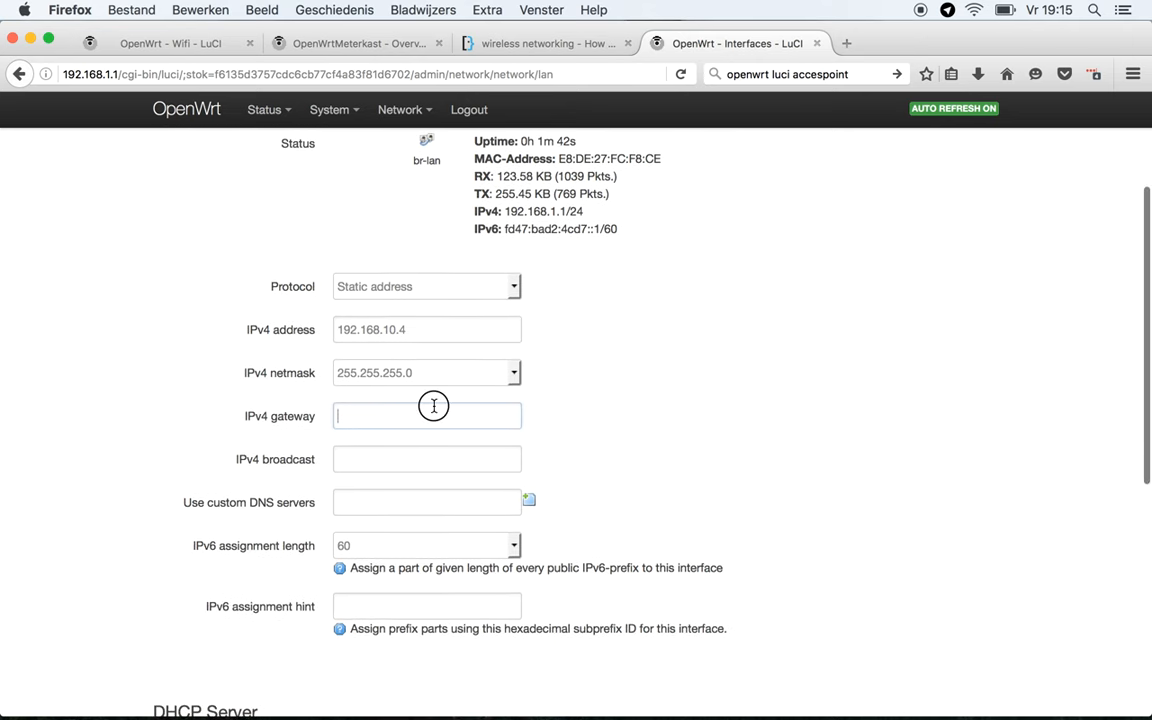
pyautogui.tripleClick(426, 329)
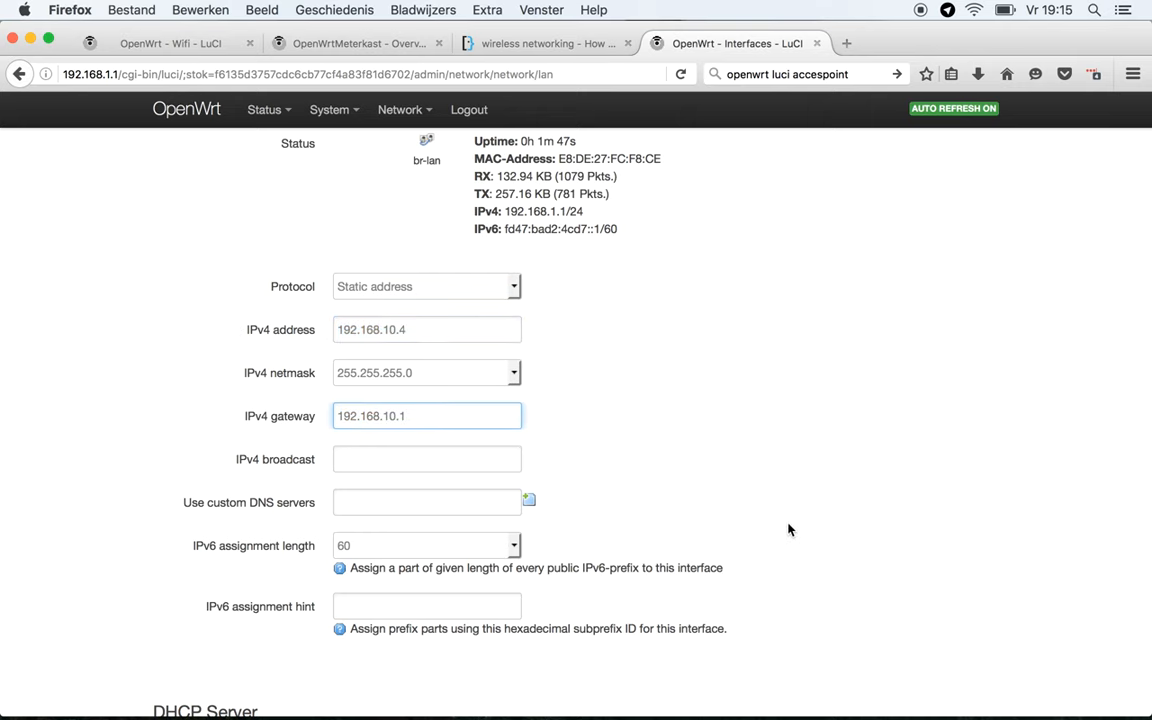
pyautogui.scroll(-3)
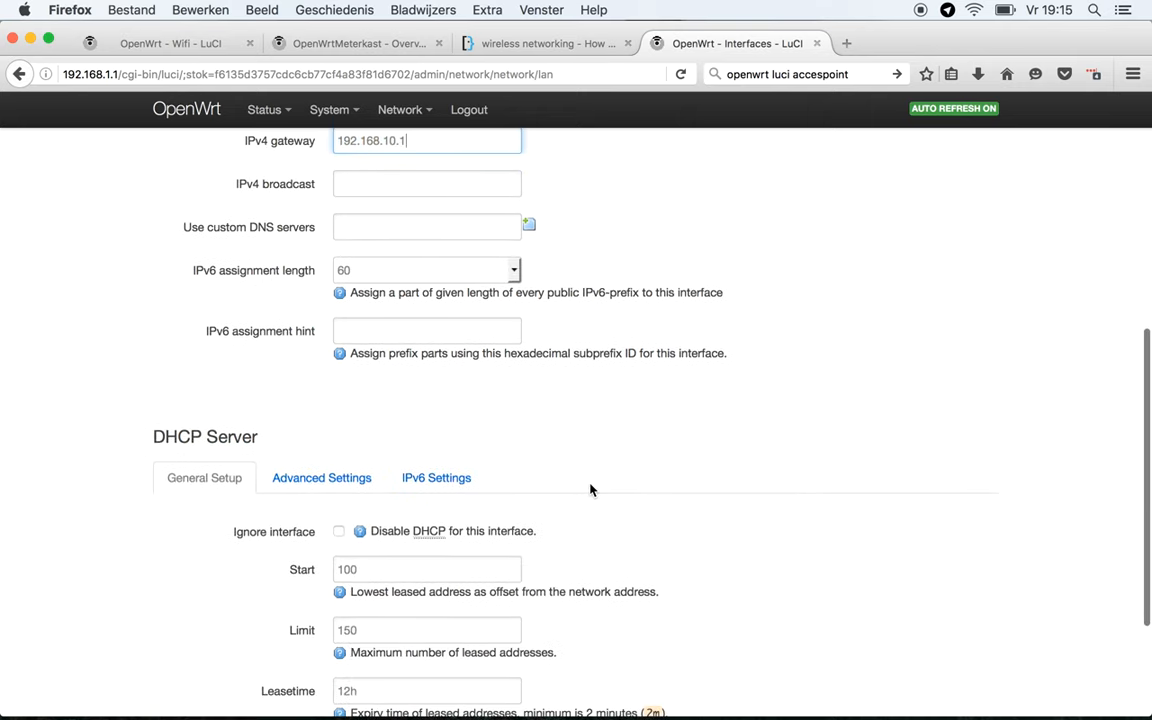
# - Disable the LAN DHCP server and Save & Apply the interface changes
pyautogui.click(339, 531)
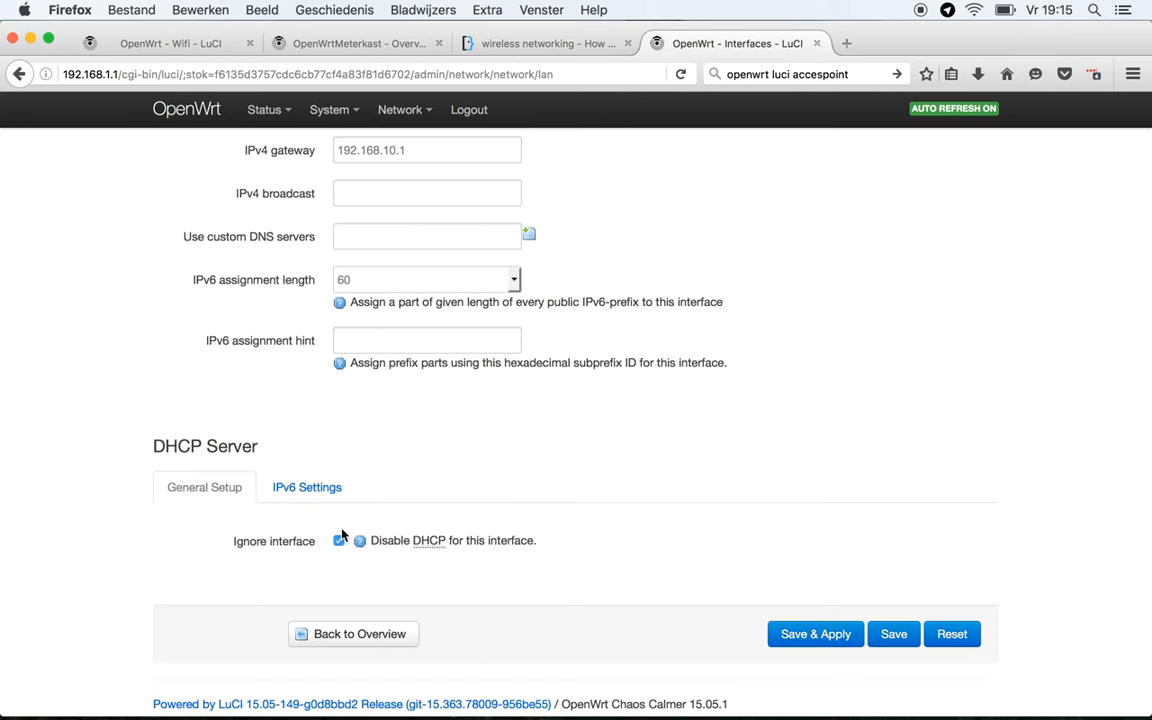
pyautogui.click(339, 540)
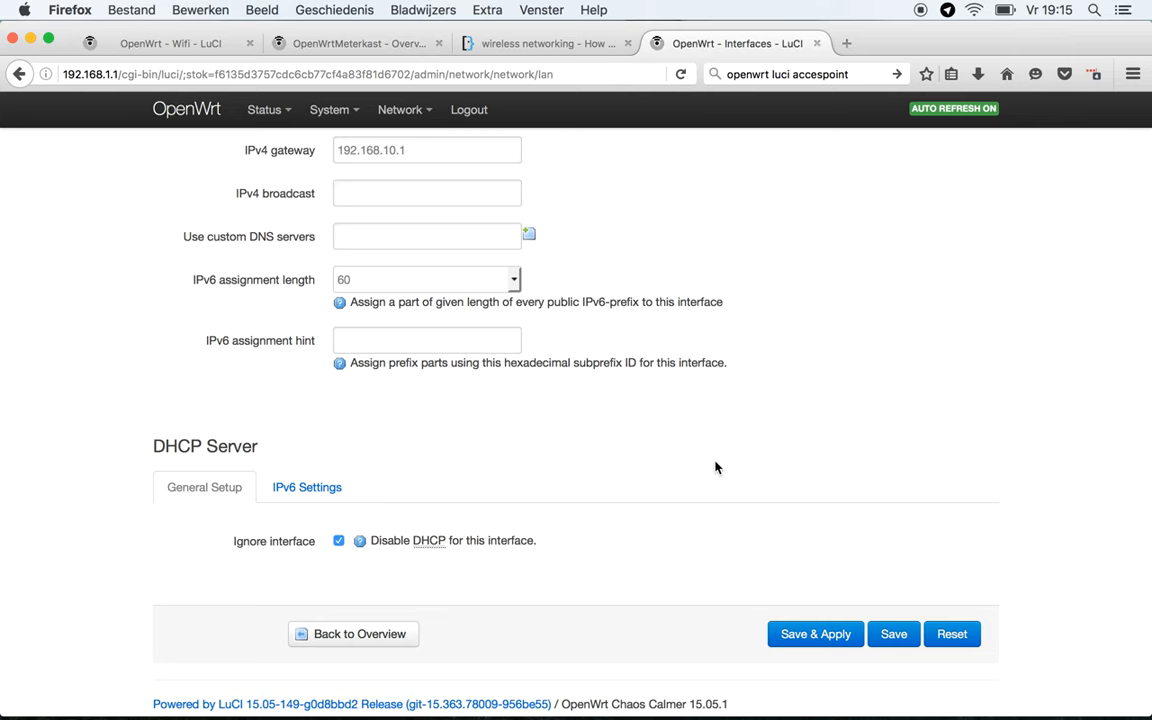
pyautogui.click(815, 633)
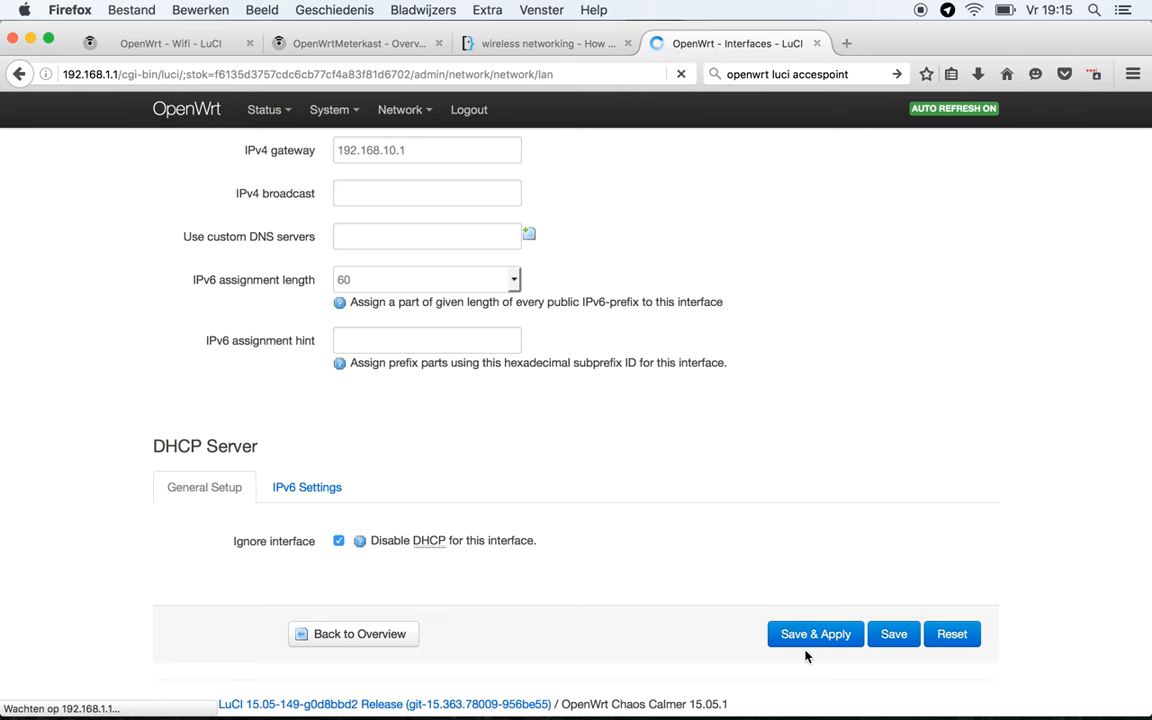
pyautogui.click(815, 633)
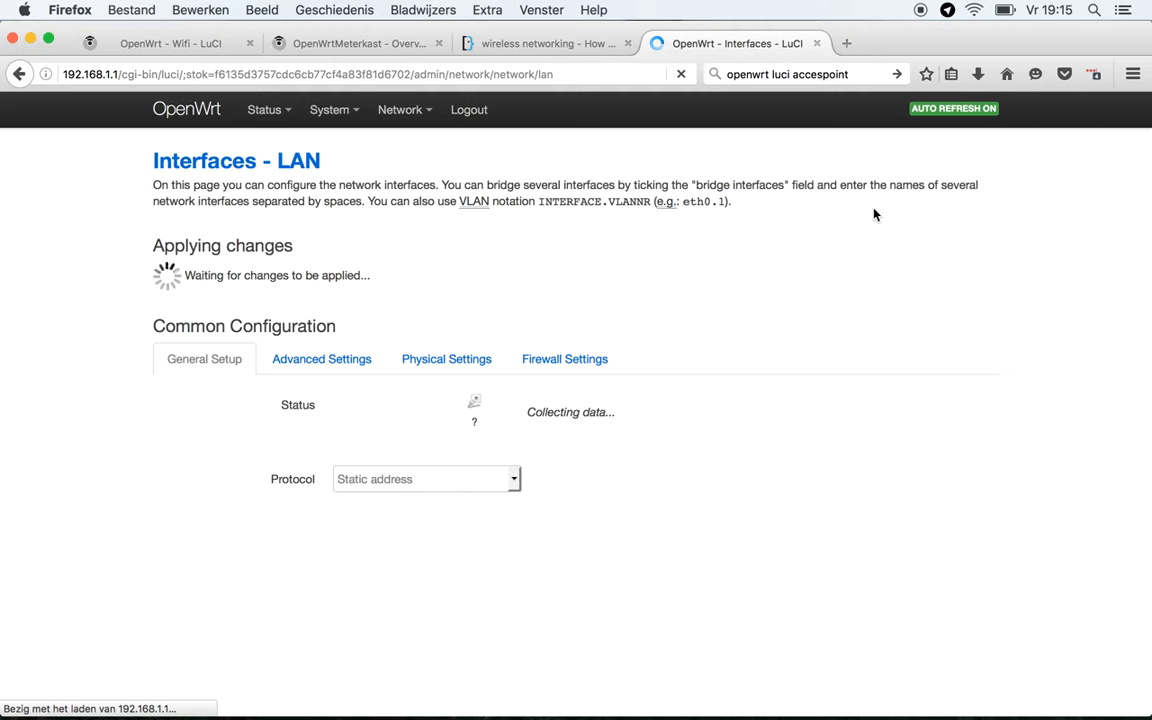
pyautogui.moveTo(343, 22)
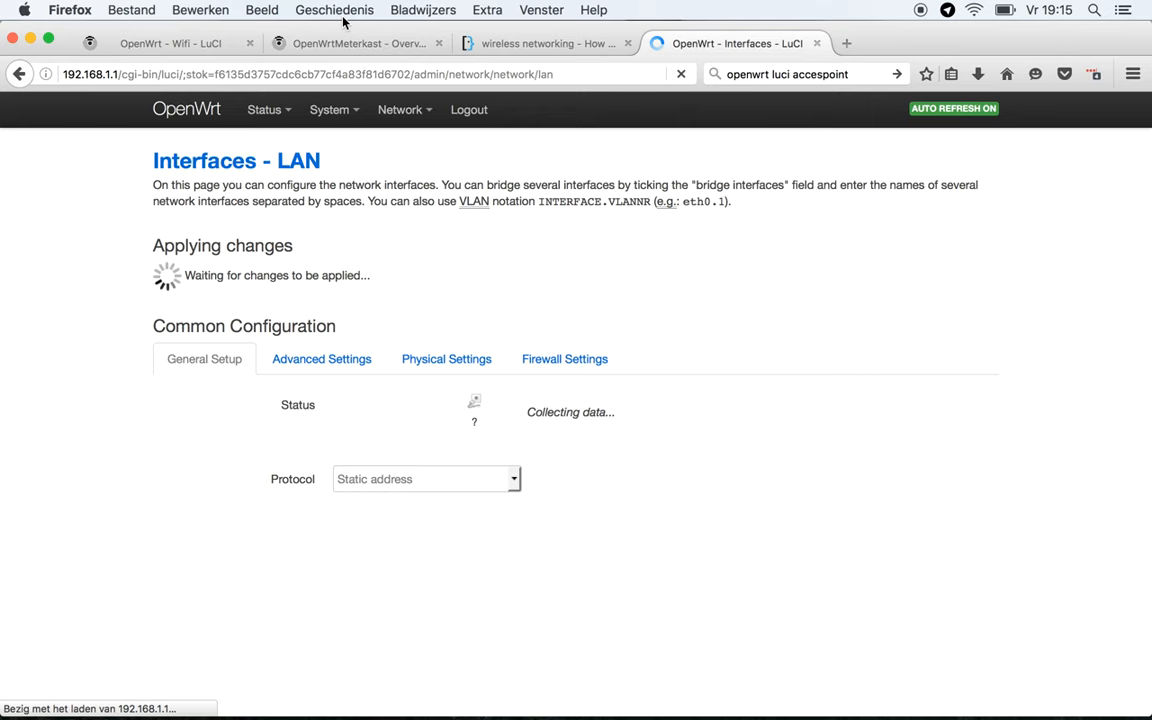
pyautogui.click(974, 10)
pyautogui.write('ping 192.168.10.4')
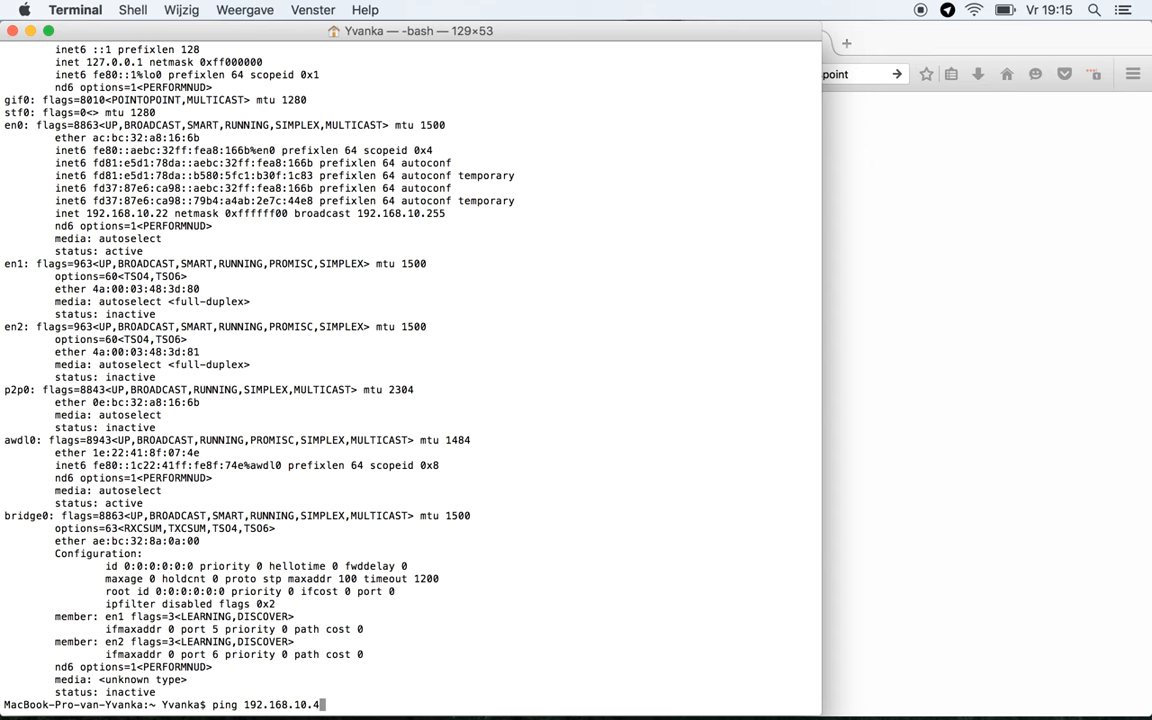
# - Ping the router at its new address 192.168.10.4 from Terminal
pyautogui.press('Return')
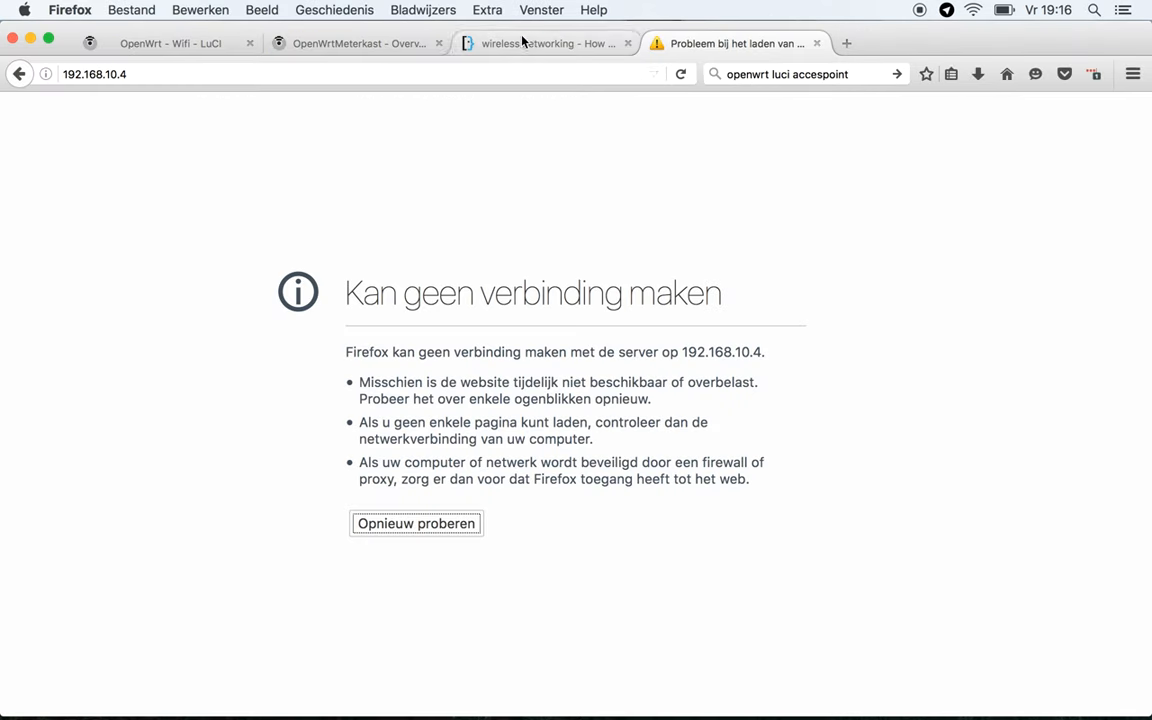
# - Open the Mac's network preferences from the Wi-Fi menu bar icon
pyautogui.click(972, 10)
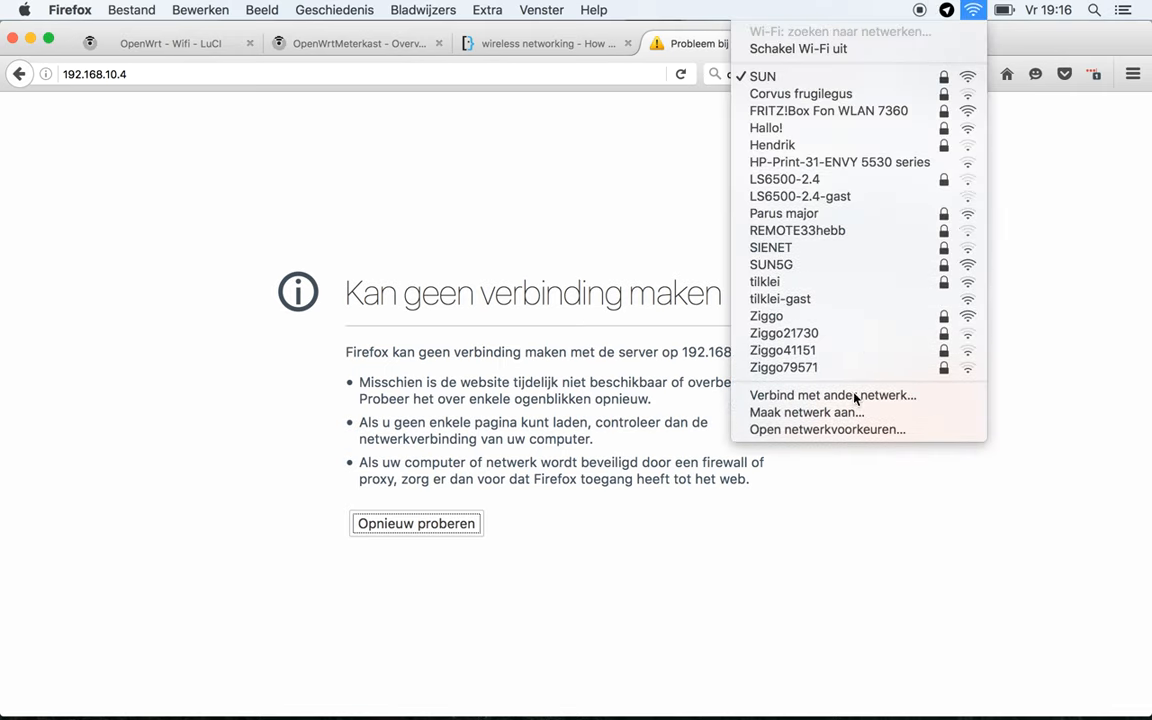
pyautogui.moveTo(970, 52)
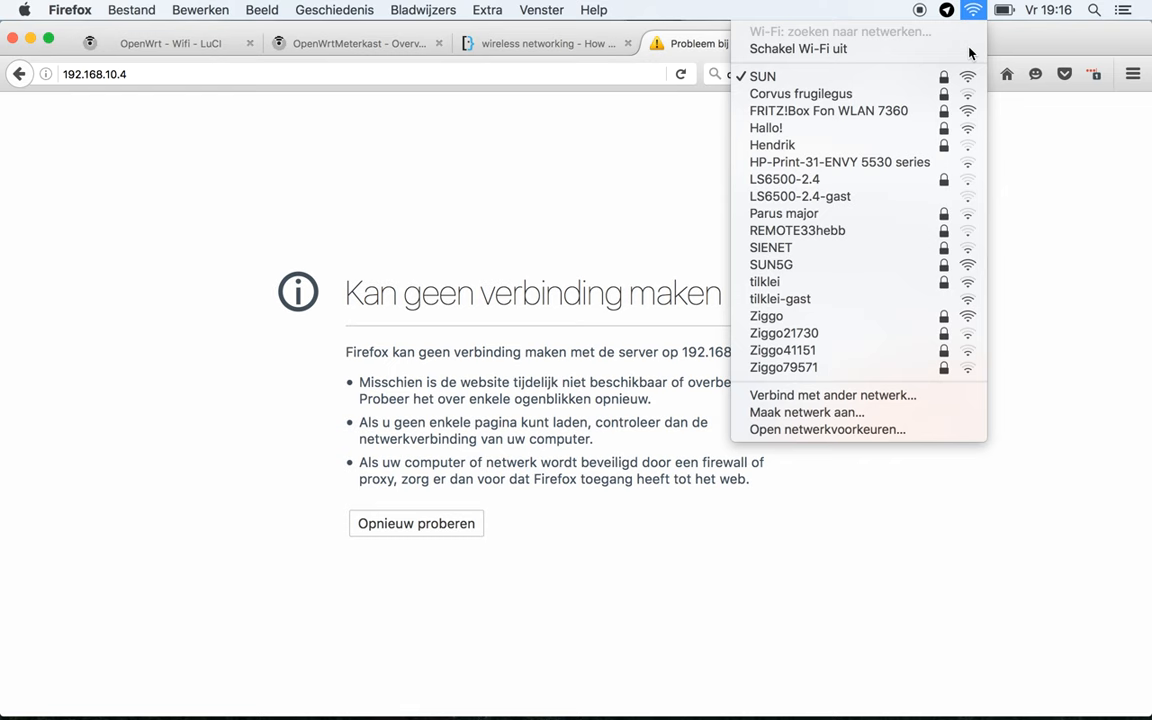
pyautogui.click(827, 429)
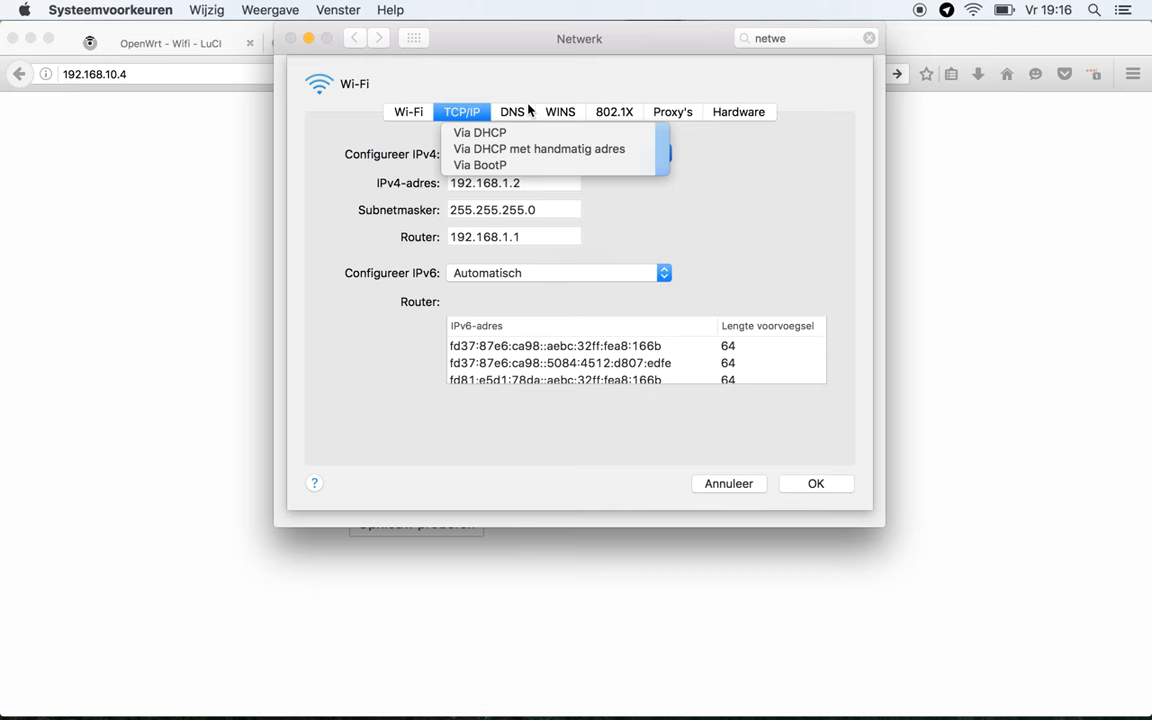
# - Switch Wi-Fi TCP/IP to DHCP and renew the lease, getting 192.168.10.22 via router 192.168.10.1
pyautogui.click(479, 132)
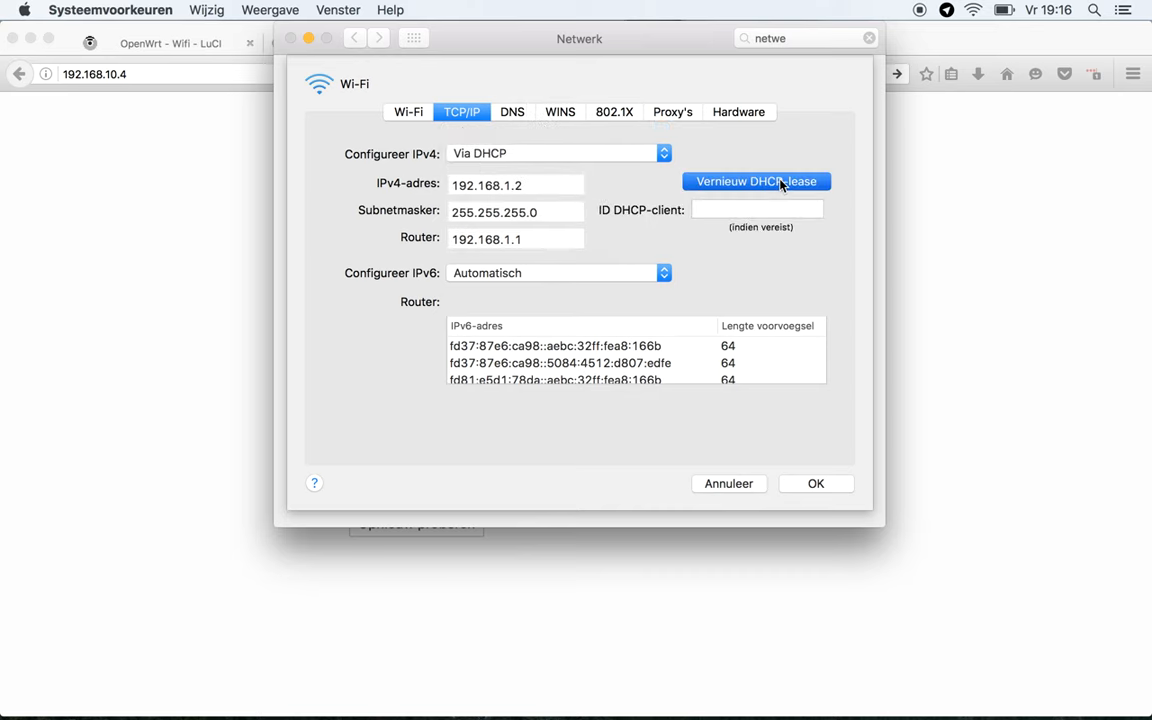
pyautogui.click(756, 181)
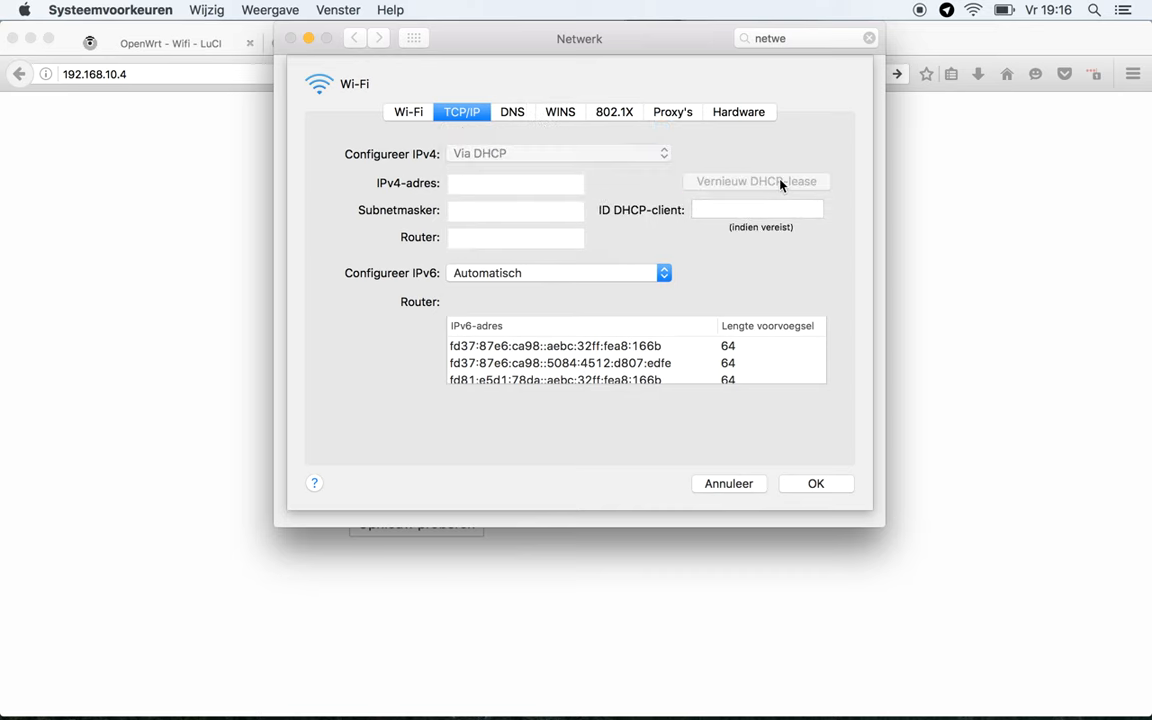
pyautogui.click(756, 181)
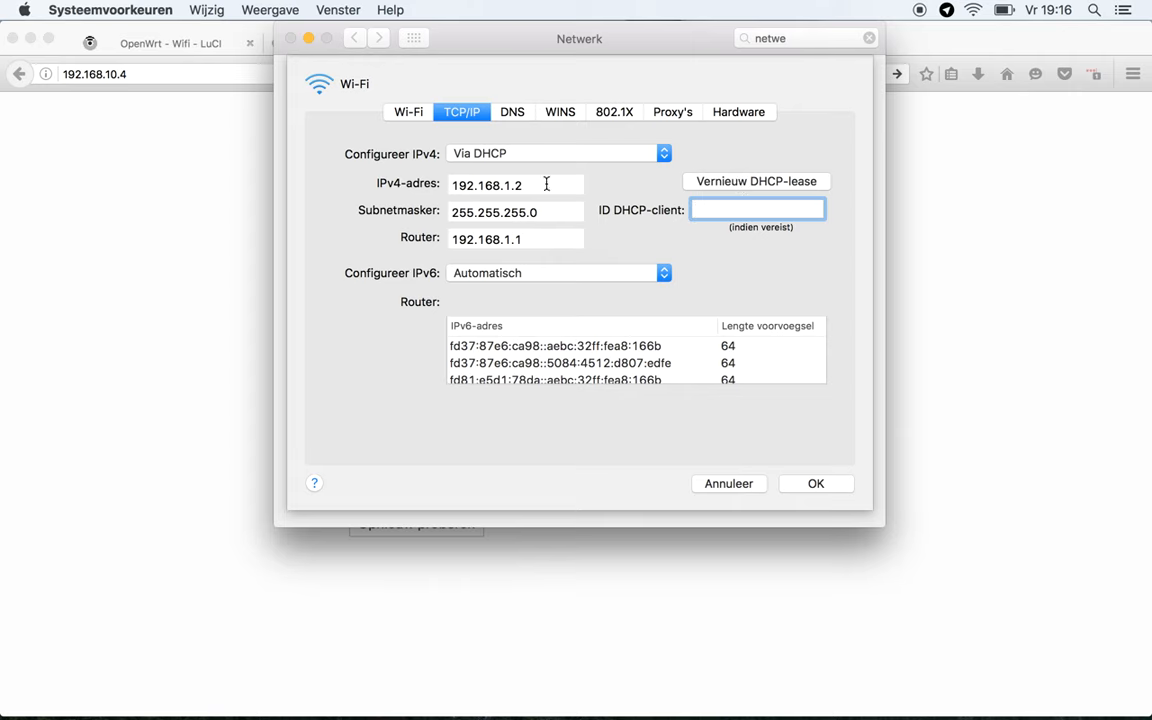
pyautogui.moveTo(748, 377)
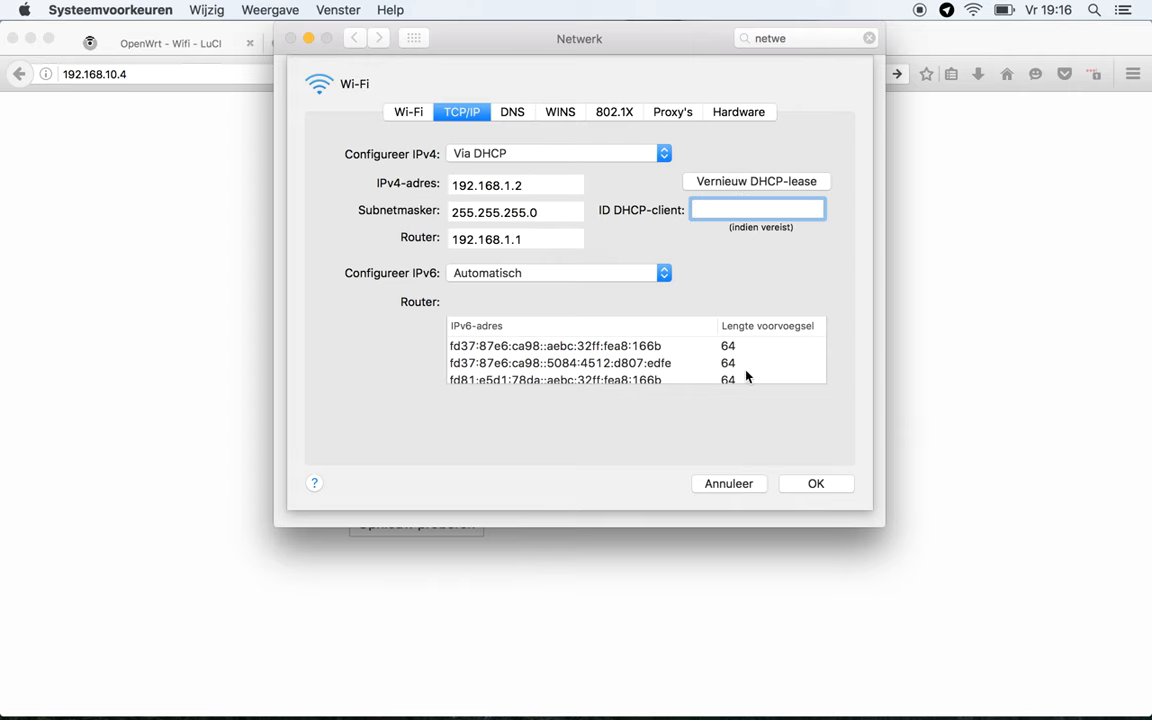
pyautogui.click(815, 483)
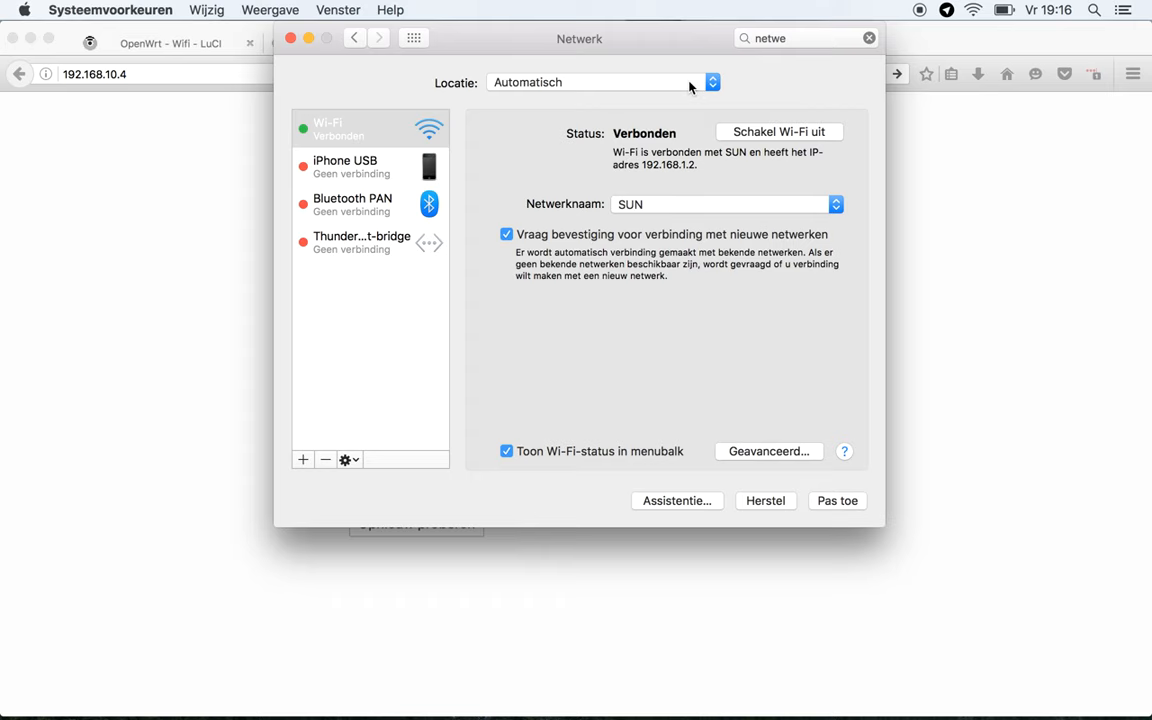
pyautogui.click(769, 451)
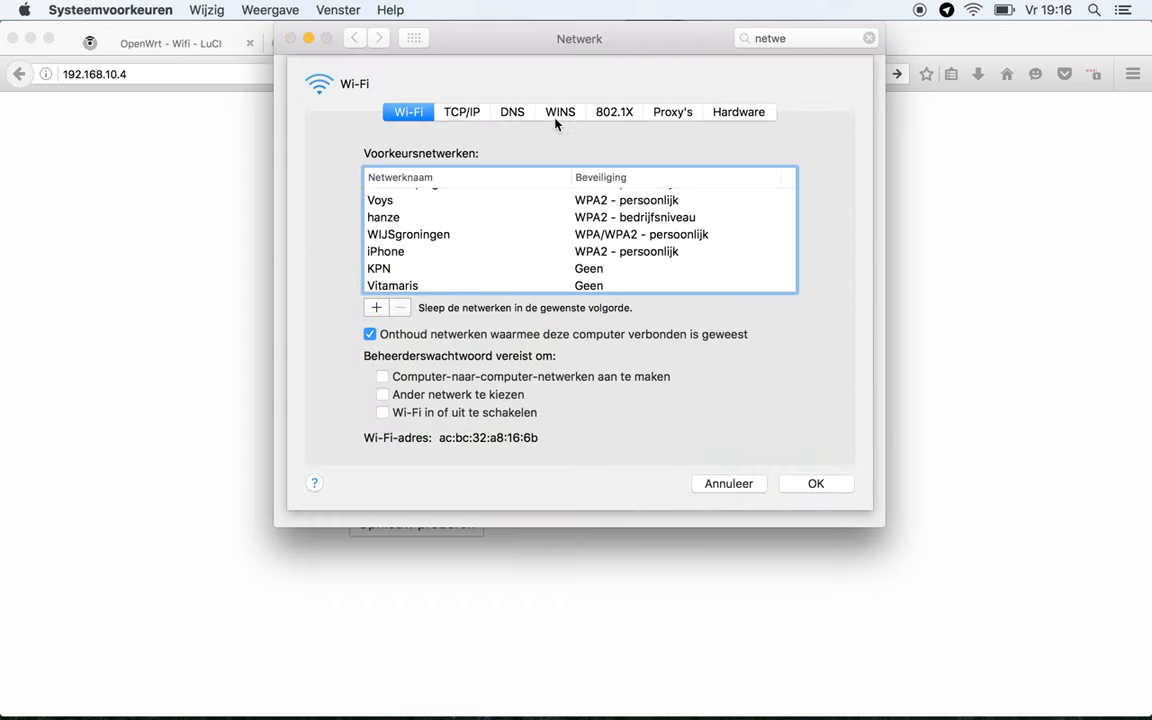
pyautogui.click(461, 111)
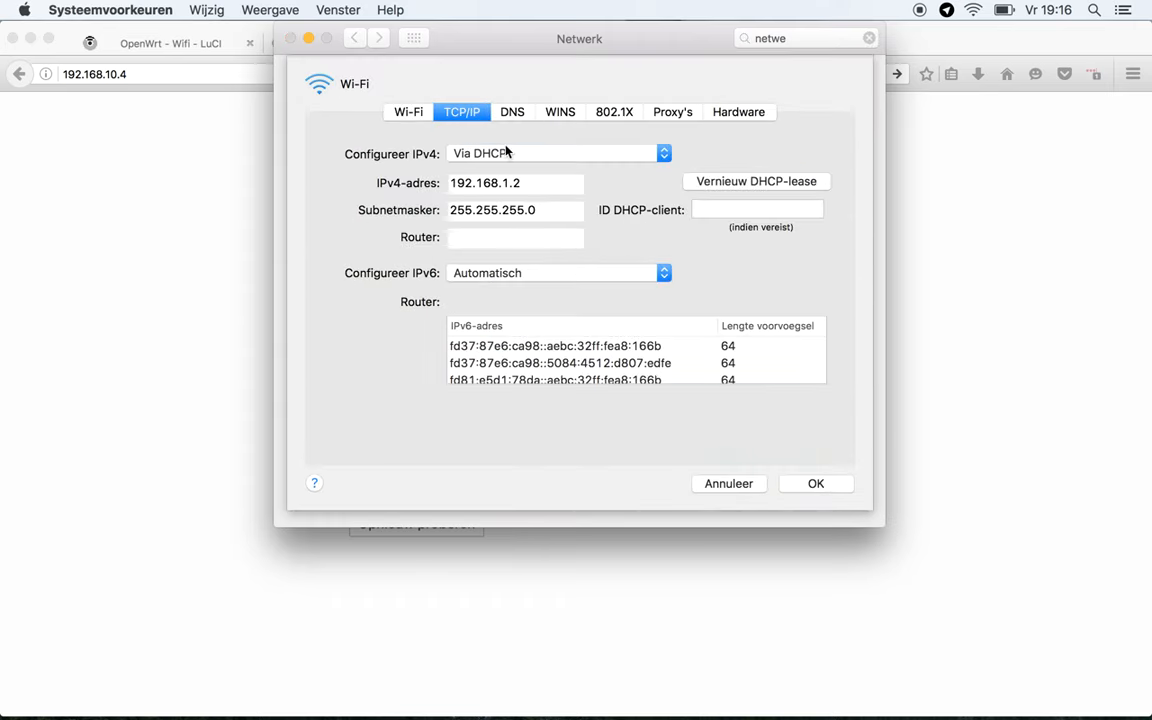
pyautogui.click(756, 181)
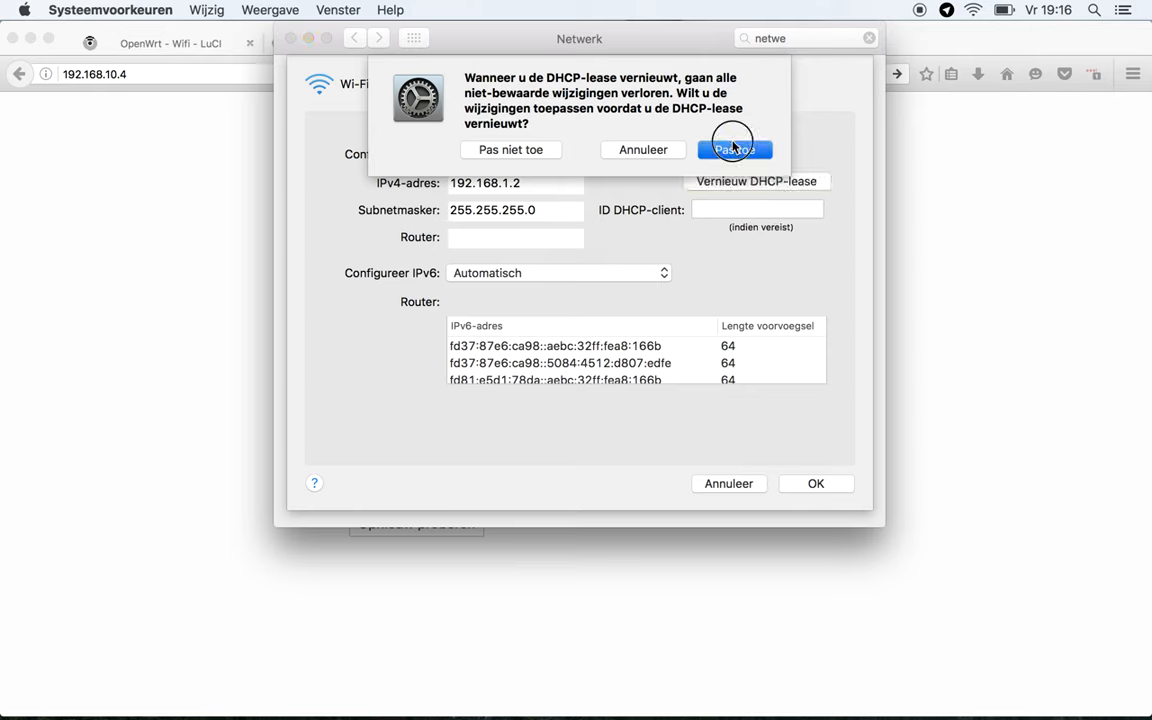
pyautogui.click(735, 149)
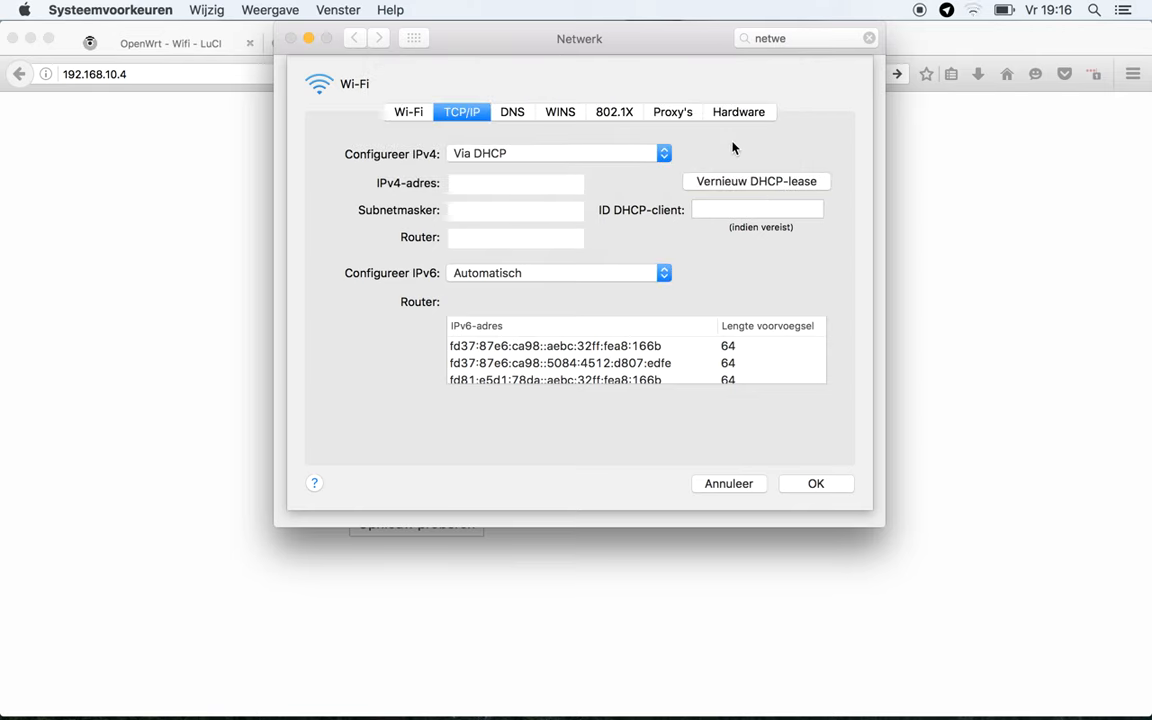
pyautogui.click(757, 209)
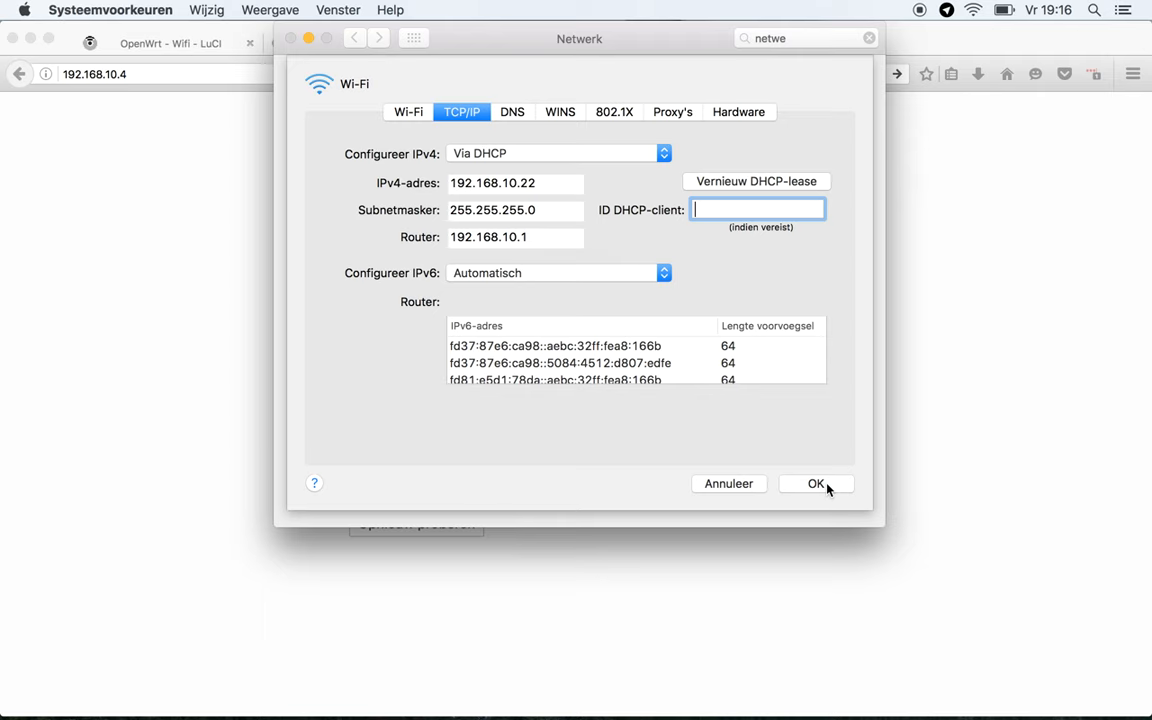
pyautogui.click(815, 483)
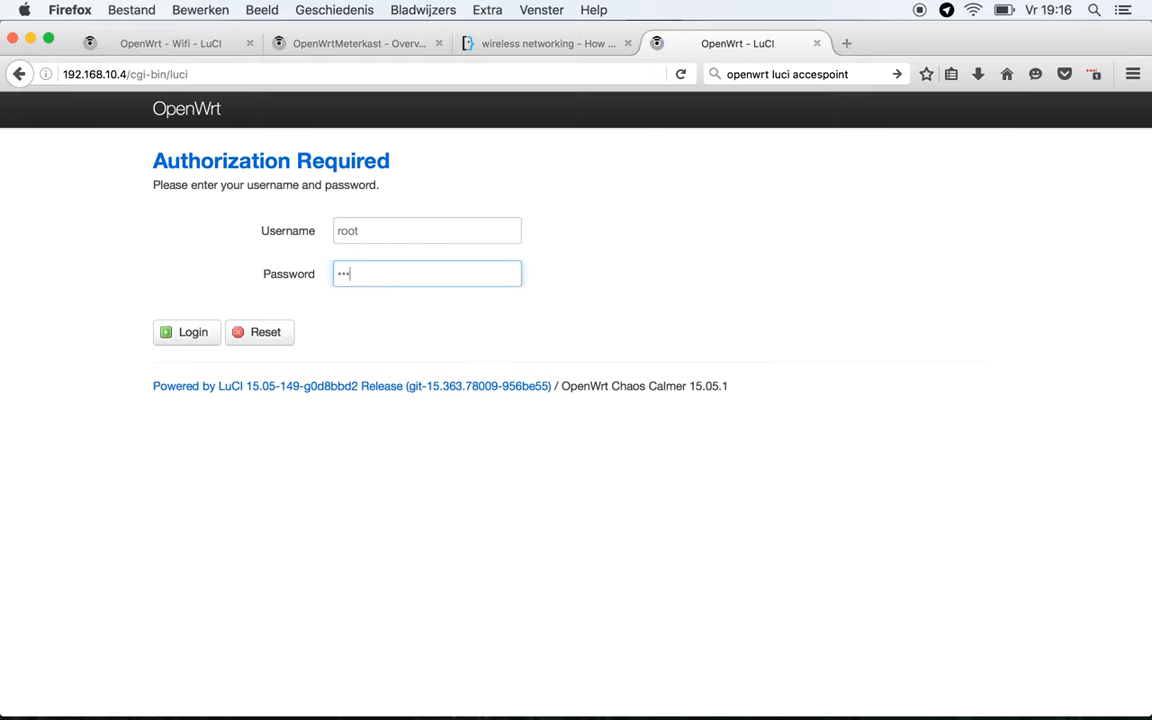
# - Log in to LuCI at 192.168.10.4 and view the router's status overview
pyautogui.click(186, 331)
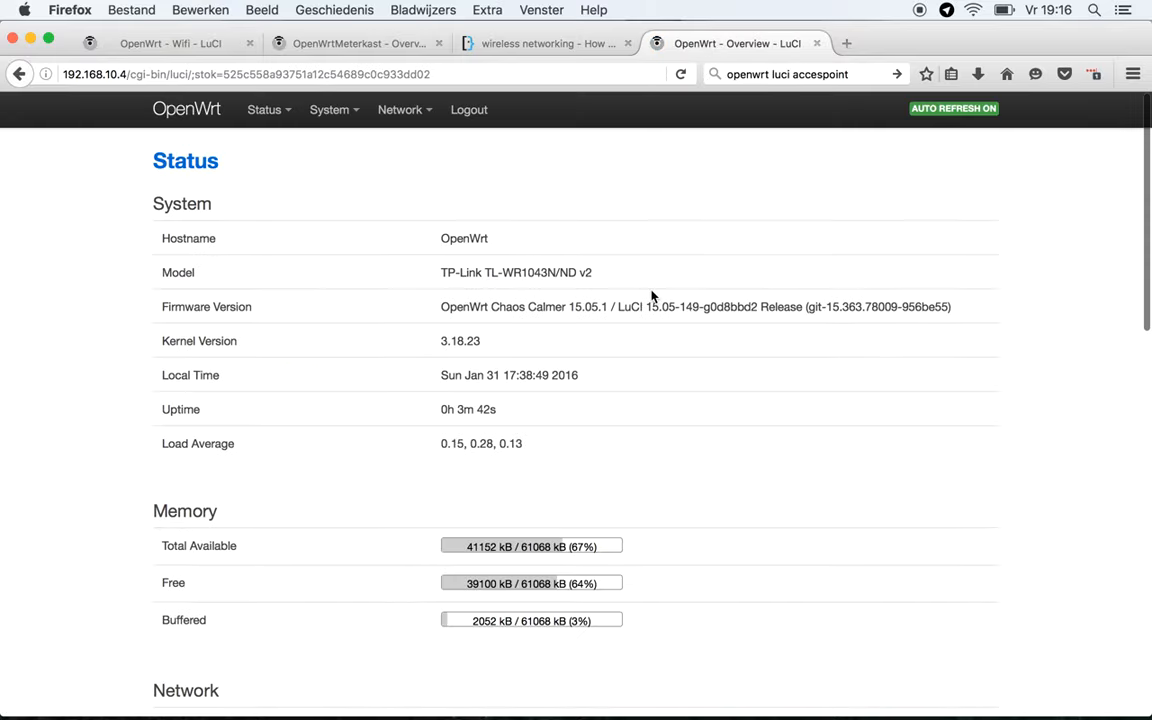
pyautogui.moveTo(449, 196)
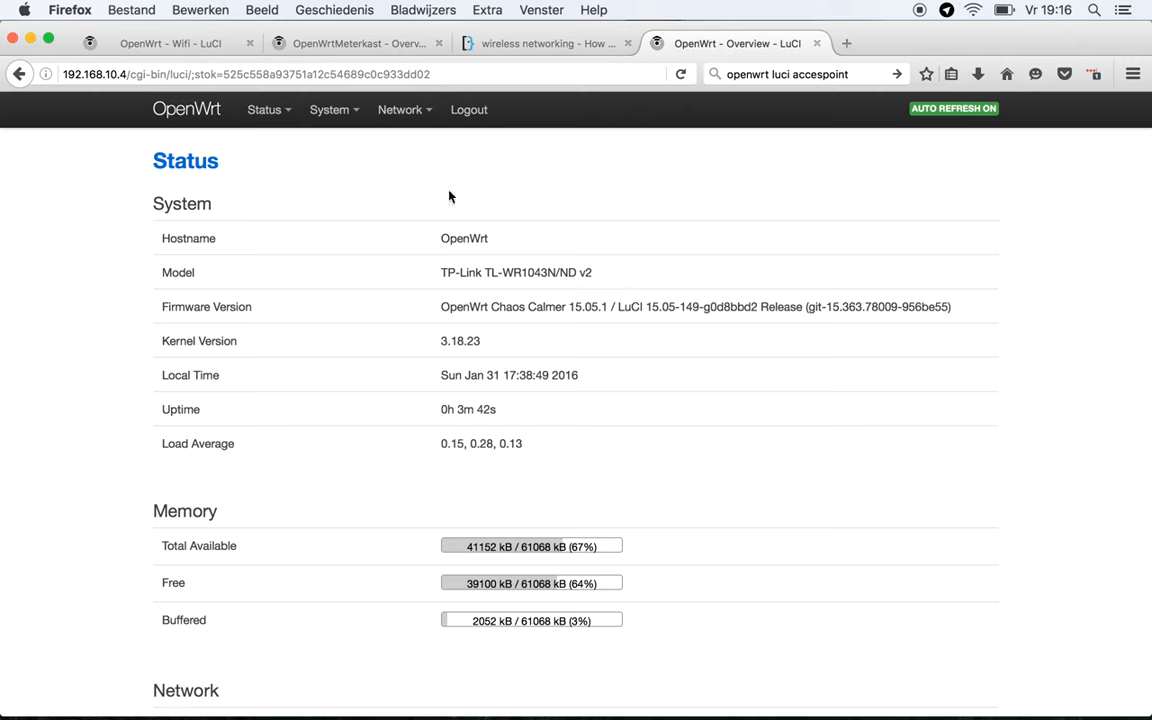
pyautogui.click(329, 109)
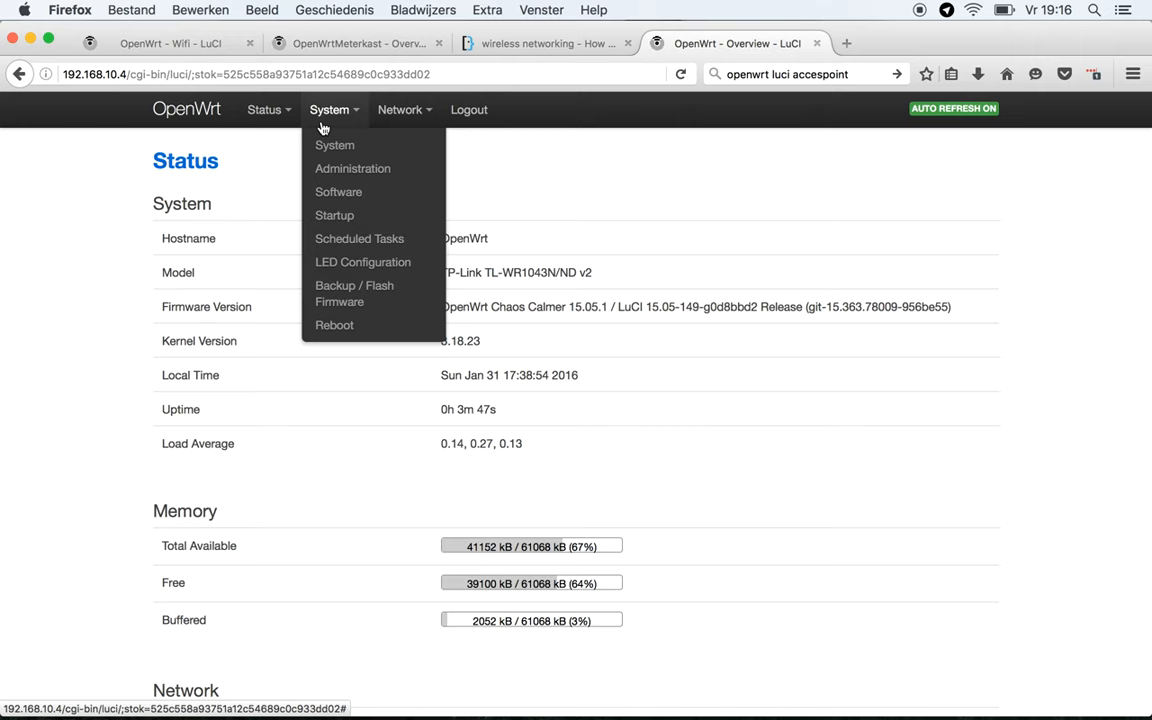
# - Disable the firewall init script on the System > Startup page
pyautogui.click(334, 215)
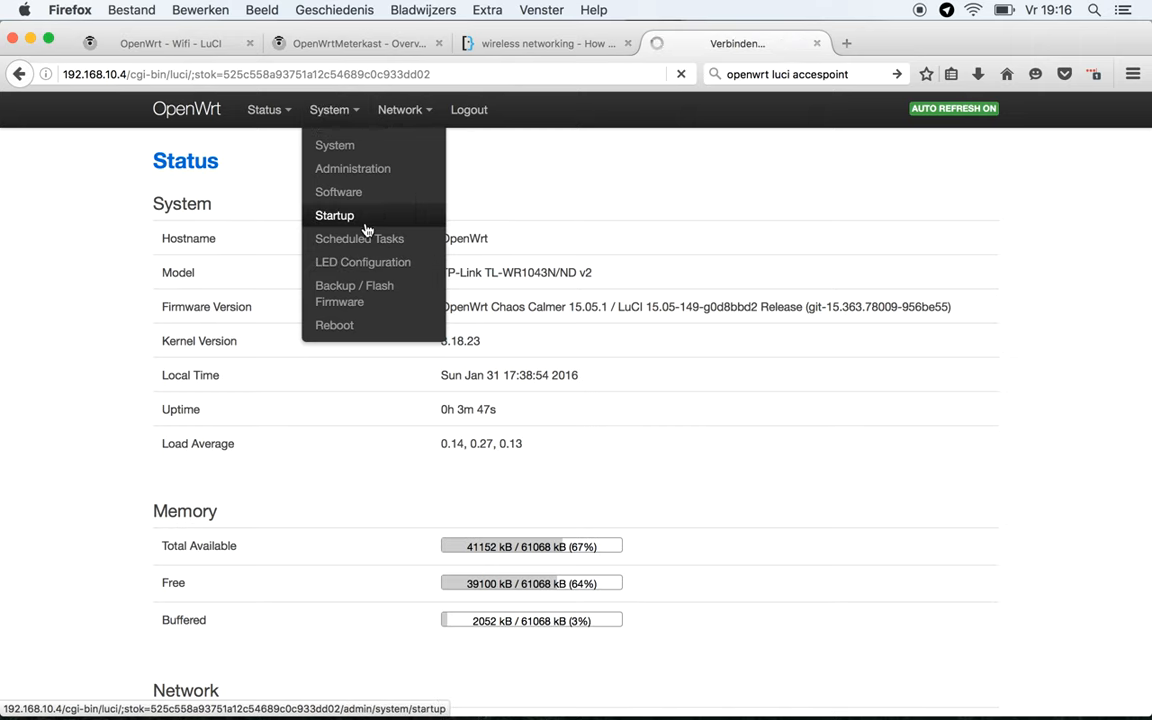
pyautogui.click(334, 215)
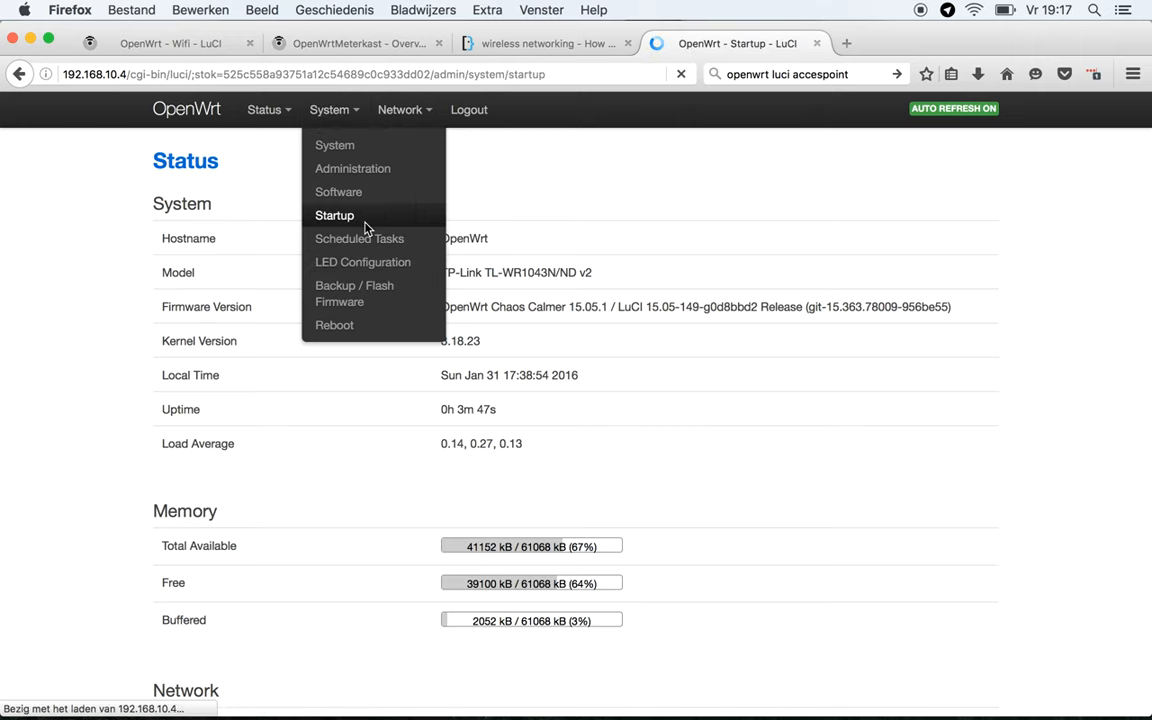
pyautogui.click(334, 215)
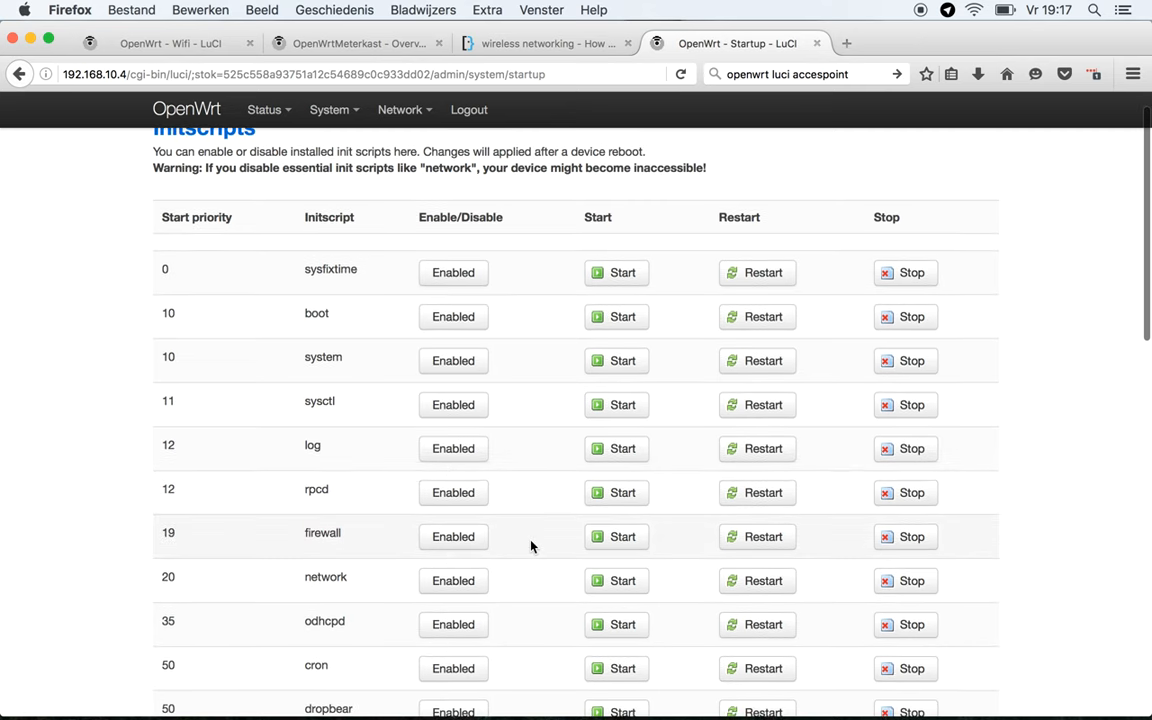
pyautogui.click(453, 536)
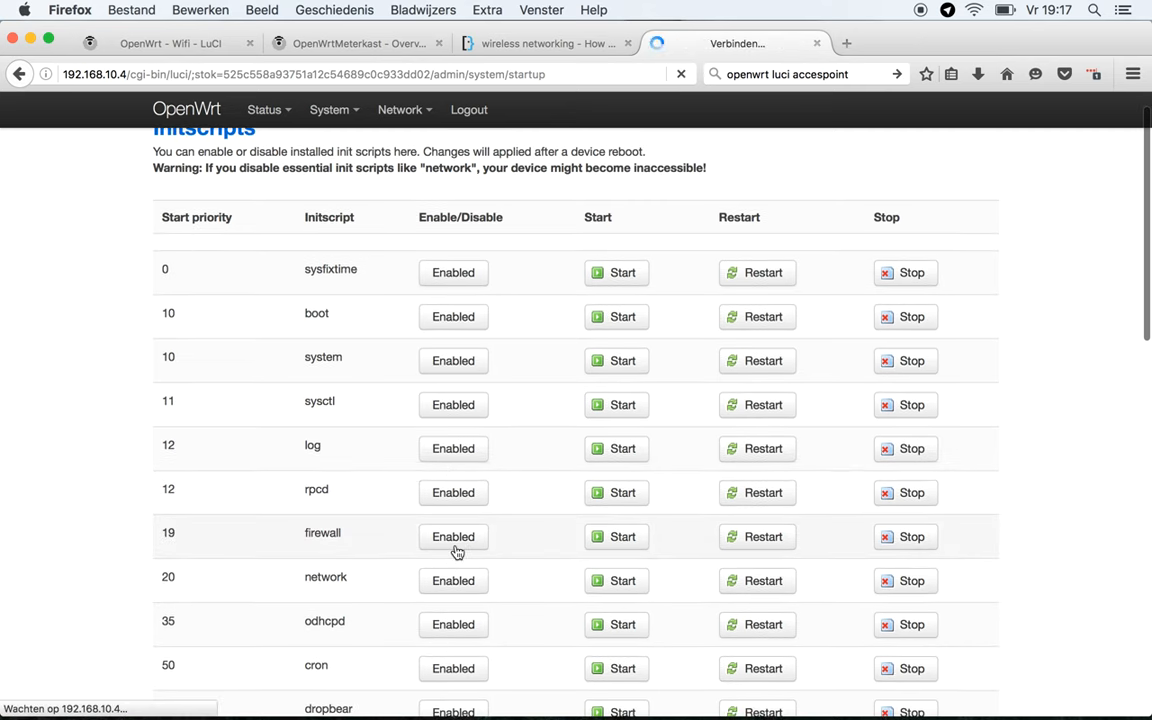
pyautogui.click(453, 536)
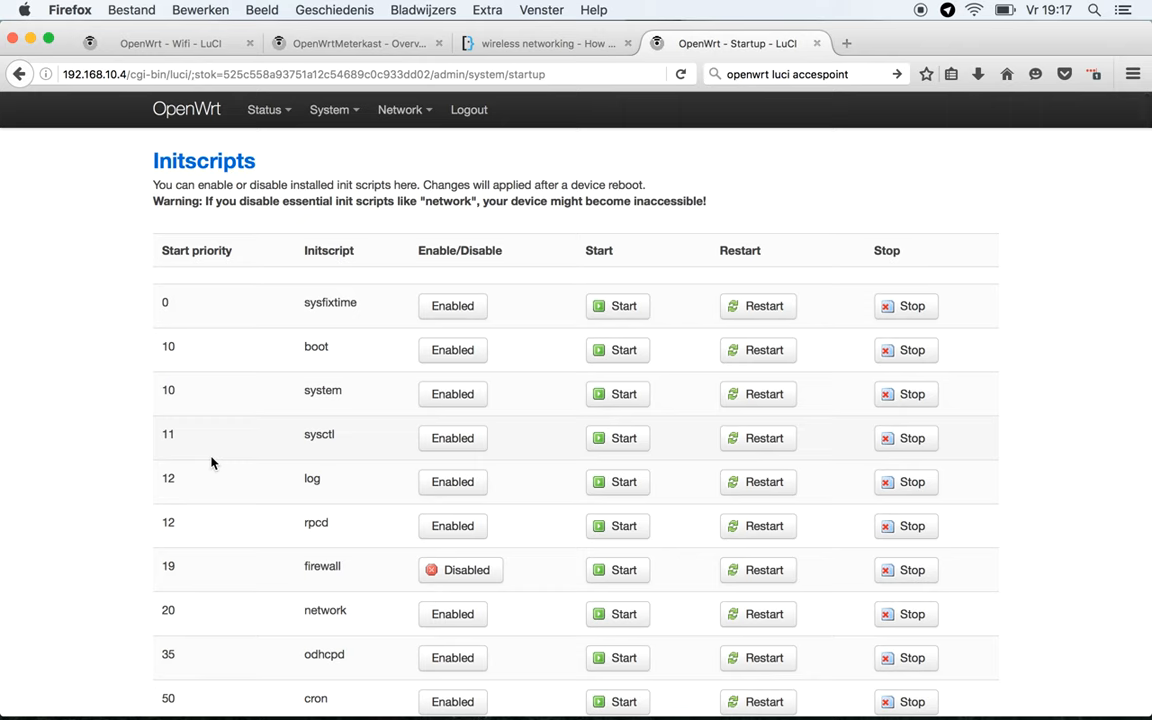
pyautogui.click(400, 110)
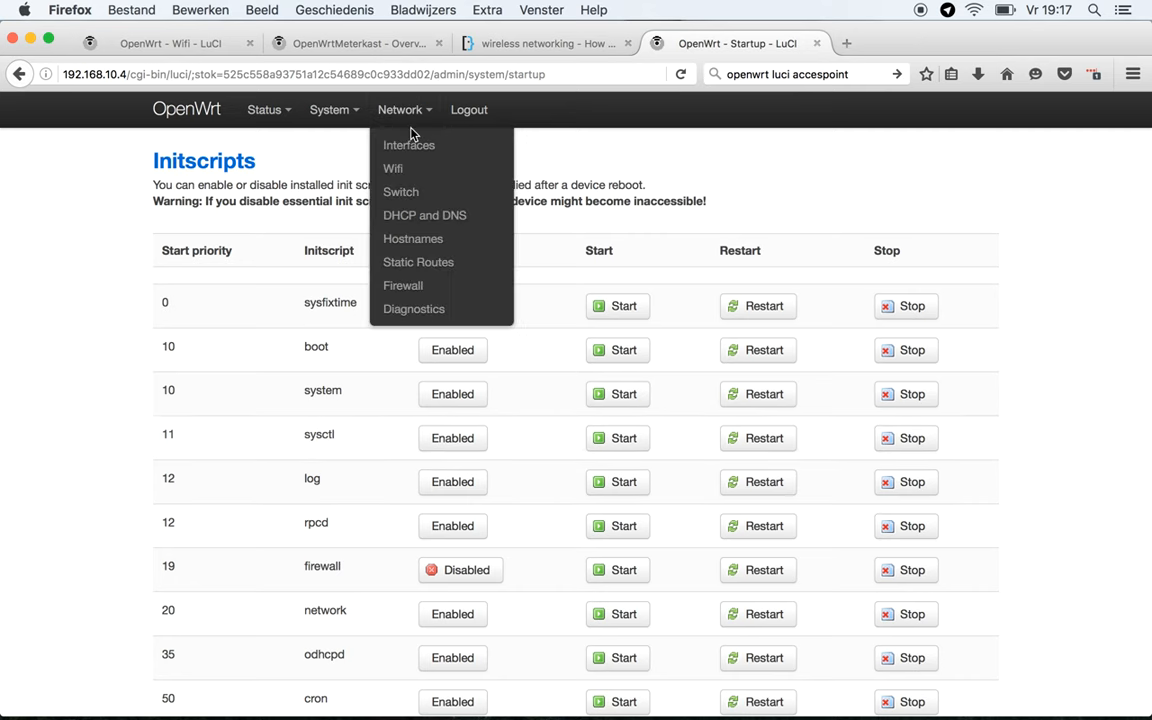
# - Enable the new router's OpenWrt wireless network, then view the main router's SUN settings
pyautogui.click(392, 168)
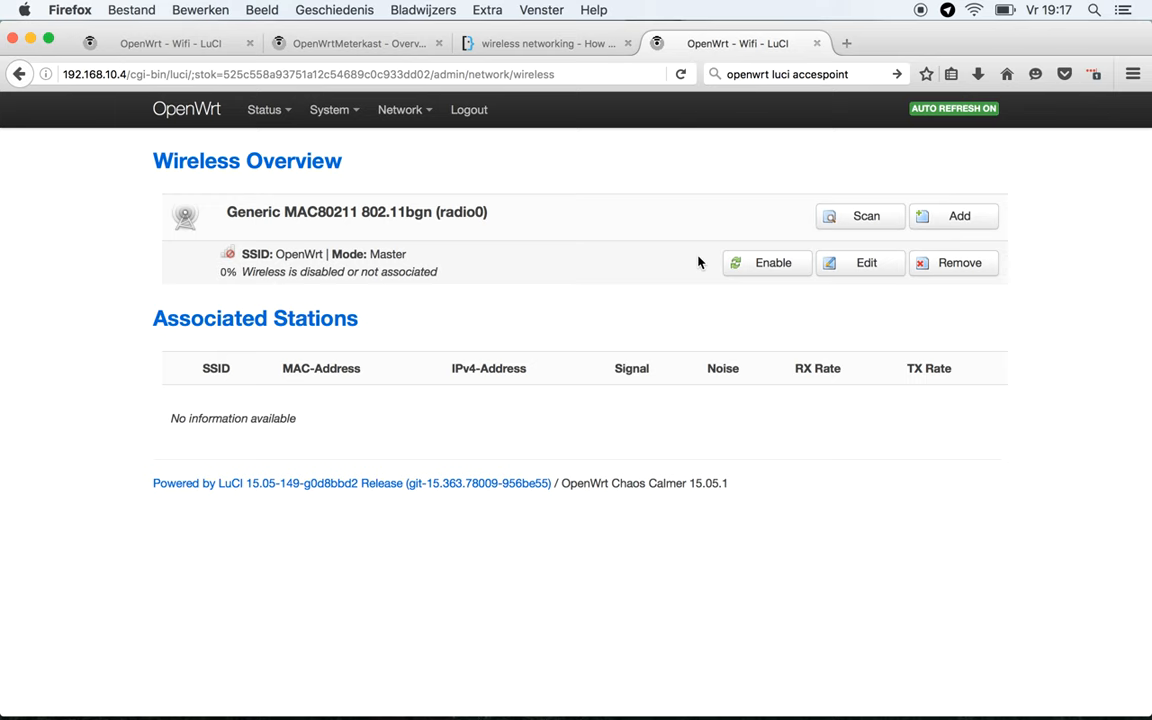
pyautogui.click(866, 262)
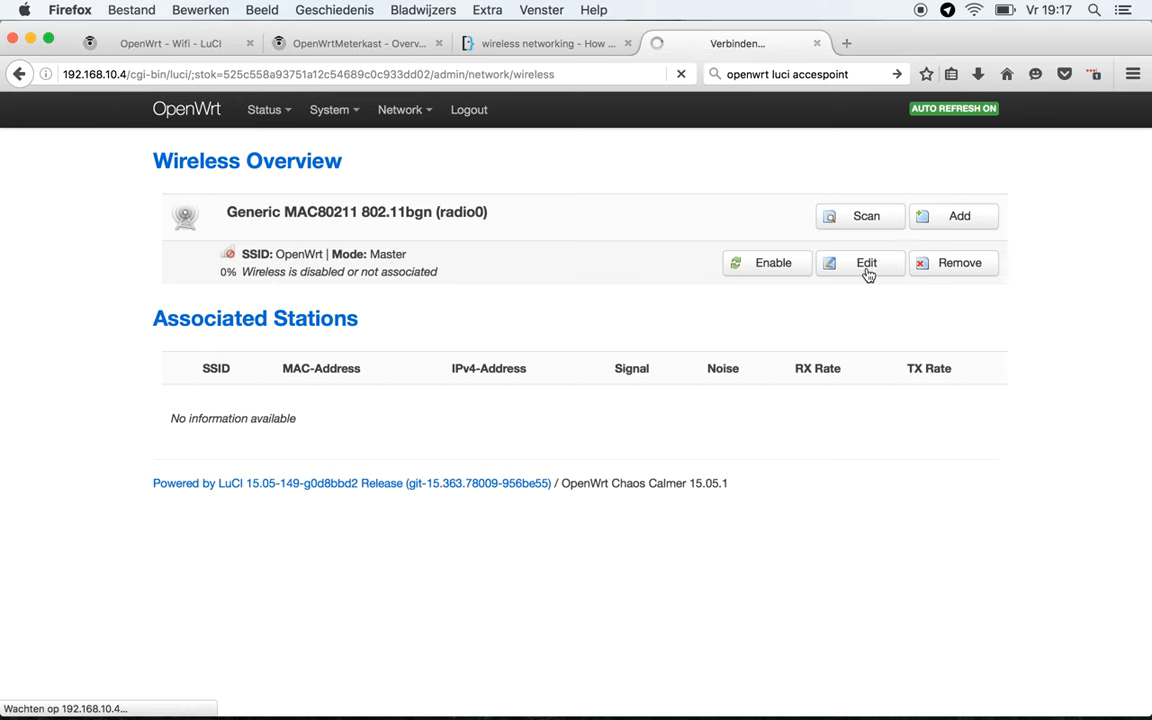
pyautogui.click(866, 262)
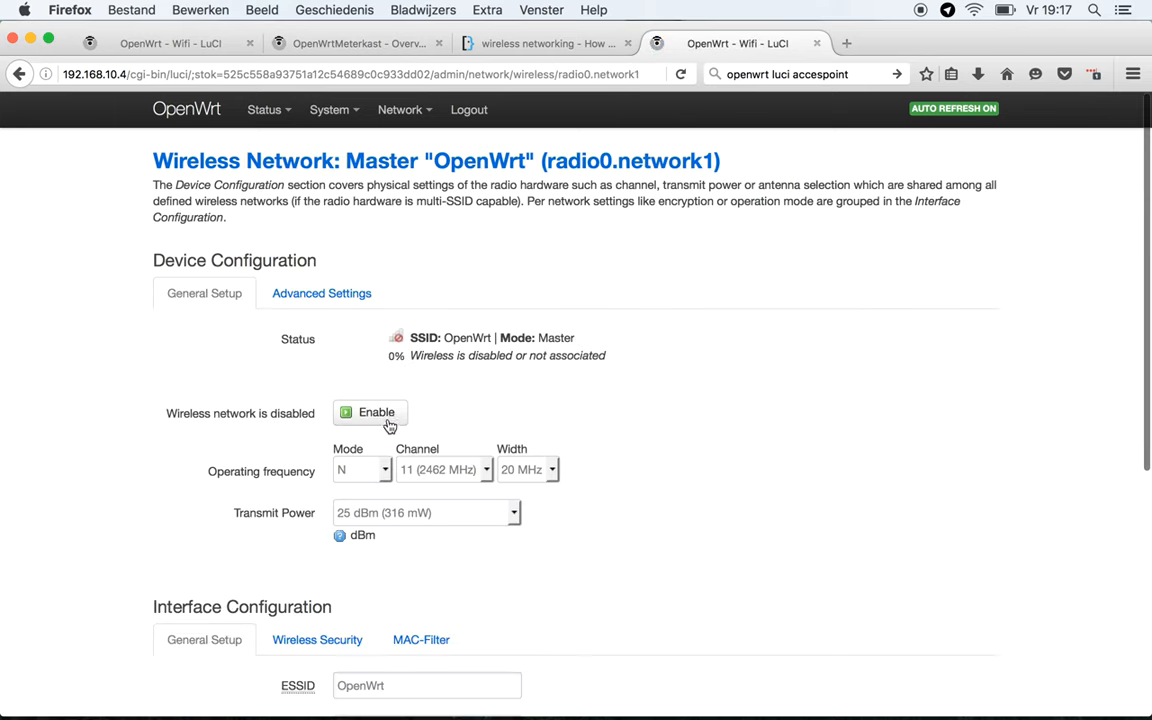
pyautogui.moveTo(376, 412)
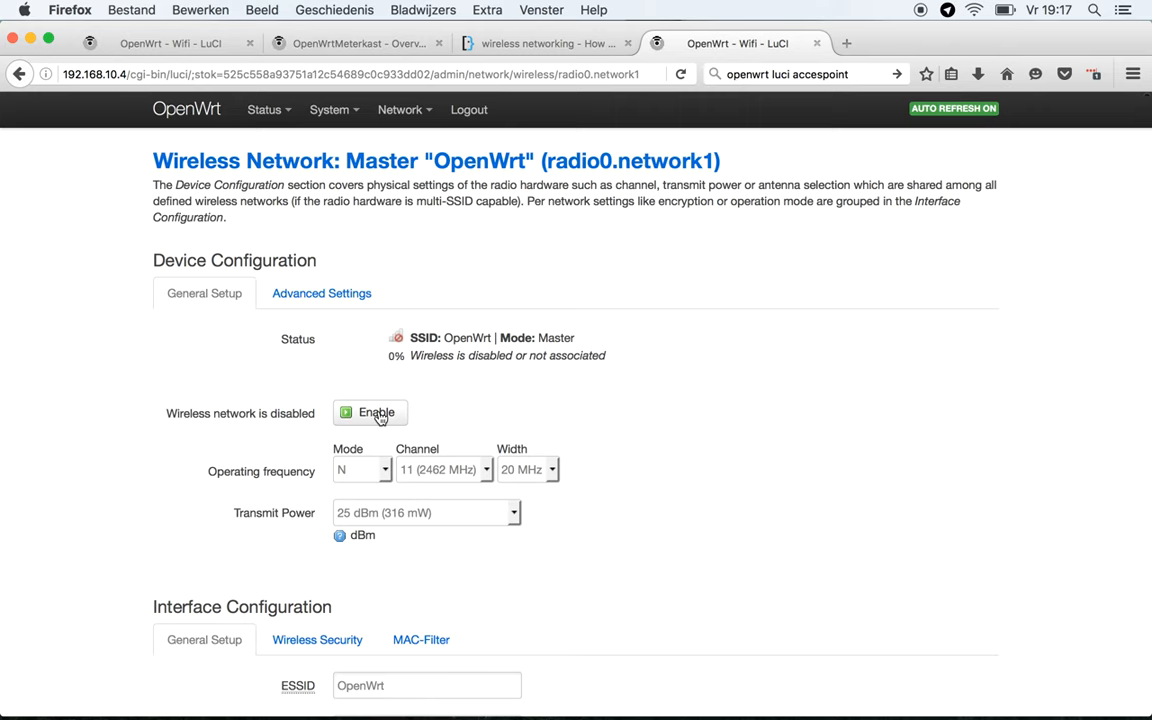
pyautogui.click(370, 412)
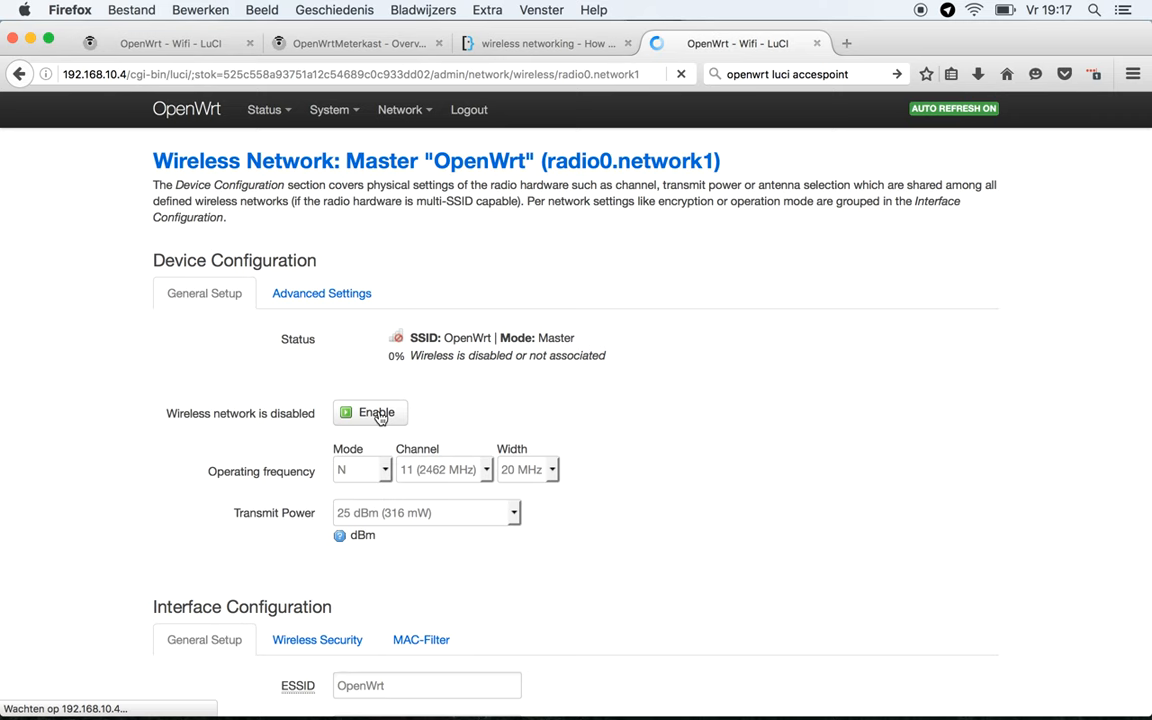
pyautogui.click(370, 412)
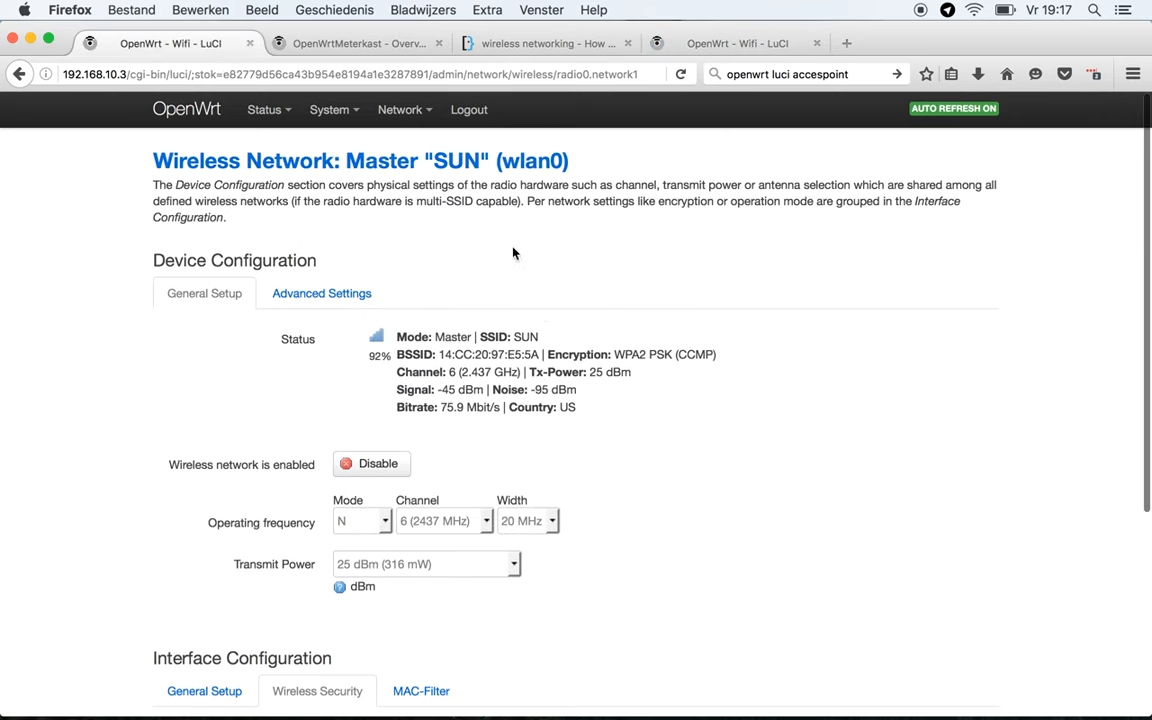
pyautogui.click(358, 43)
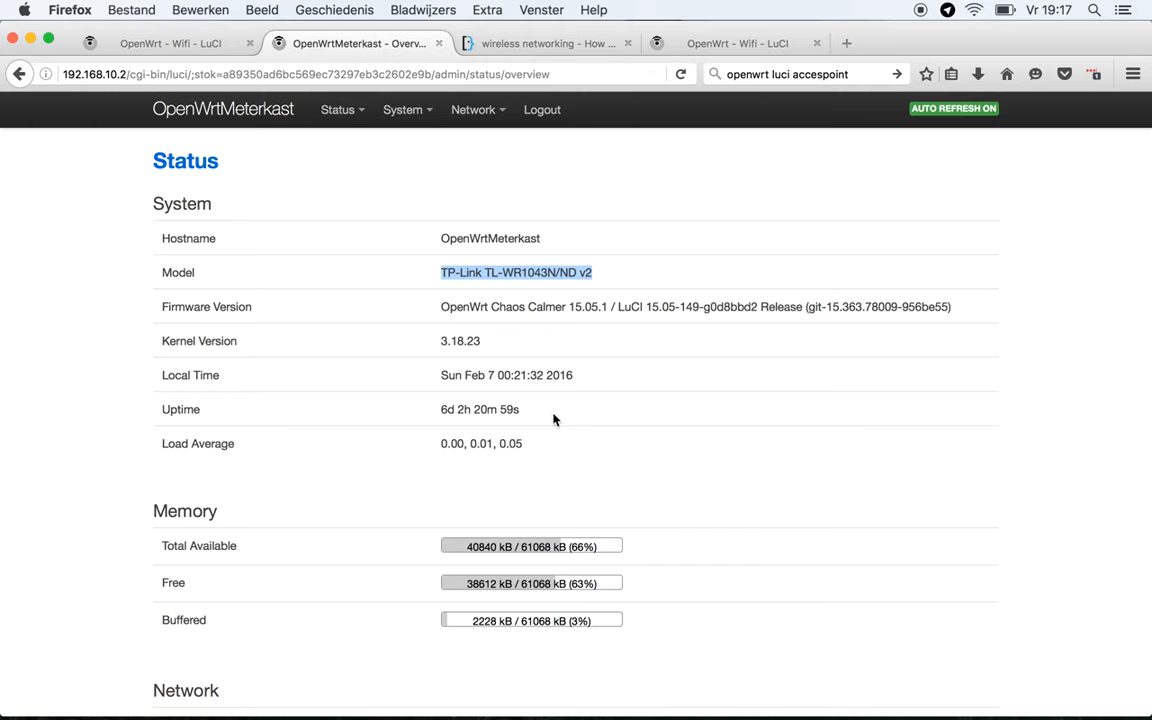
pyautogui.click(472, 109)
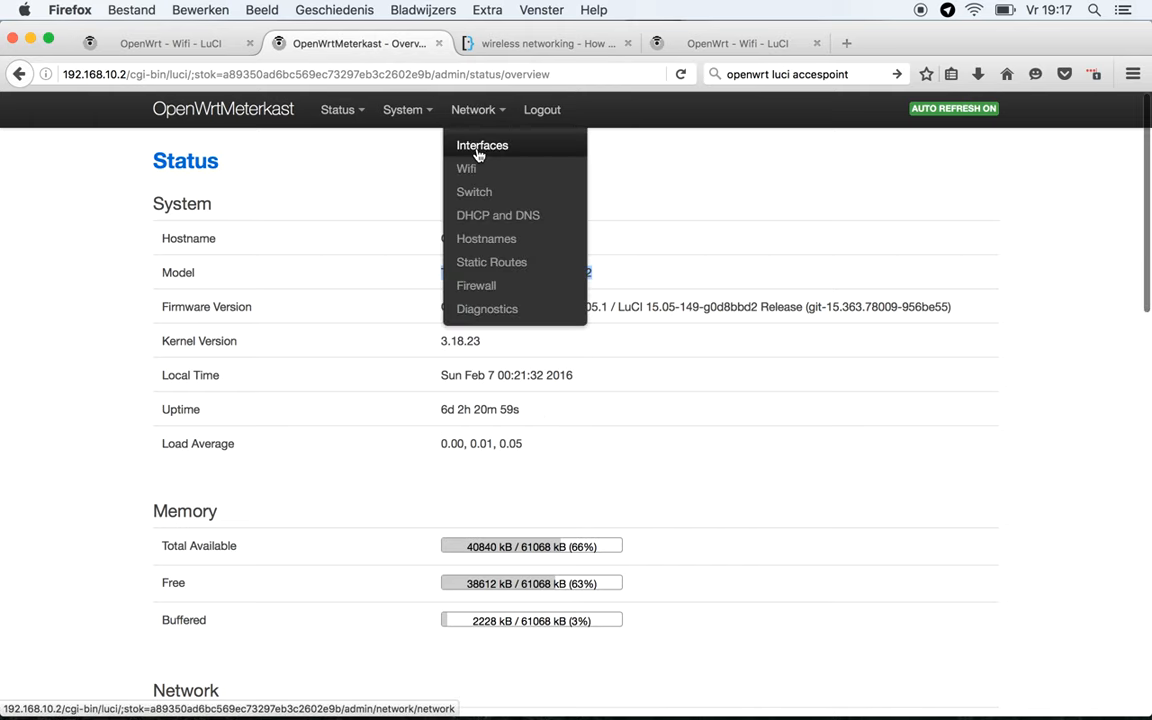
pyautogui.click(466, 168)
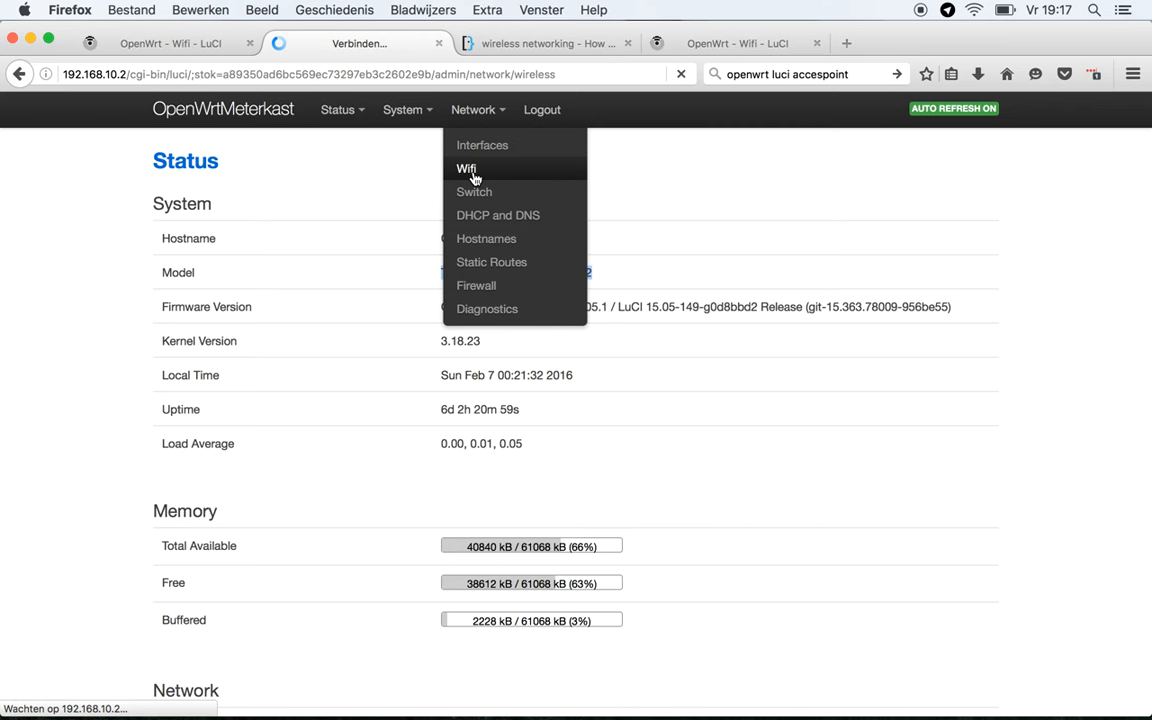
pyautogui.click(467, 168)
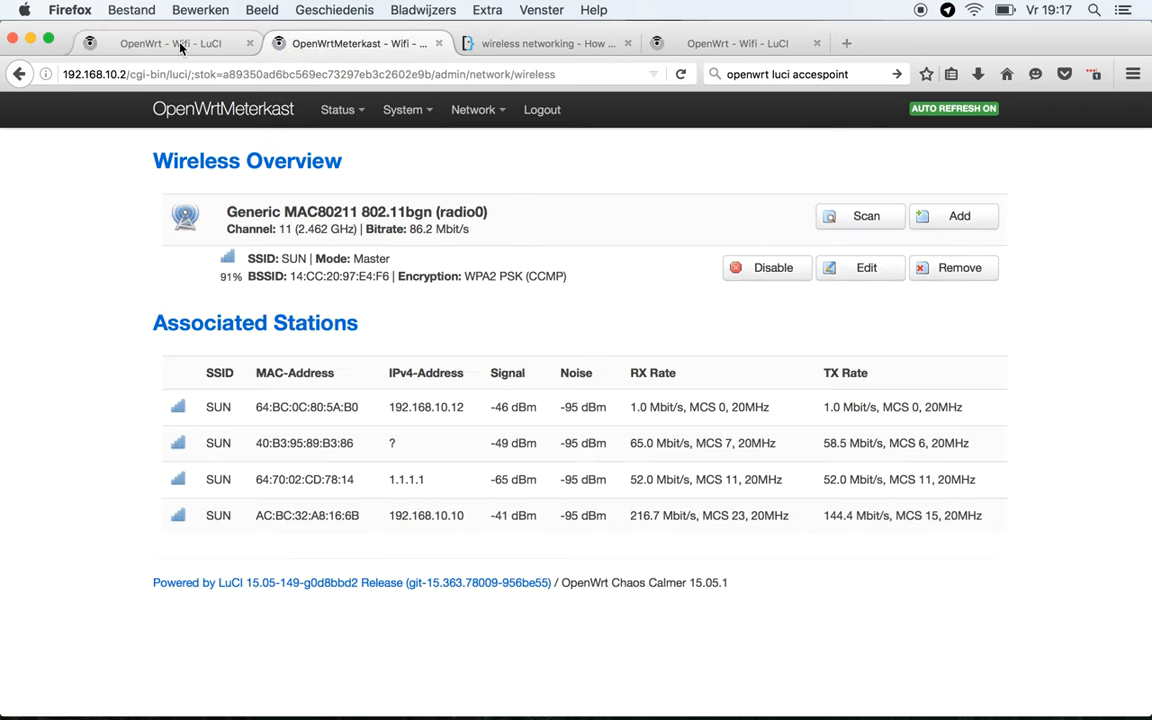
pyautogui.click(865, 267)
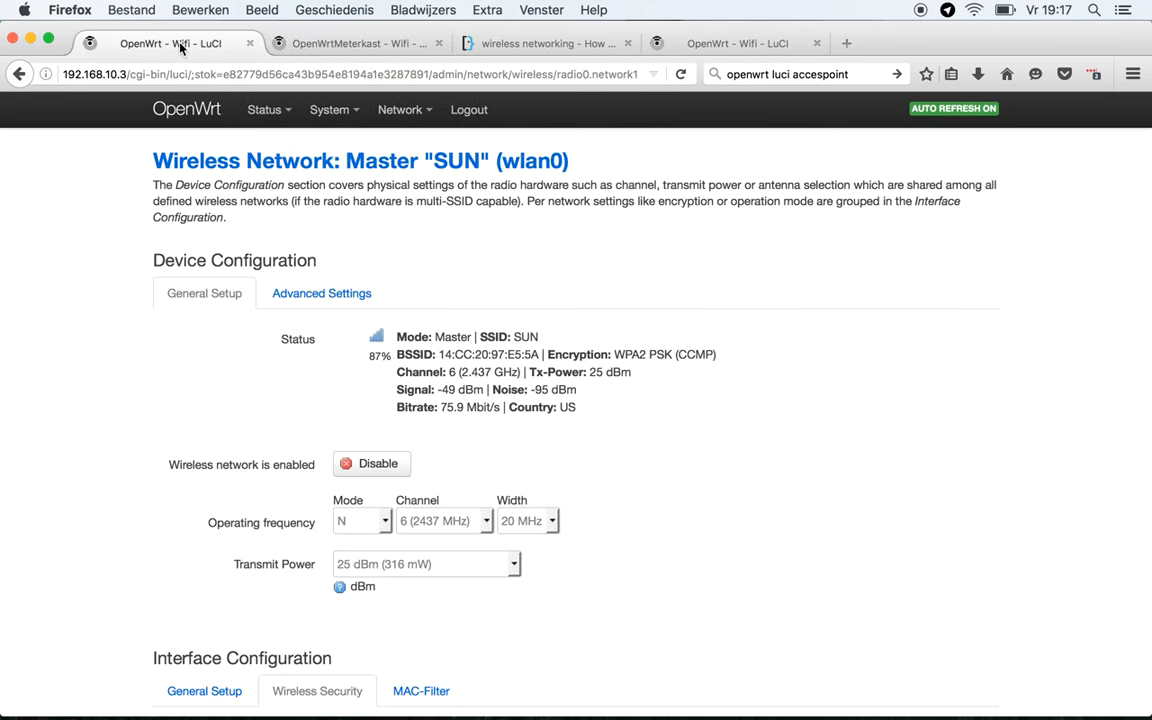
pyautogui.moveTo(336, 153)
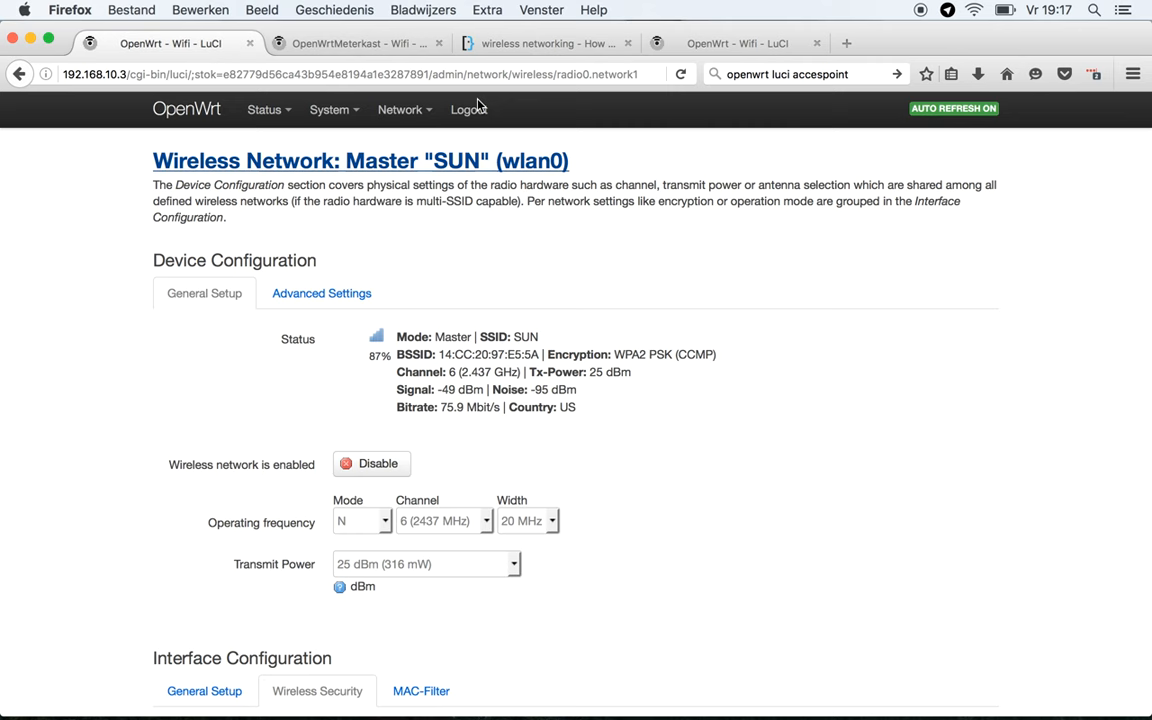
pyautogui.click(360, 43)
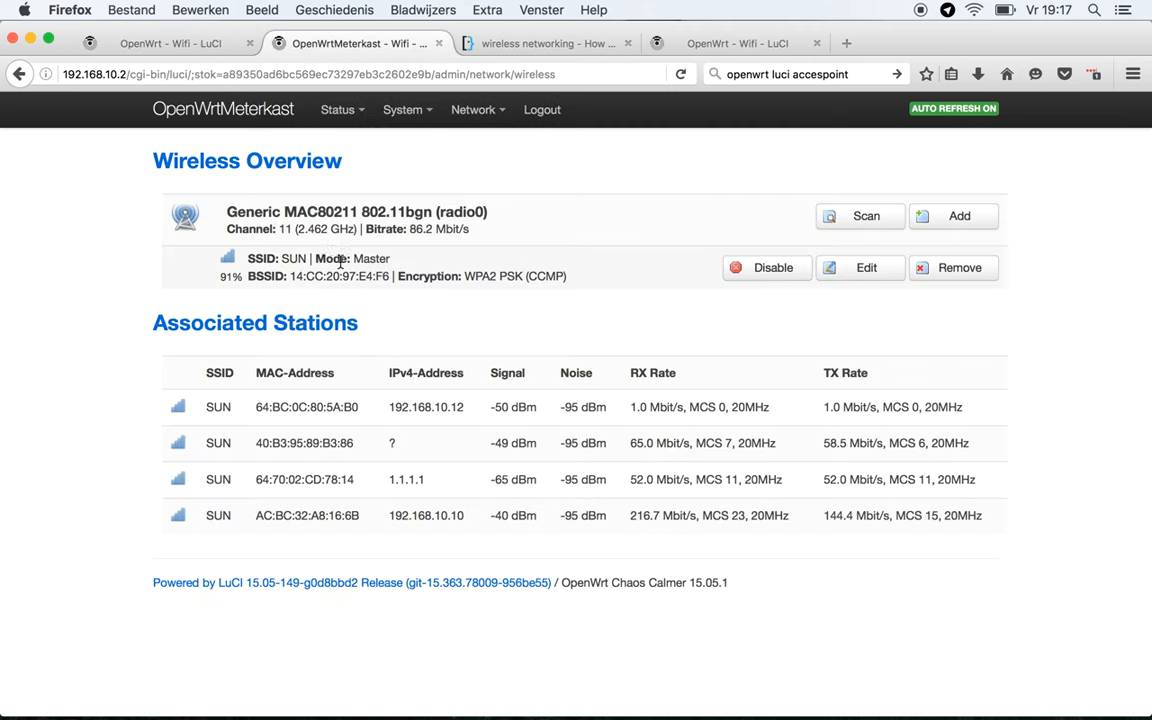
pyautogui.click(866, 267)
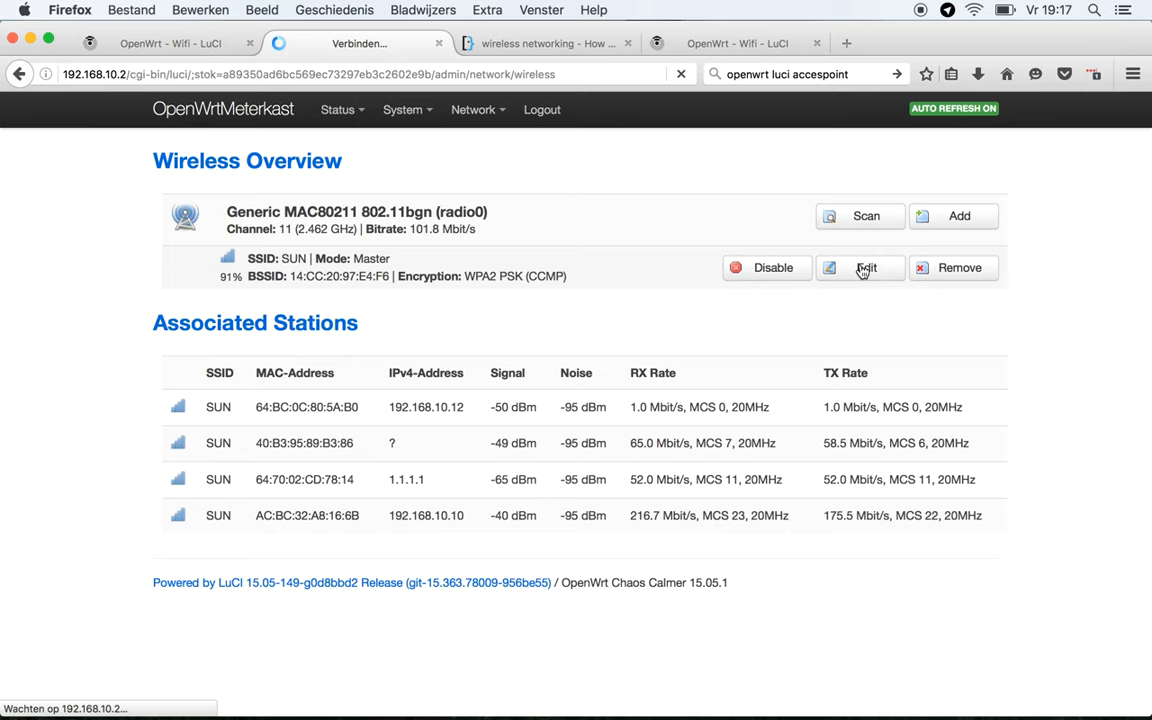
pyautogui.click(859, 267)
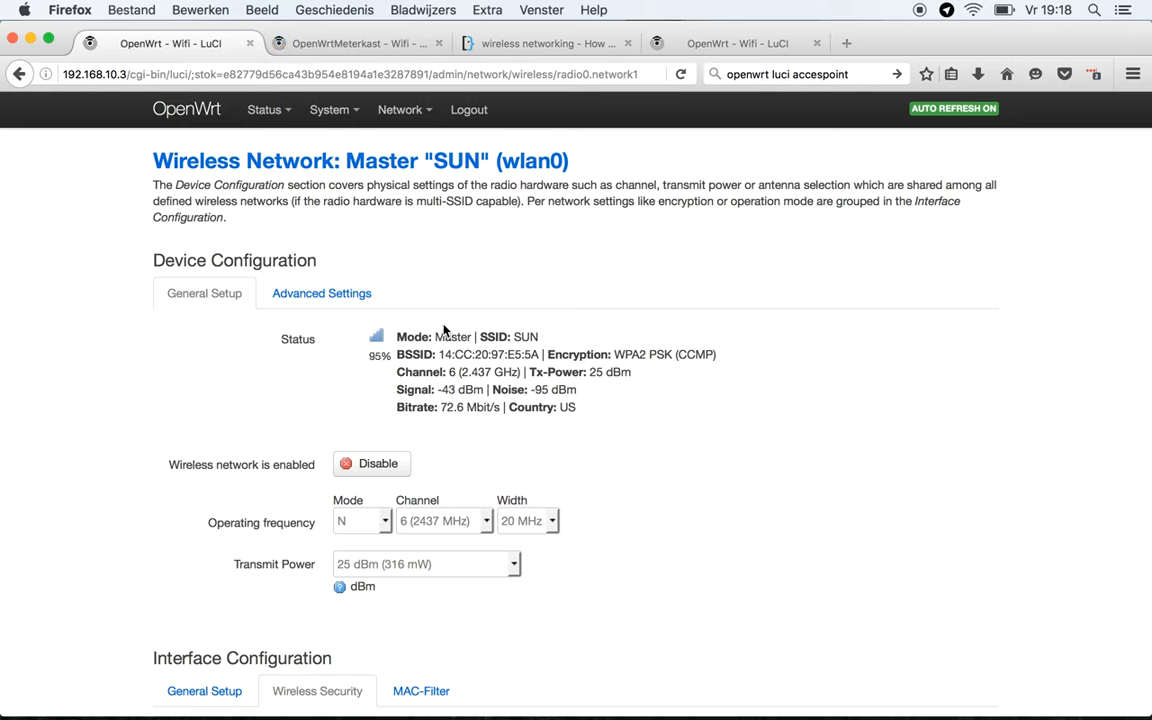
pyautogui.click(355, 43)
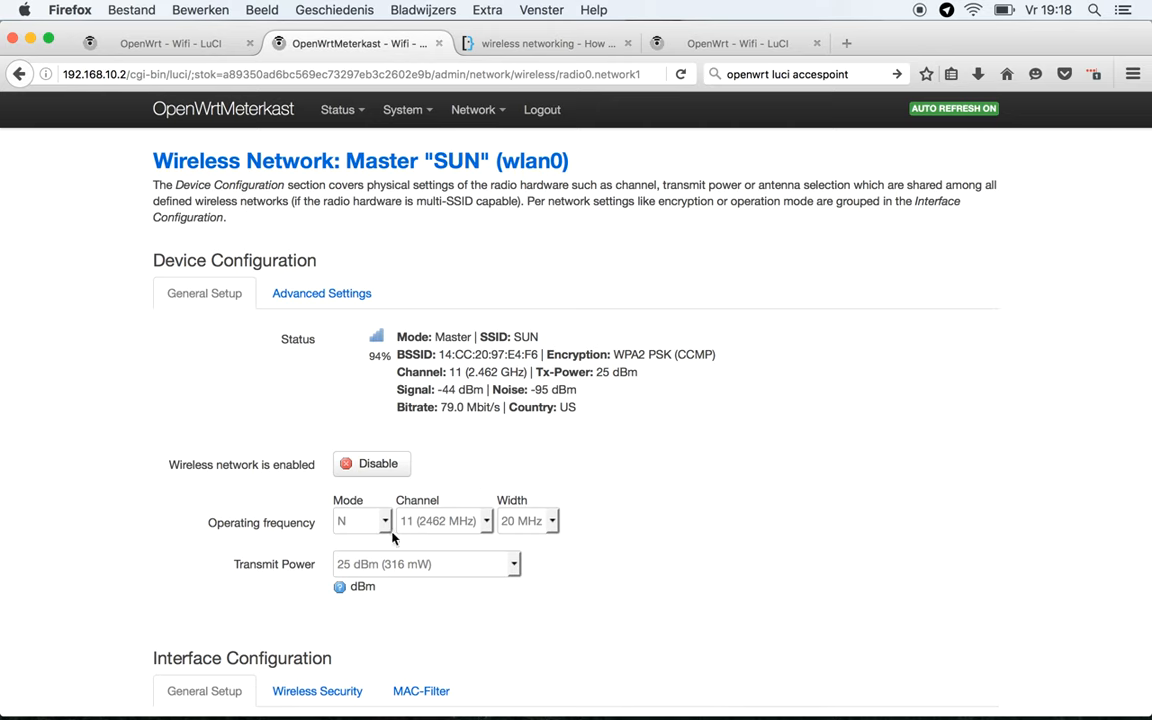
pyautogui.moveTo(160, 20)
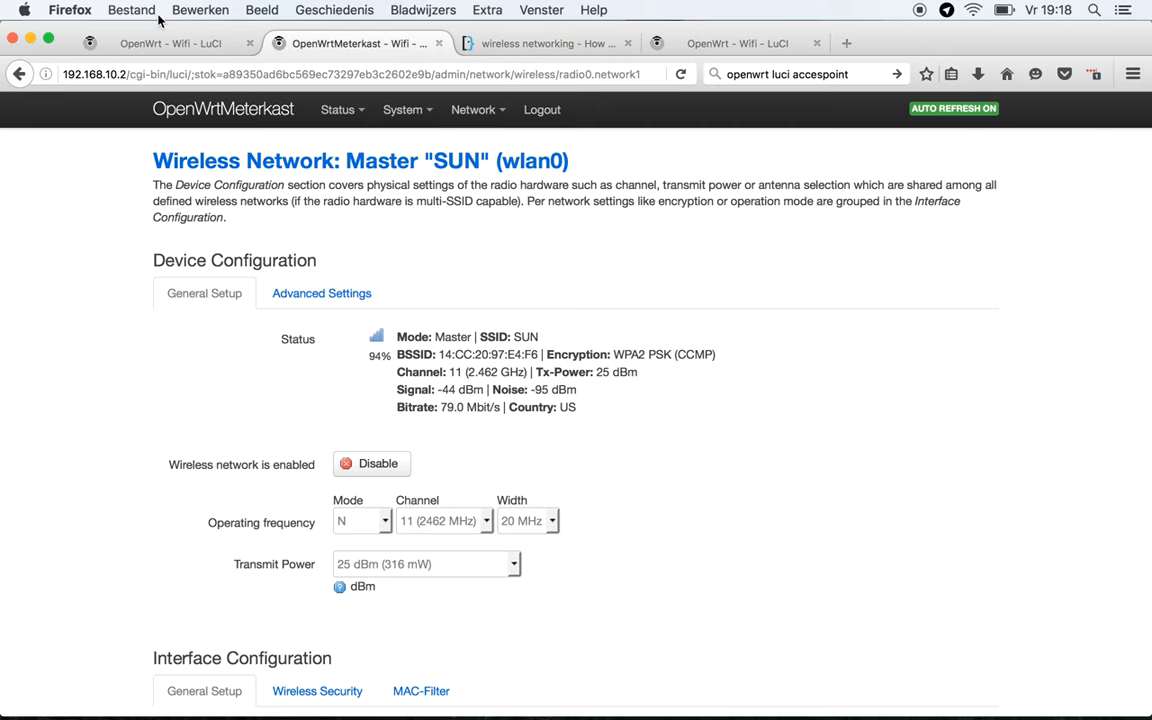
pyautogui.click(170, 43)
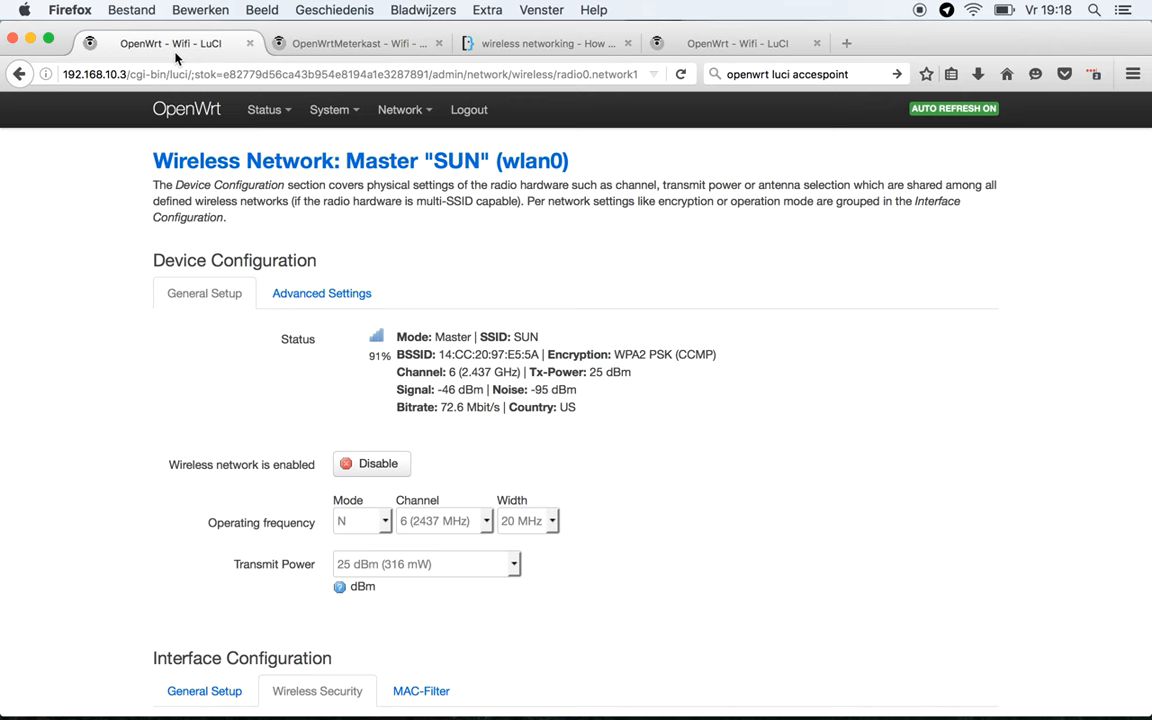
# - Compare both routers' wireless pages and set the new router's ESSID to SUN
pyautogui.click(545, 43)
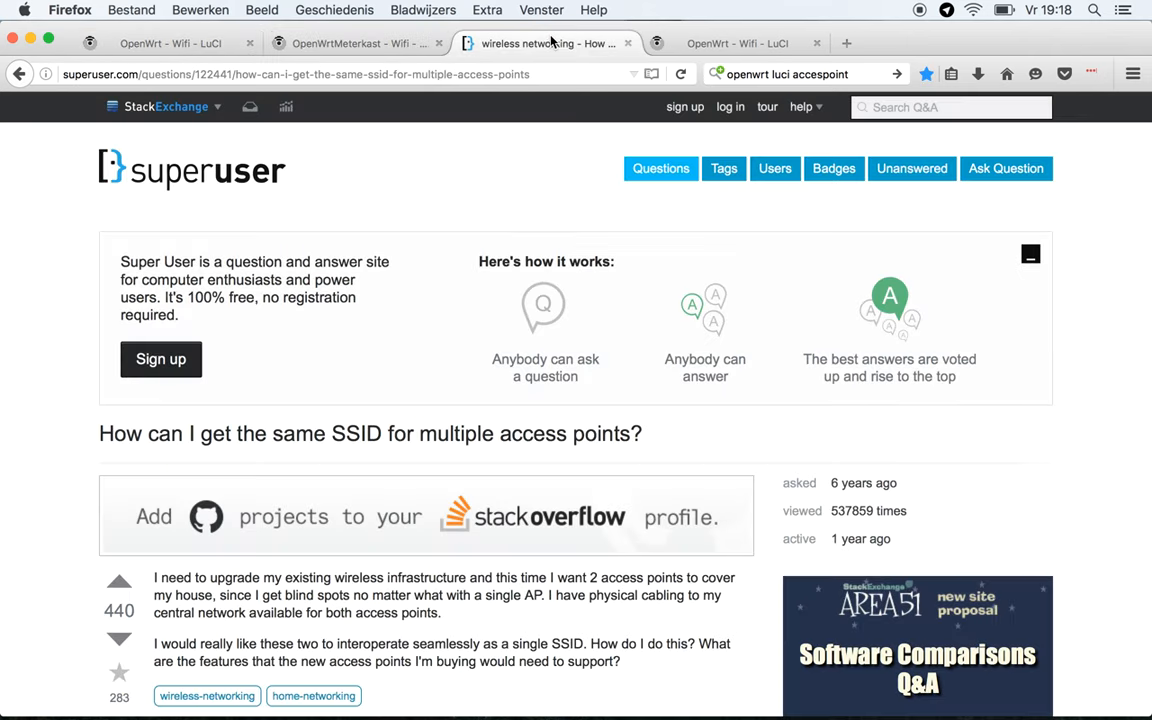
pyautogui.click(737, 43)
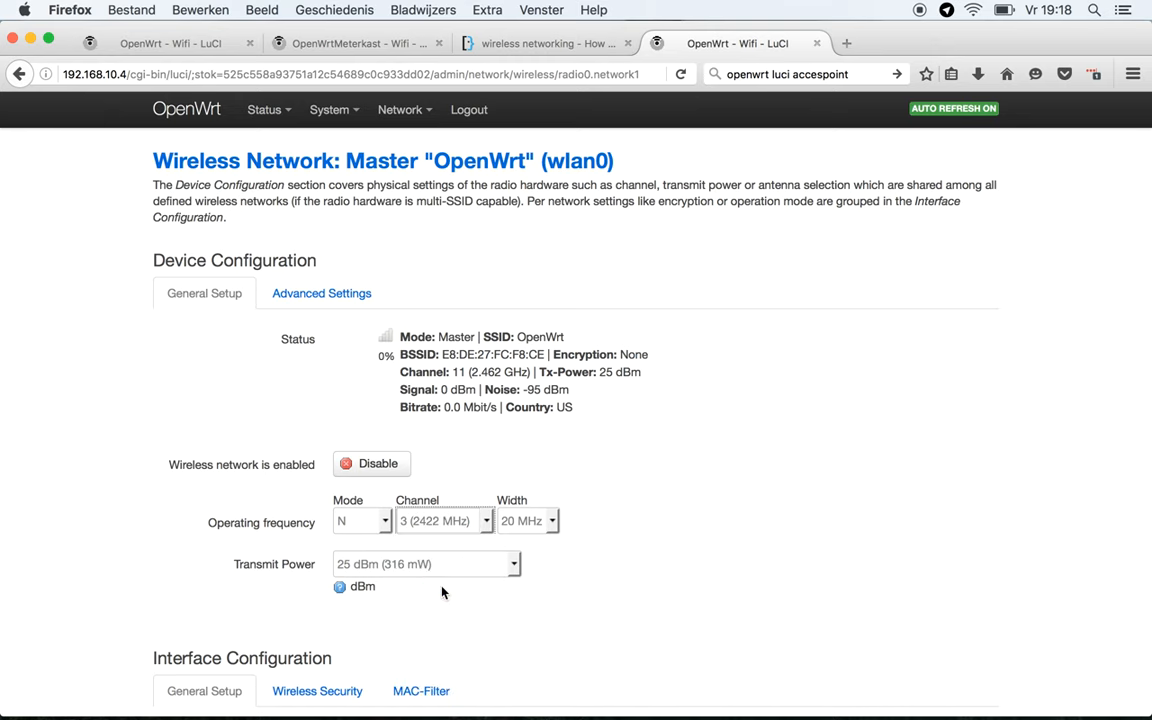
pyautogui.click(360, 43)
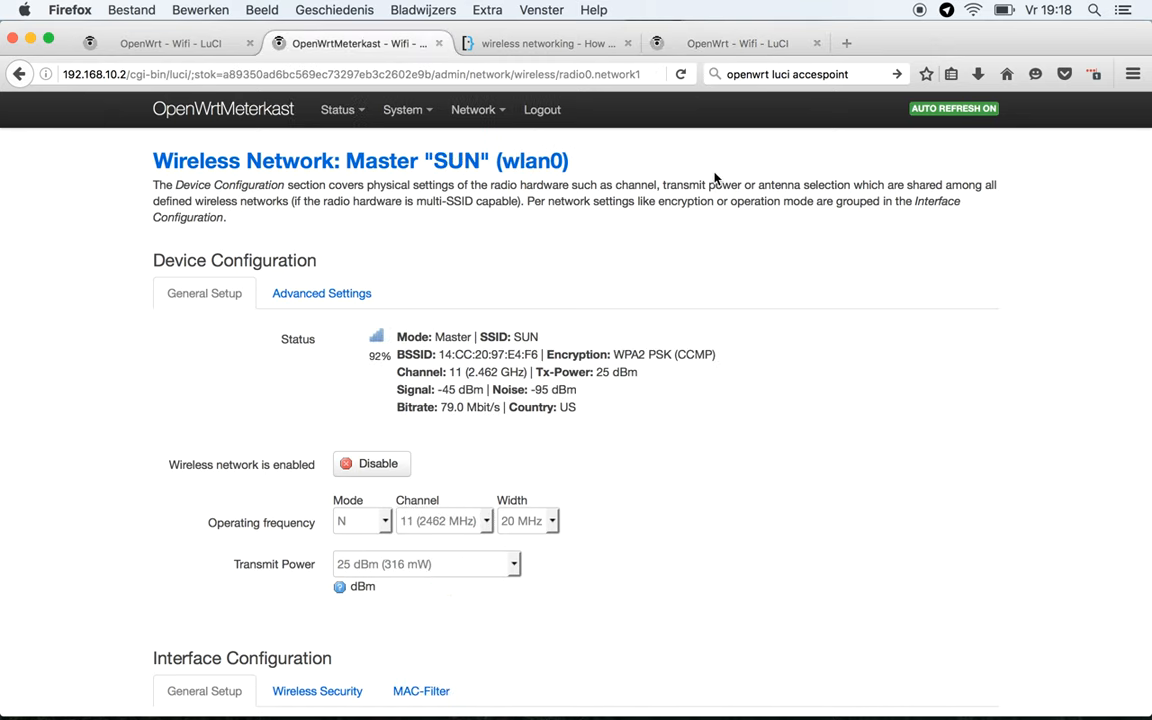
pyautogui.scroll(-3)
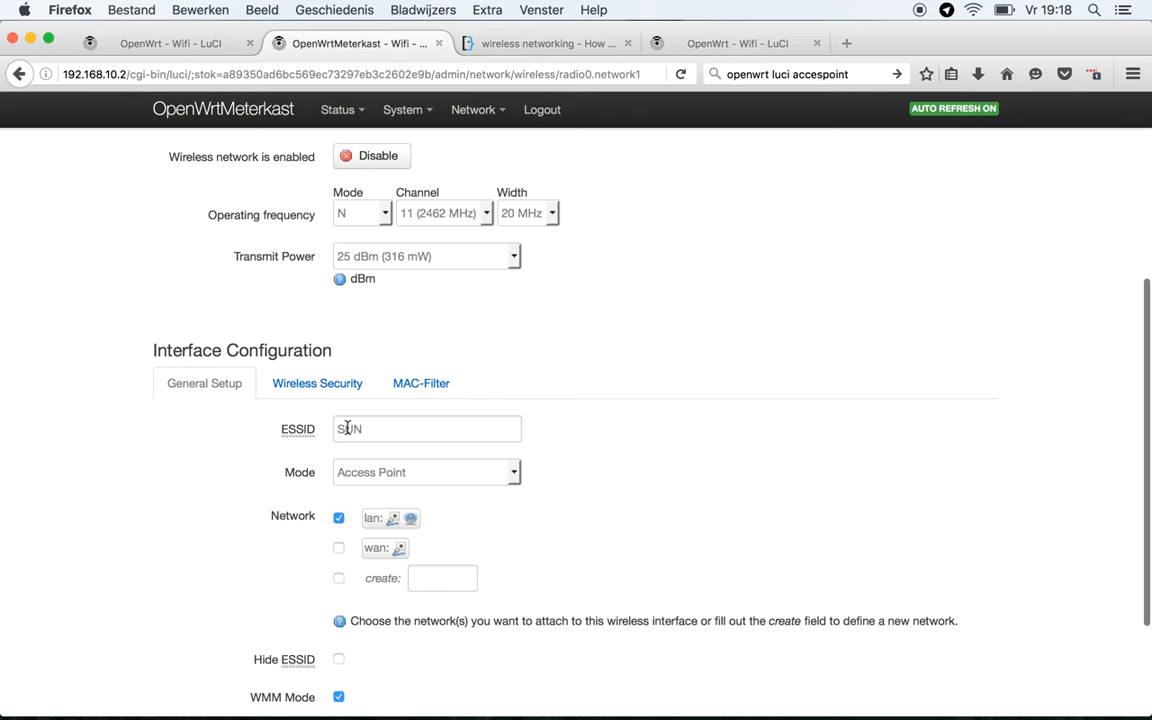
pyautogui.click(737, 43)
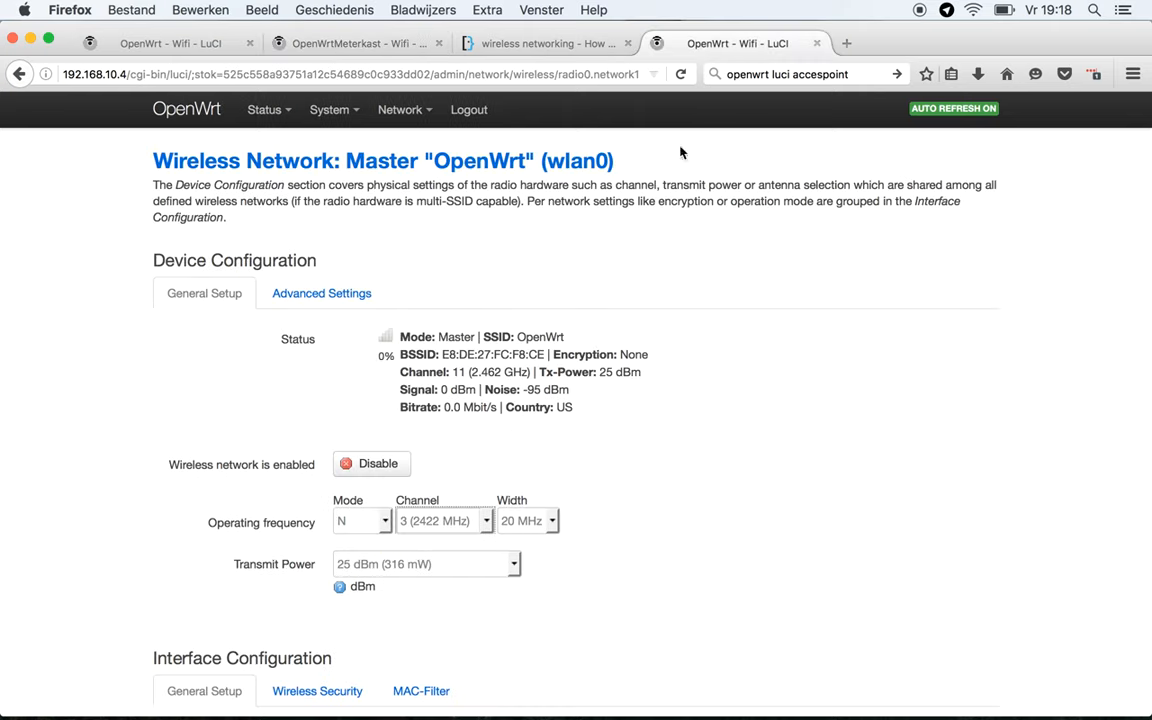
pyautogui.scroll(-3)
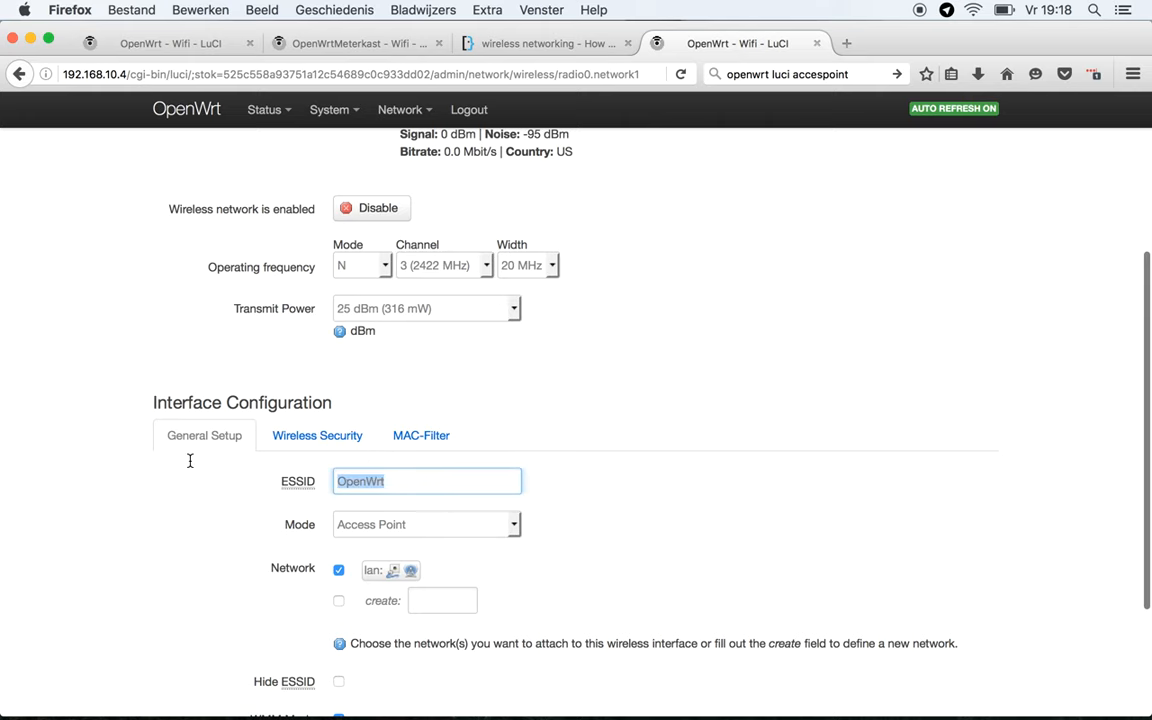
pyautogui.write('SUN')
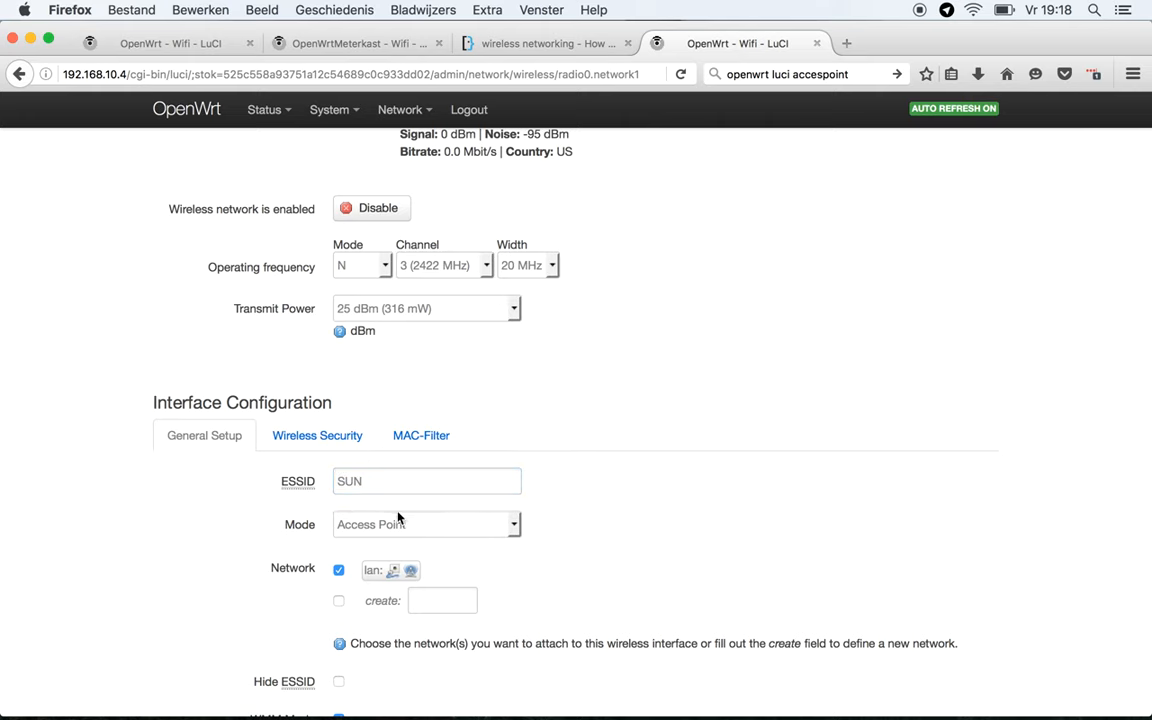
# - Choose WPA2-PSK with a key, matching the main router's security, and Save & Apply
pyautogui.click(317, 435)
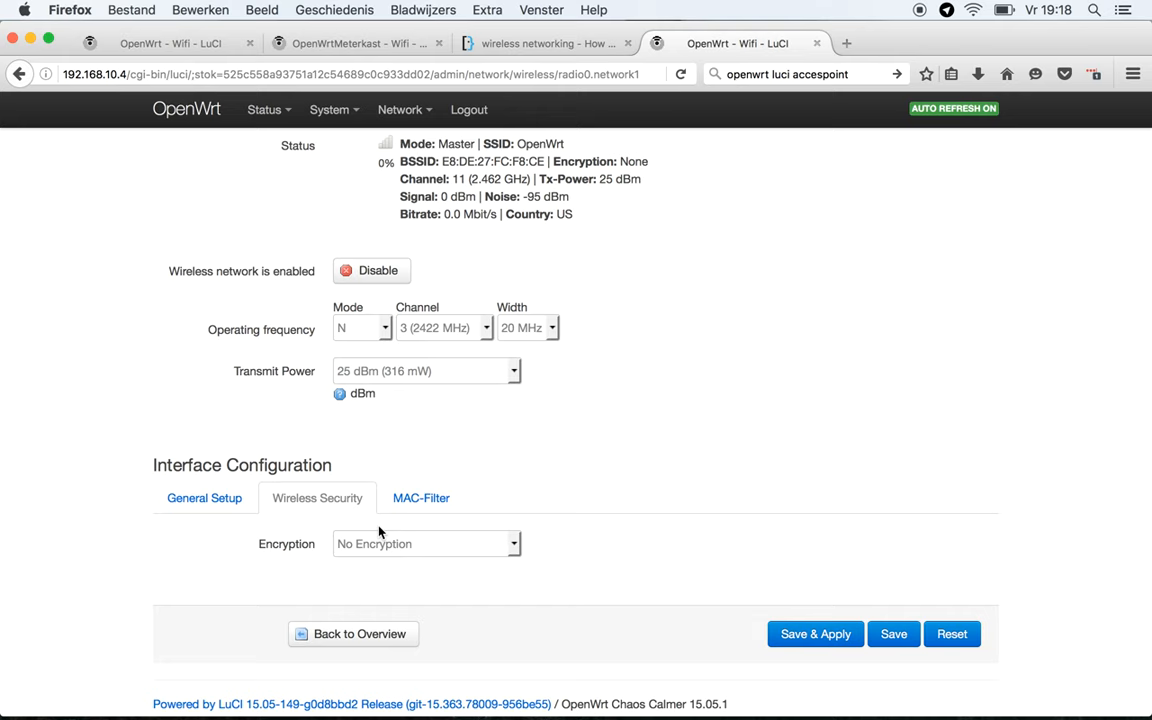
pyautogui.click(426, 543)
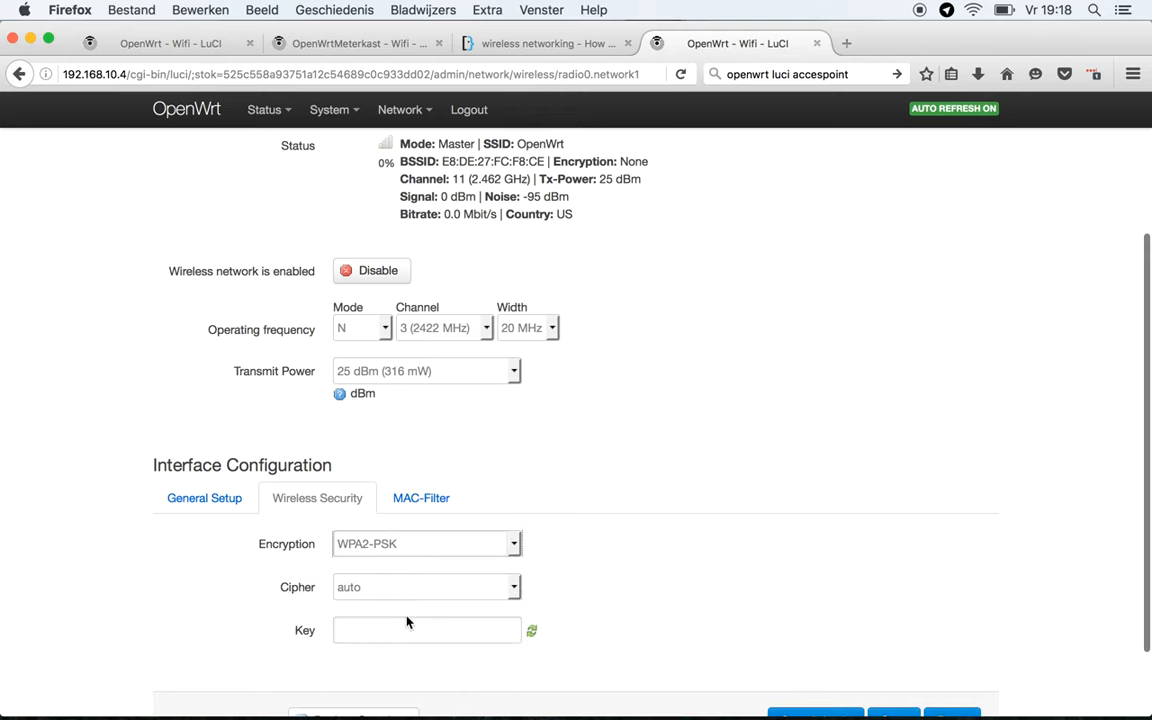
pyautogui.click(360, 43)
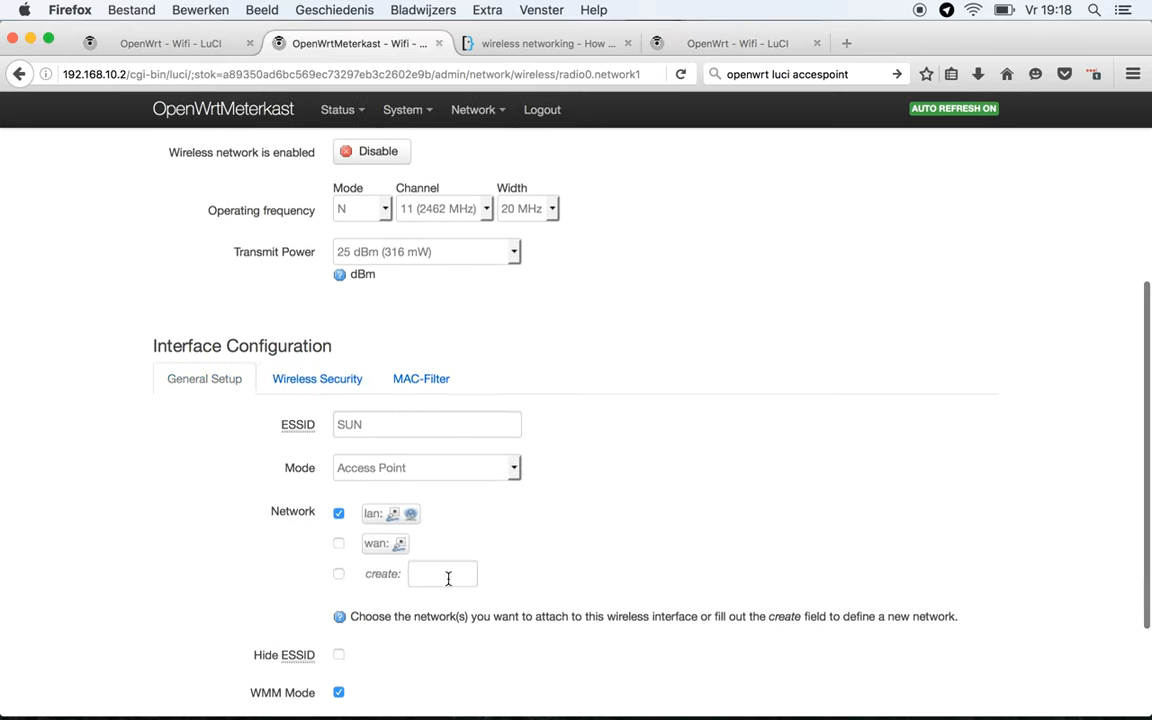
pyautogui.click(317, 378)
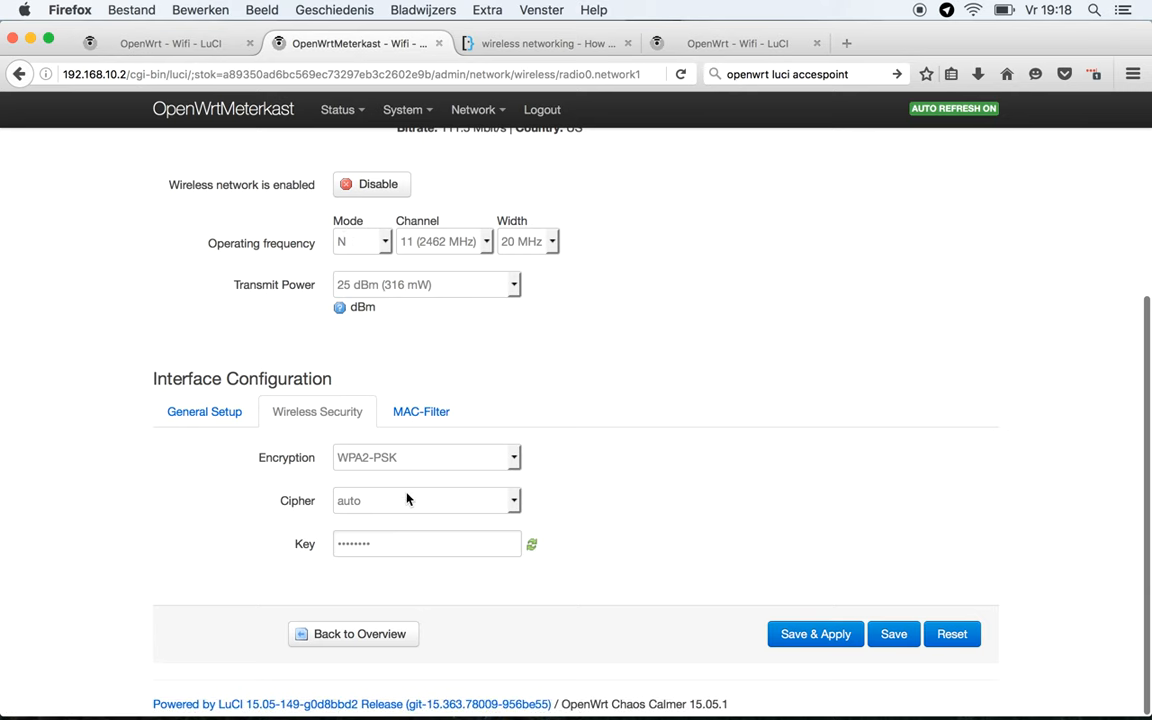
pyautogui.moveTo(347, 500)
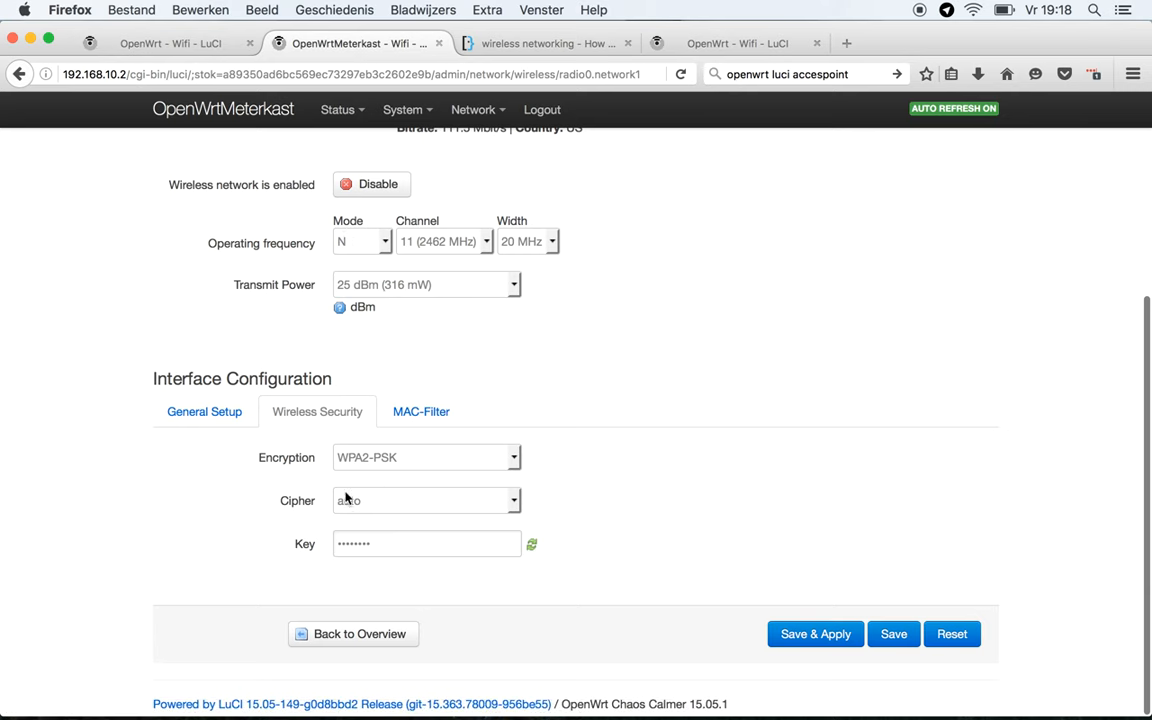
pyautogui.click(737, 43)
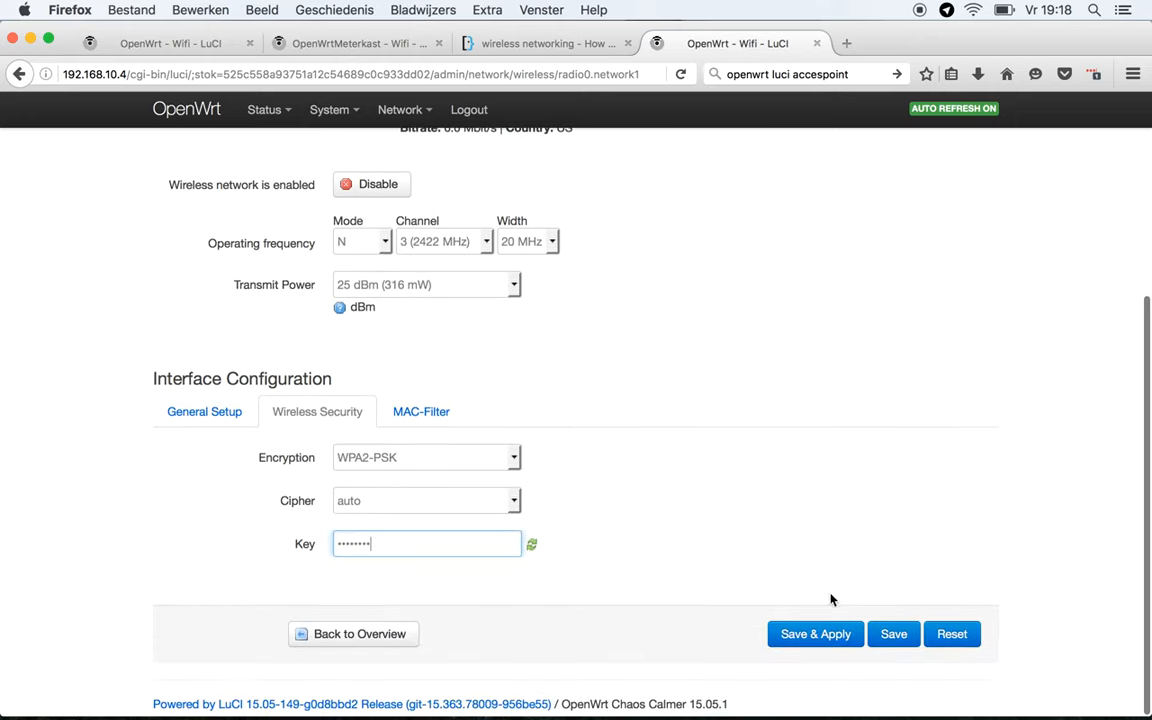
pyautogui.click(815, 633)
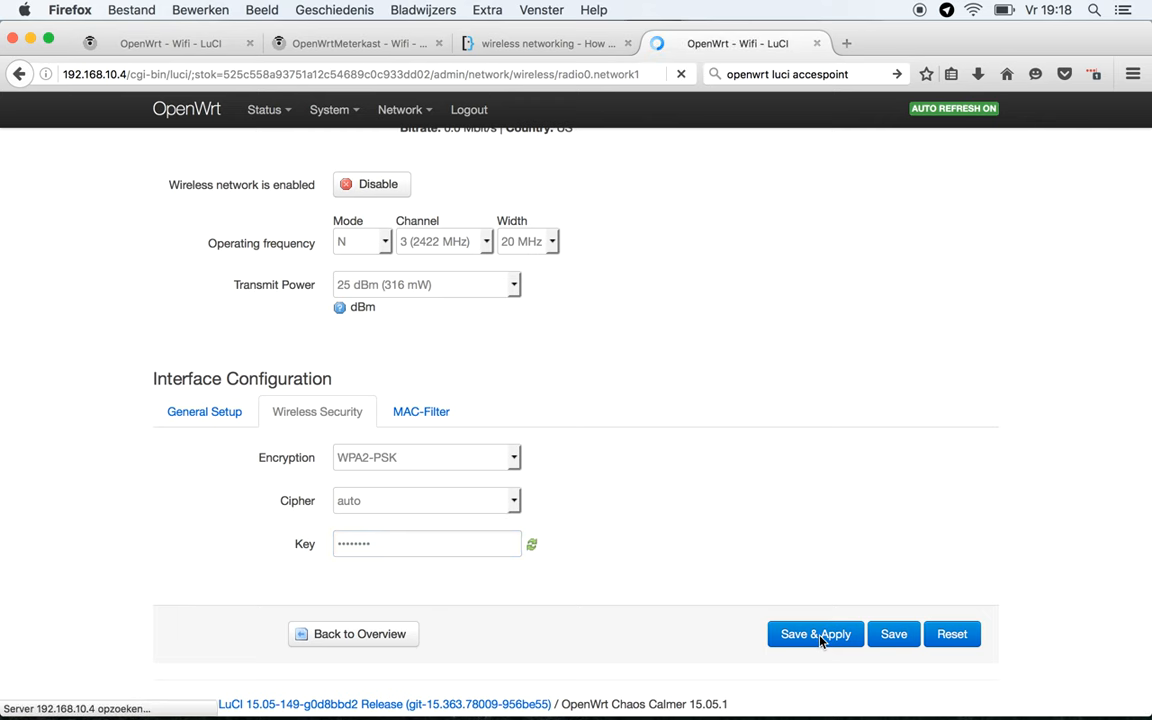
# - Finish saving SUN (channel 3, WPA2 PSK) on 192.168.10.4 and reopen 192.168.10.3's SUN page
pyautogui.click(815, 633)
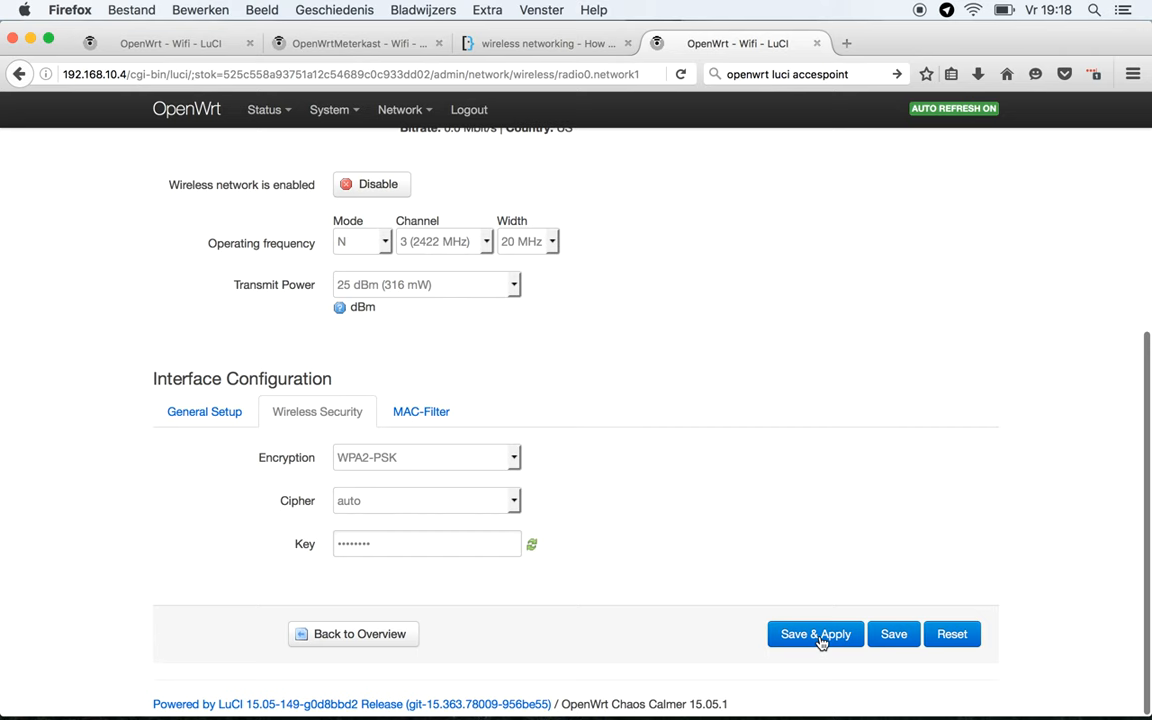
pyautogui.click(815, 633)
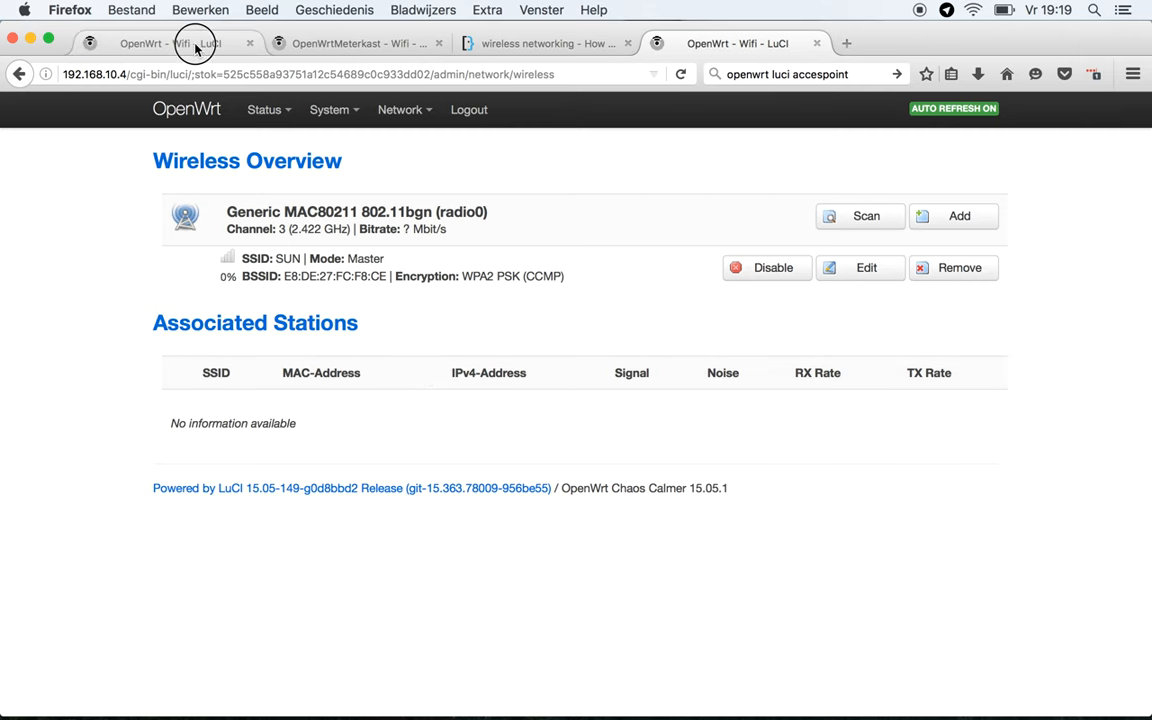
pyautogui.click(865, 267)
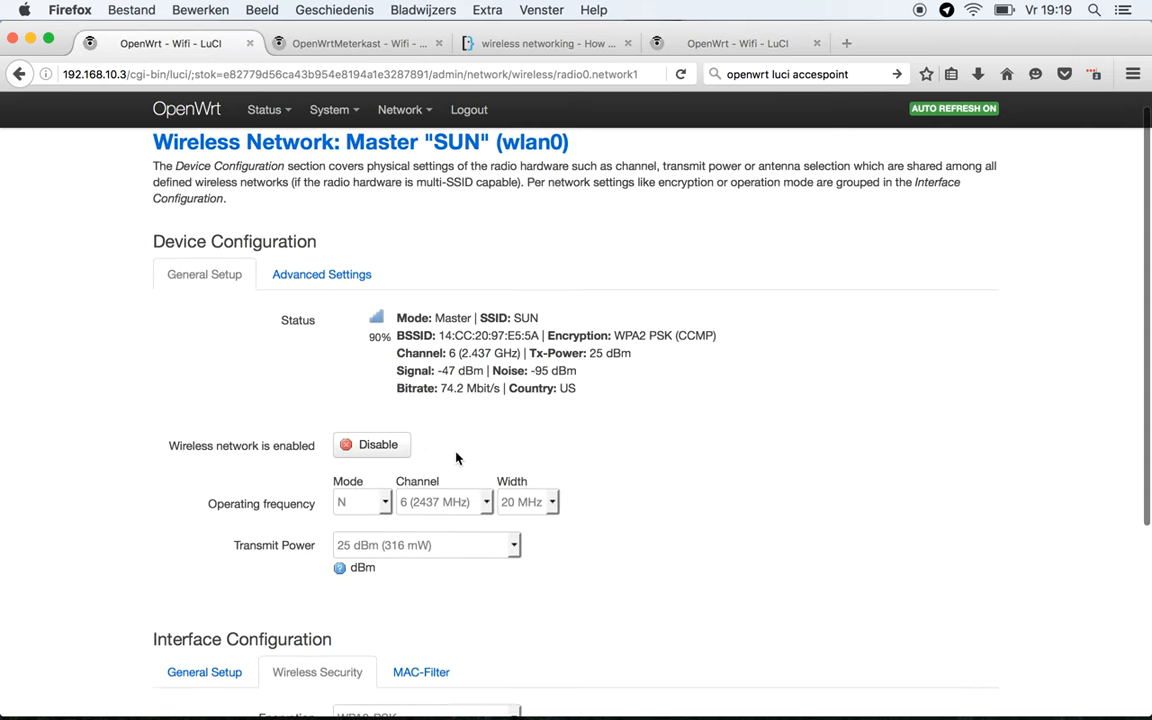
# - Check the main router, then set 192.168.10.4's SUN network to channel 1 (2412 MHz)
pyautogui.click(360, 43)
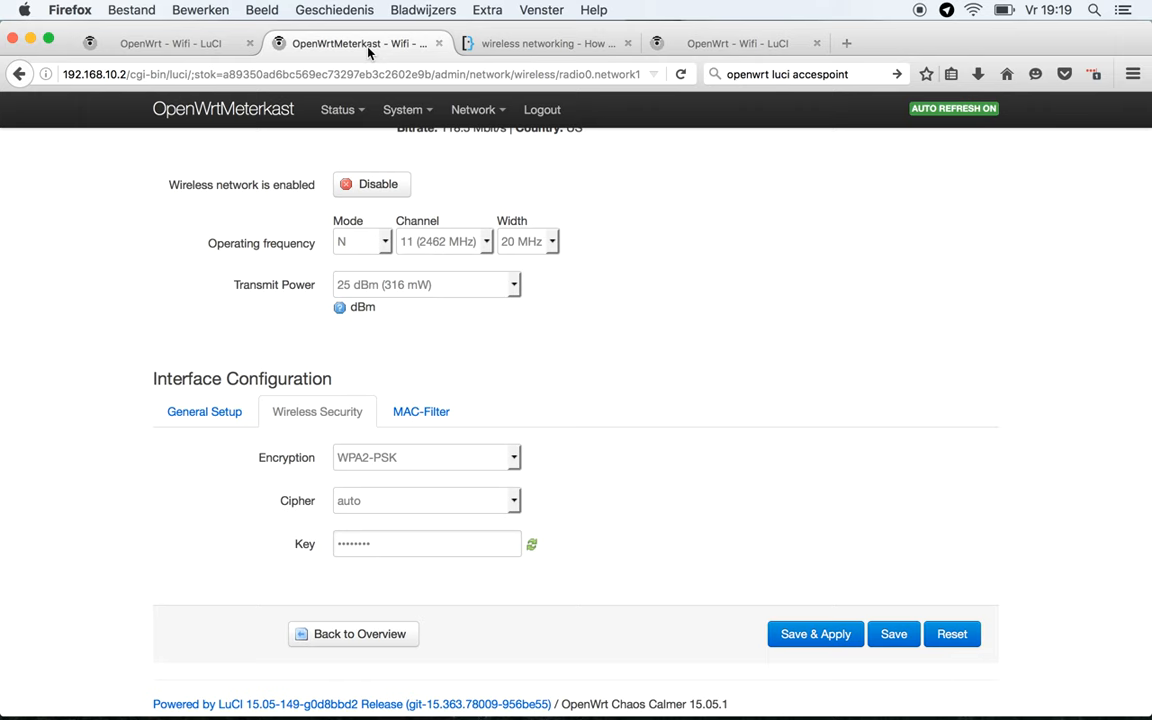
pyautogui.scroll(3)
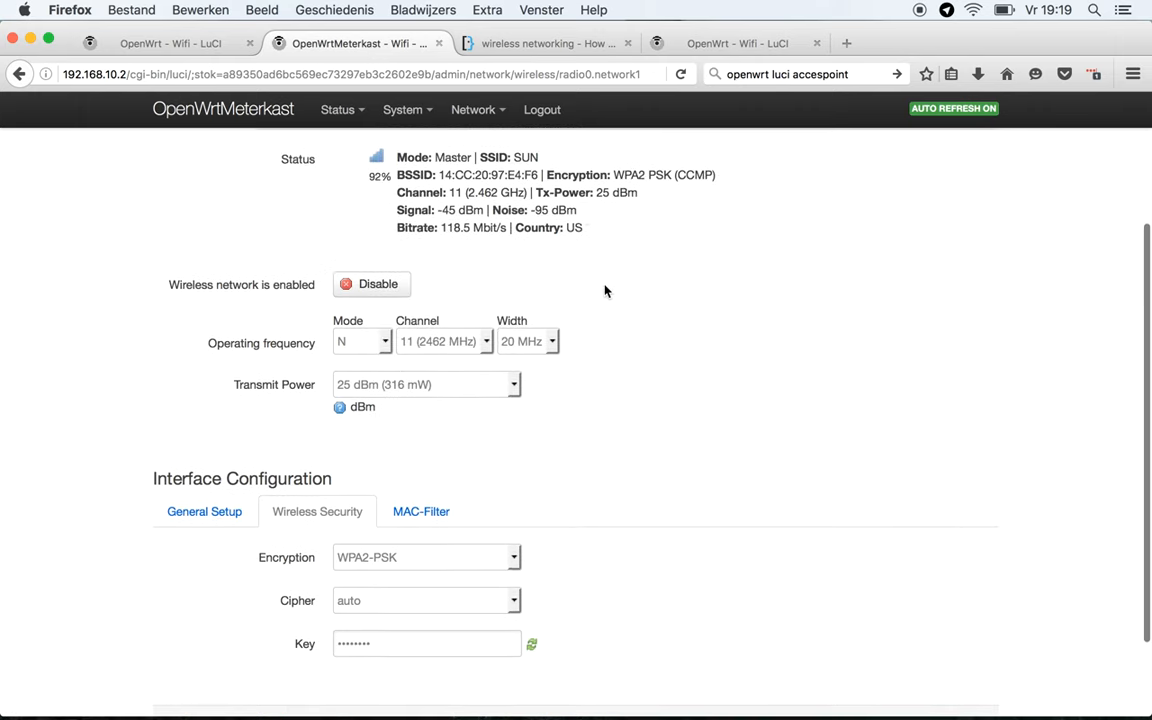
pyautogui.click(737, 43)
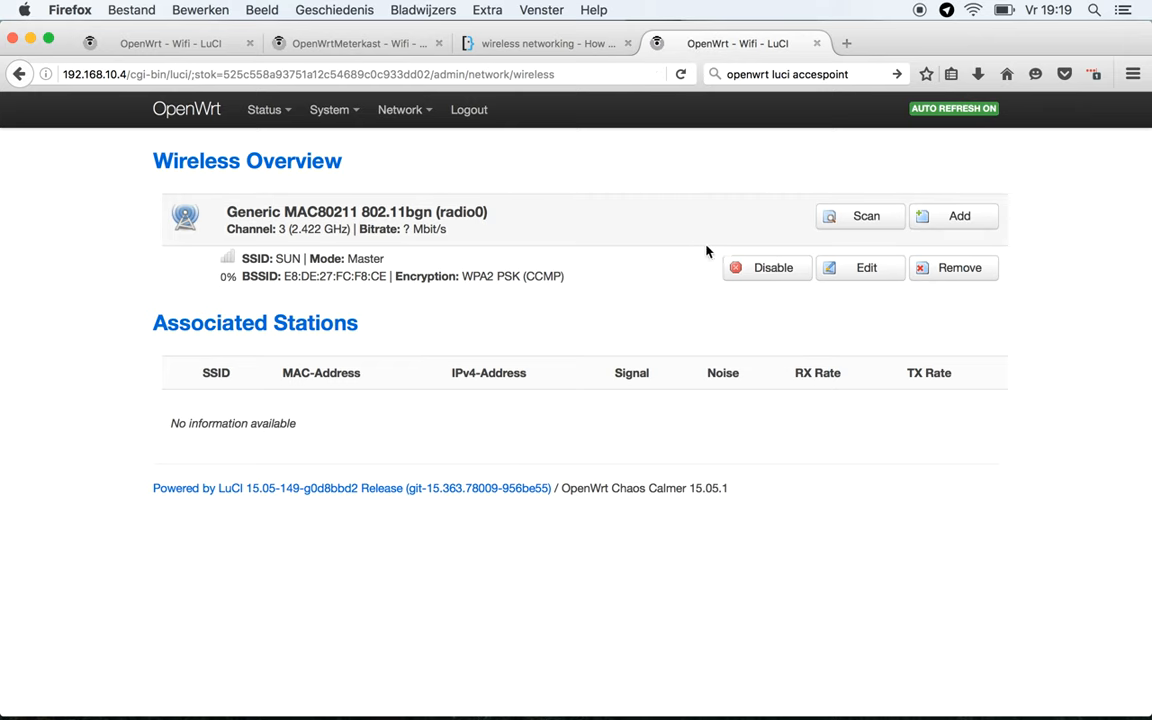
pyautogui.click(866, 267)
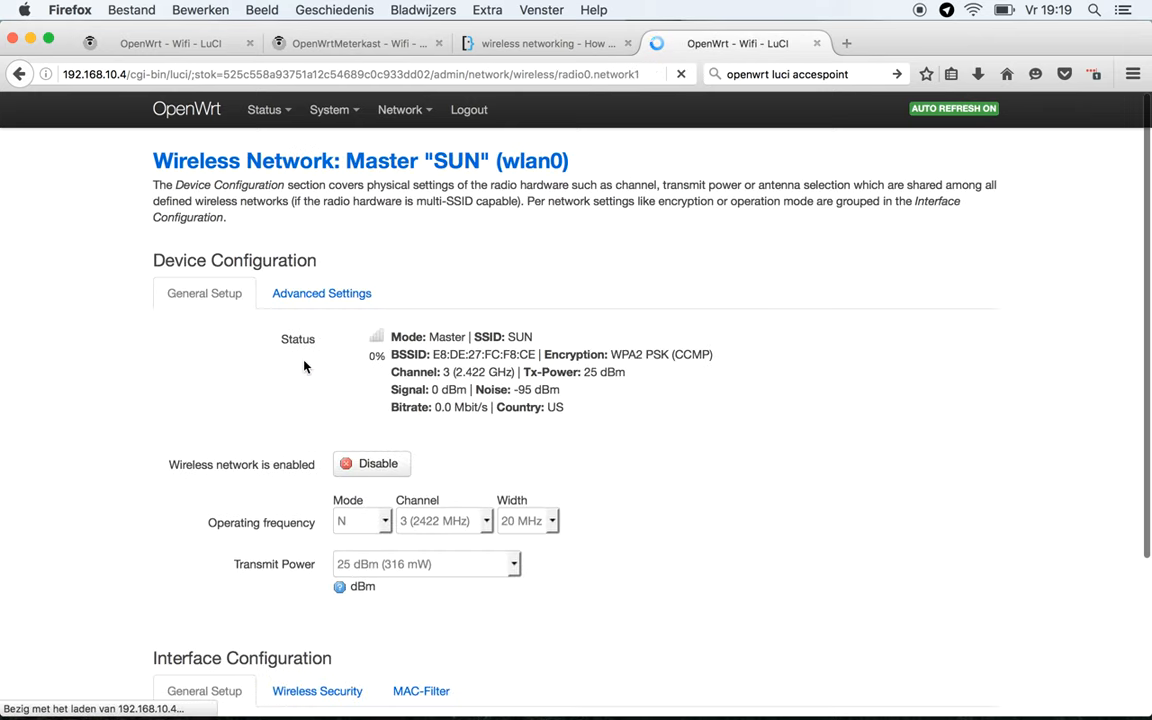
pyautogui.scroll(-3)
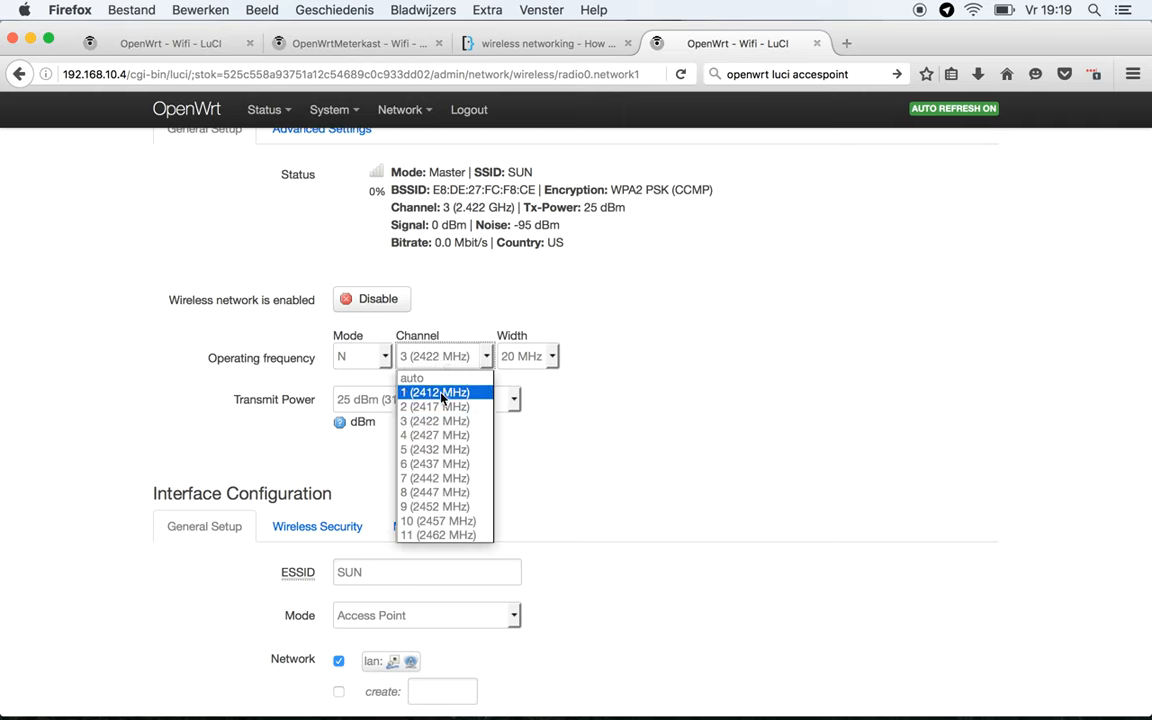
pyautogui.click(434, 391)
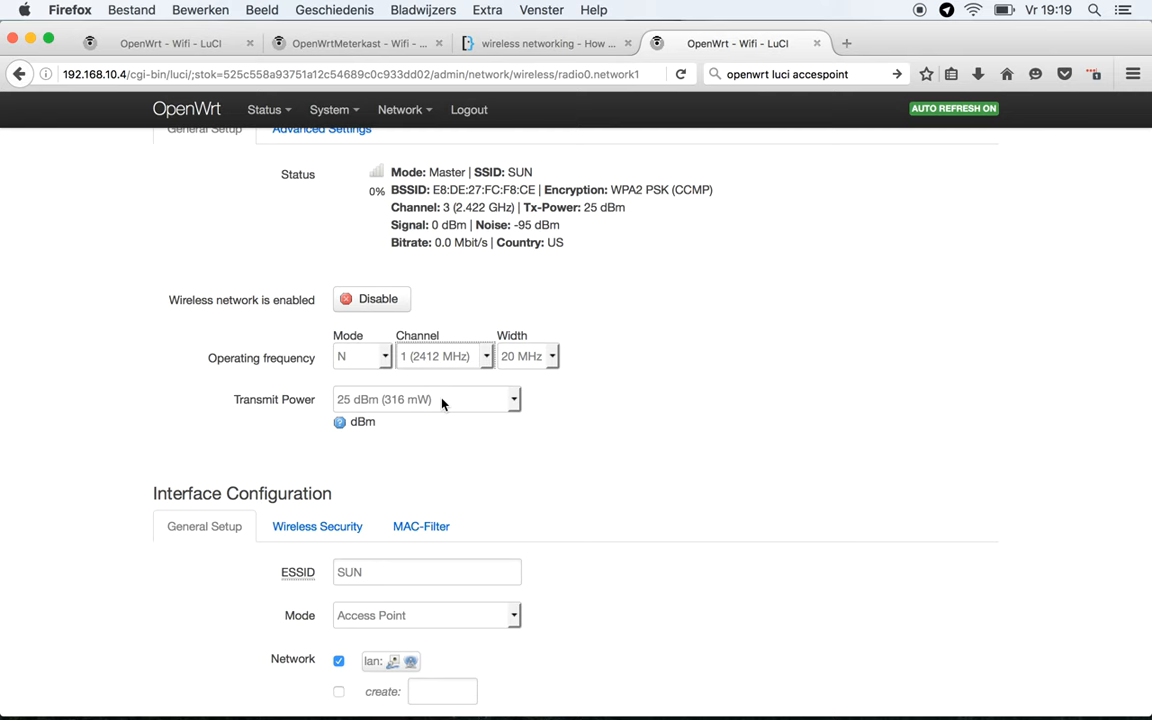
pyautogui.scroll(3)
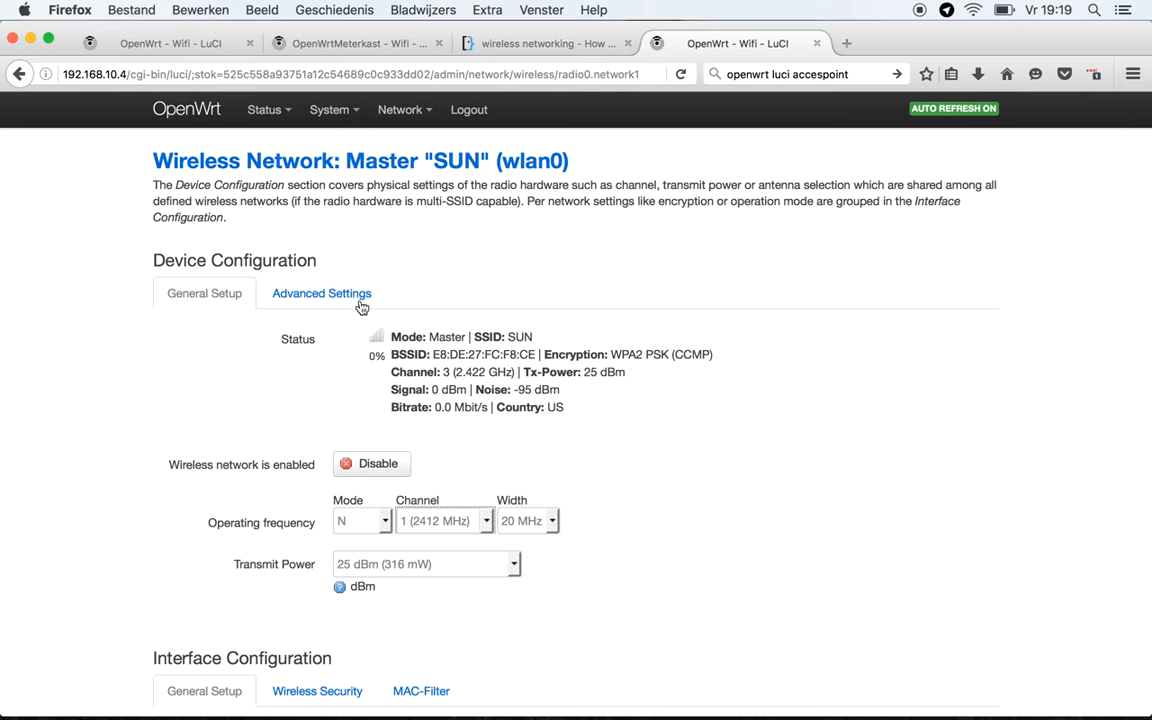
pyautogui.moveTo(480, 588)
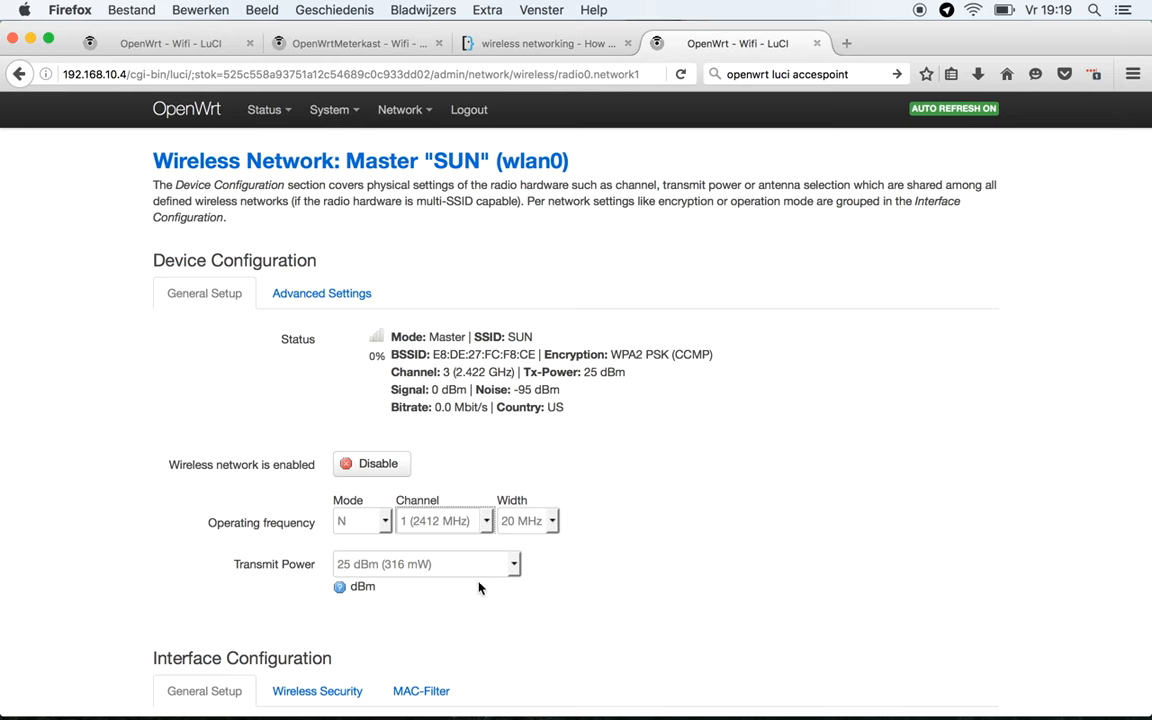
pyautogui.click(427, 563)
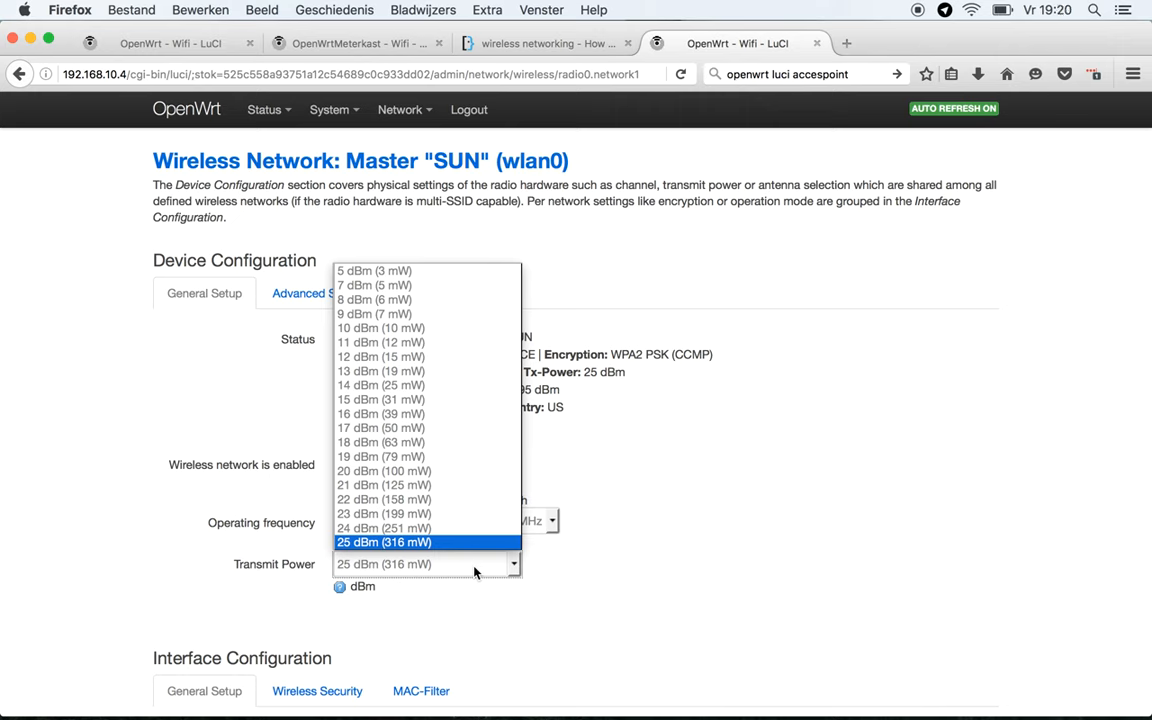
# - Set transmit power to 20 dBm (100 mW), apply it with channel 1, and view Mac network settings
pyautogui.click(383, 470)
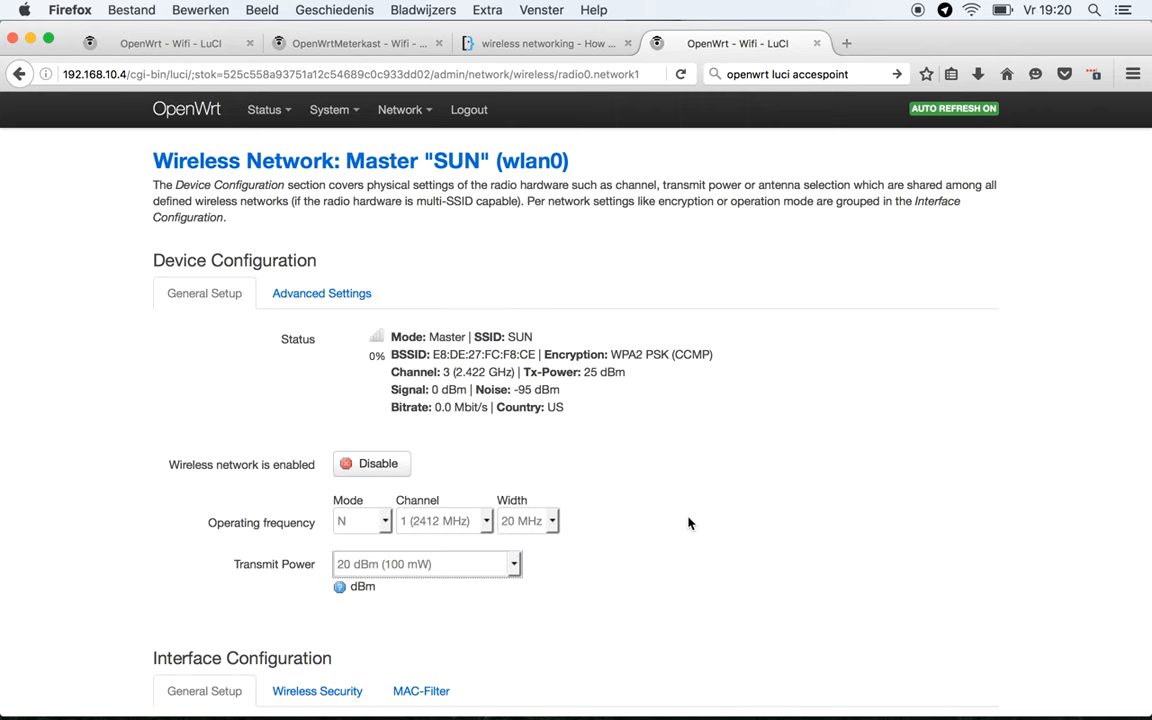
pyautogui.scroll(-3)
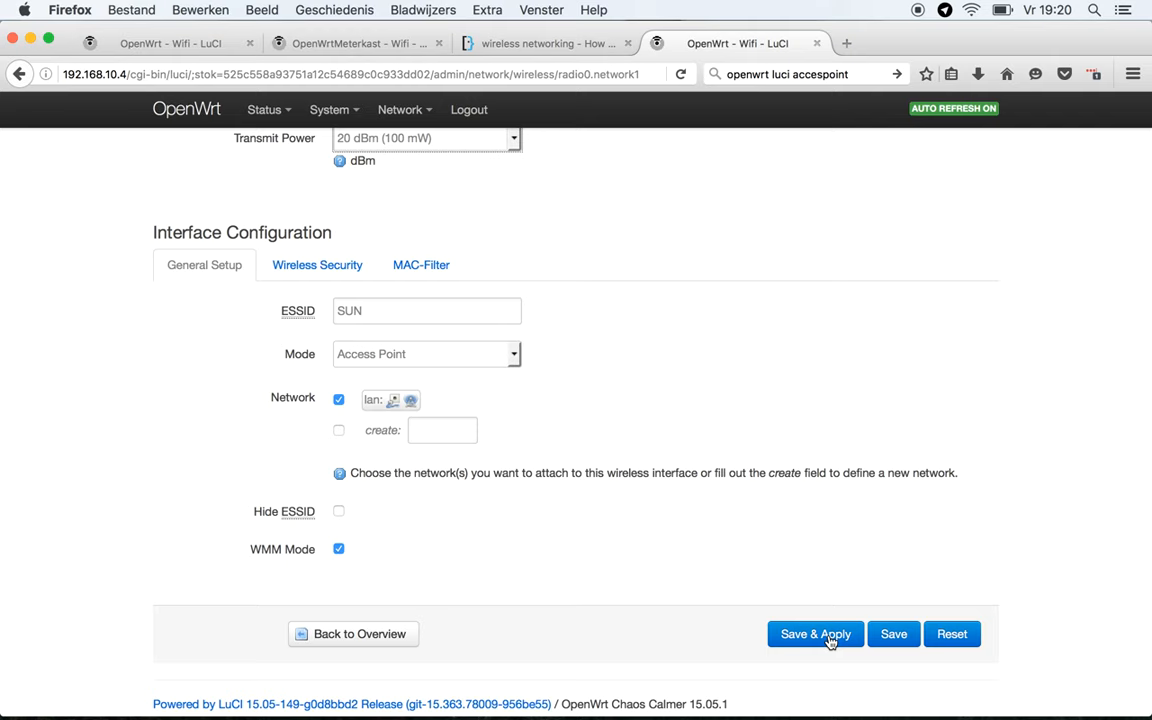
pyautogui.moveTo(716, 471)
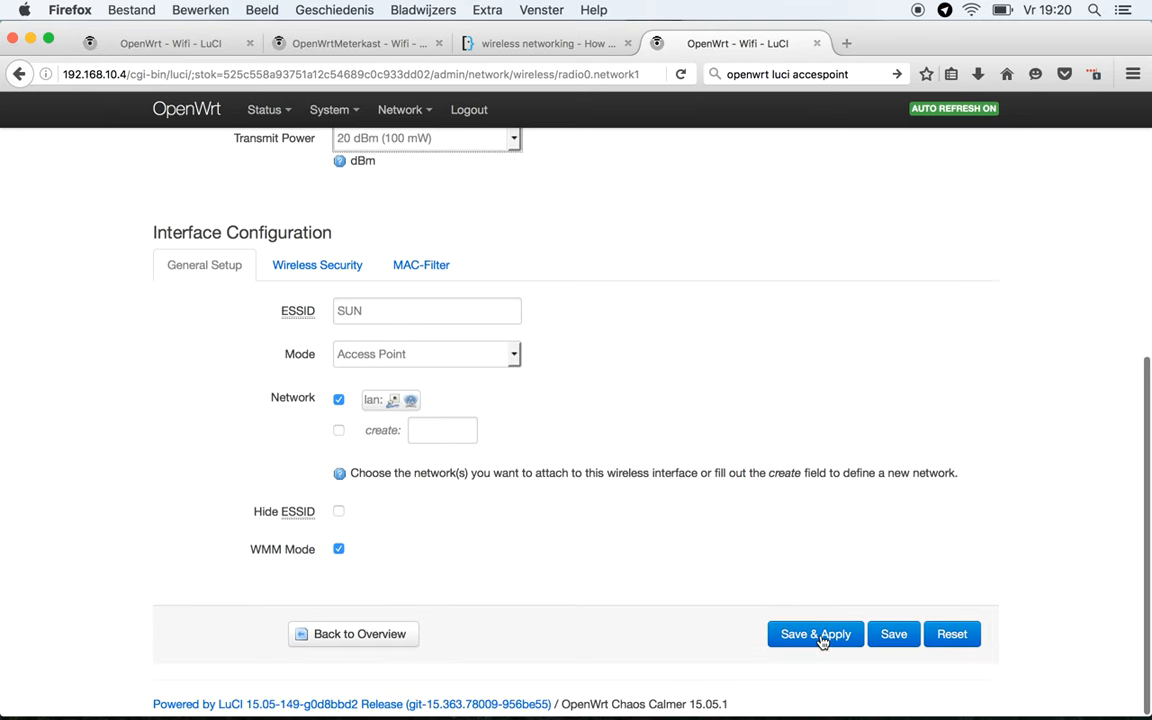
pyautogui.click(815, 633)
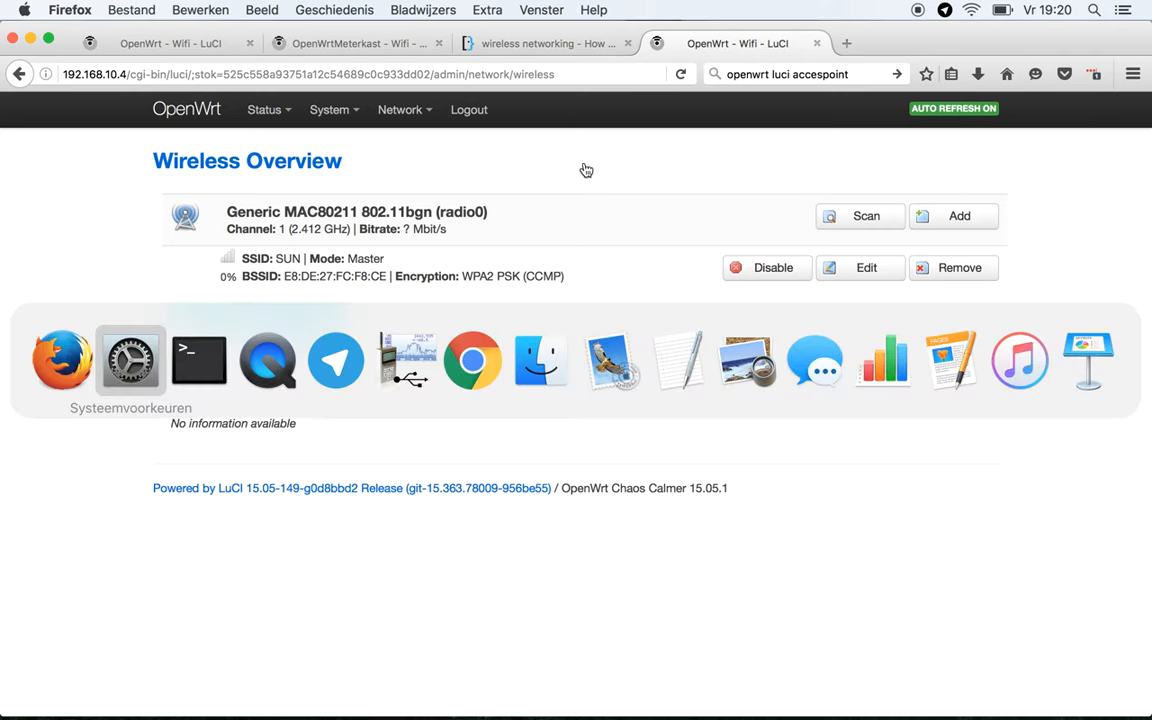
pyautogui.click(130, 360)
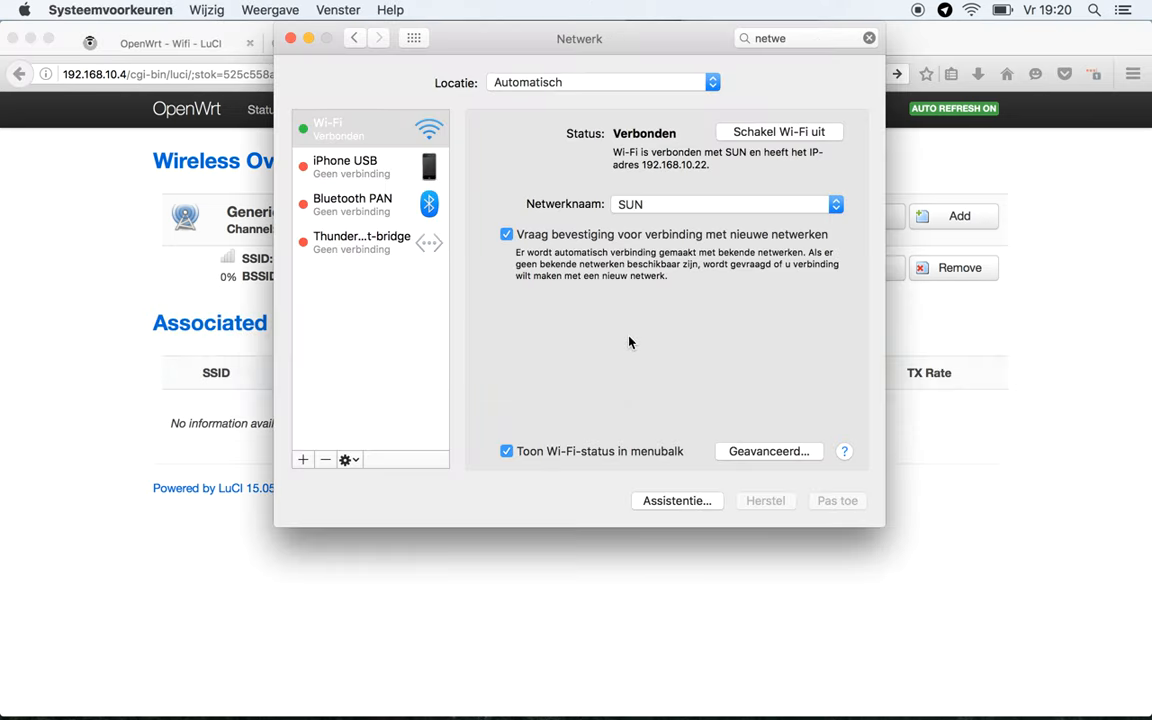